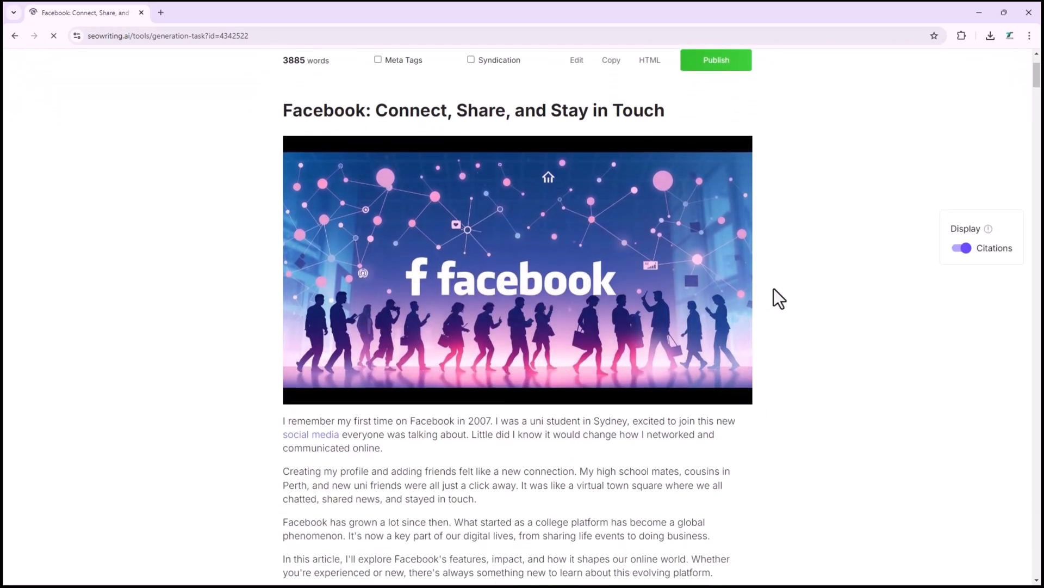
- Scroll down the homepage past the Amazon product list section
scroll("down", 3)
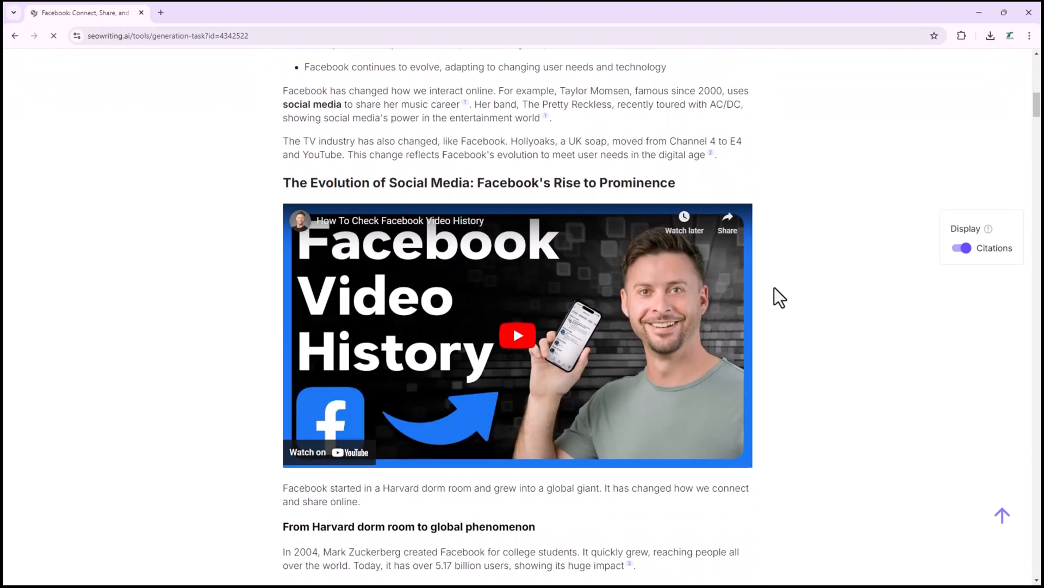
scroll("down", 3)
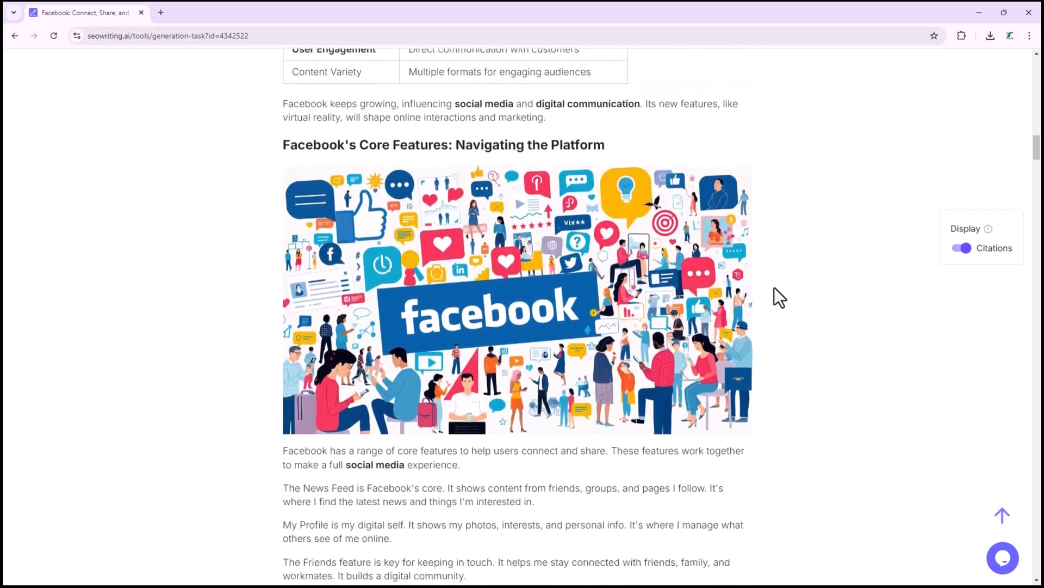
scroll("down", 3)
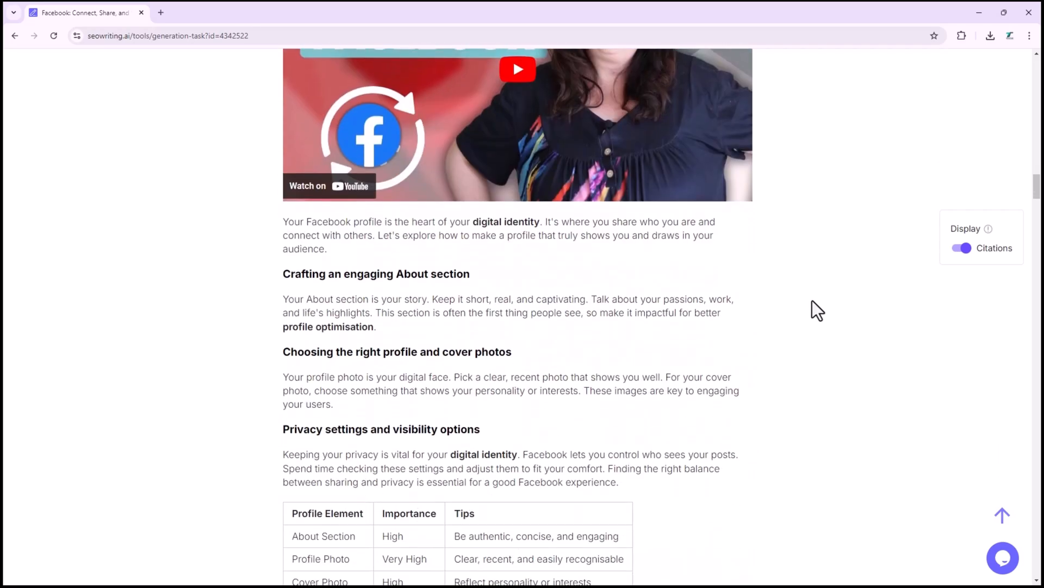
scroll("down", 3)
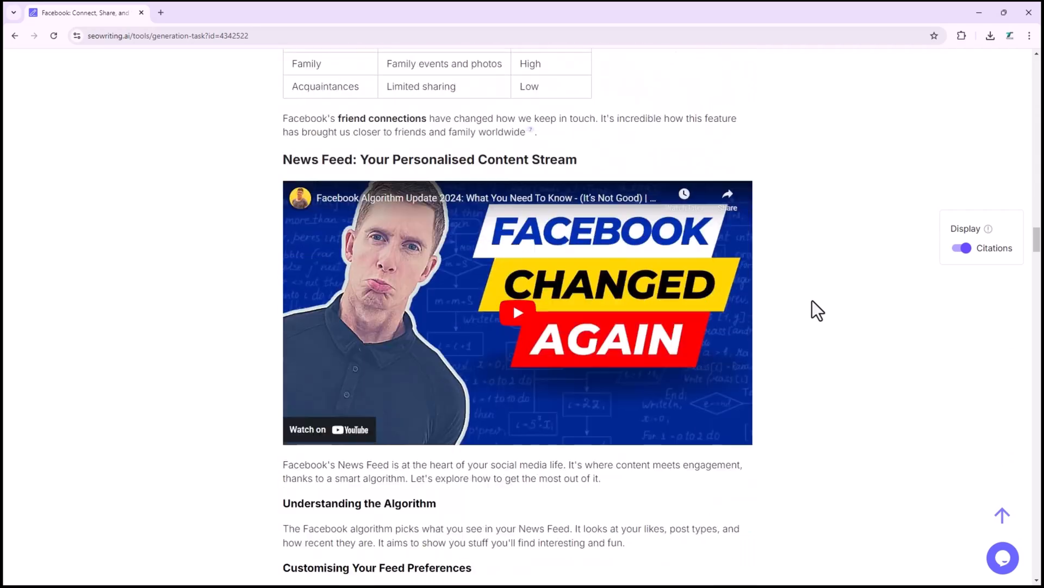
scroll("down", 3)
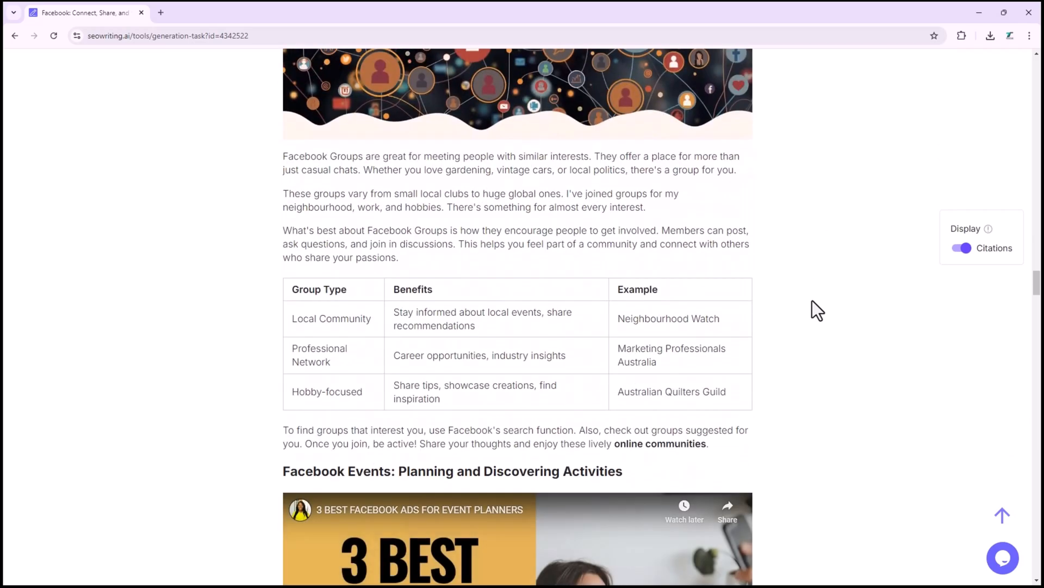
scroll("down", 3)
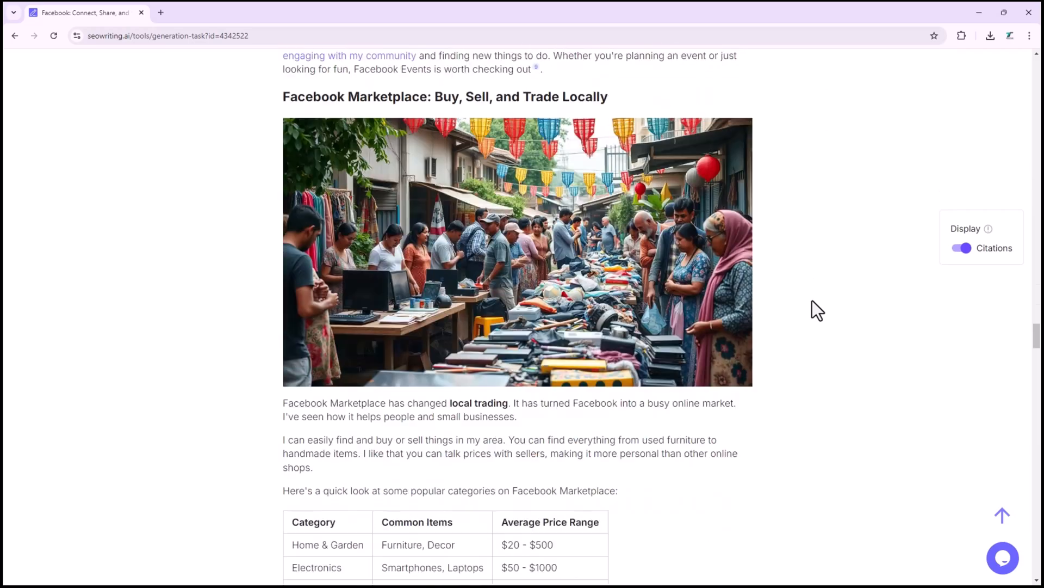
scroll("down", 3)
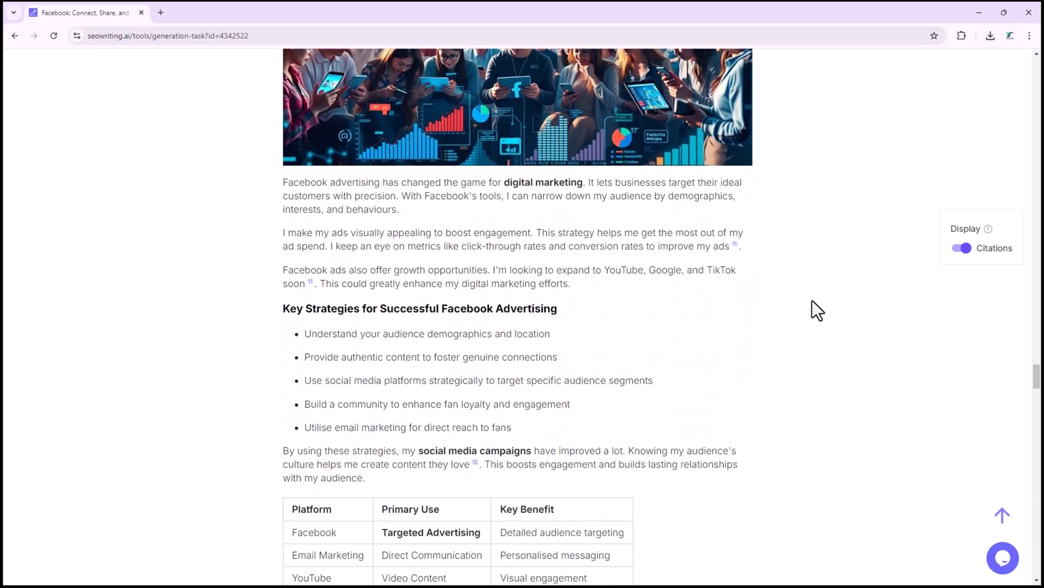
scroll("down", 3)
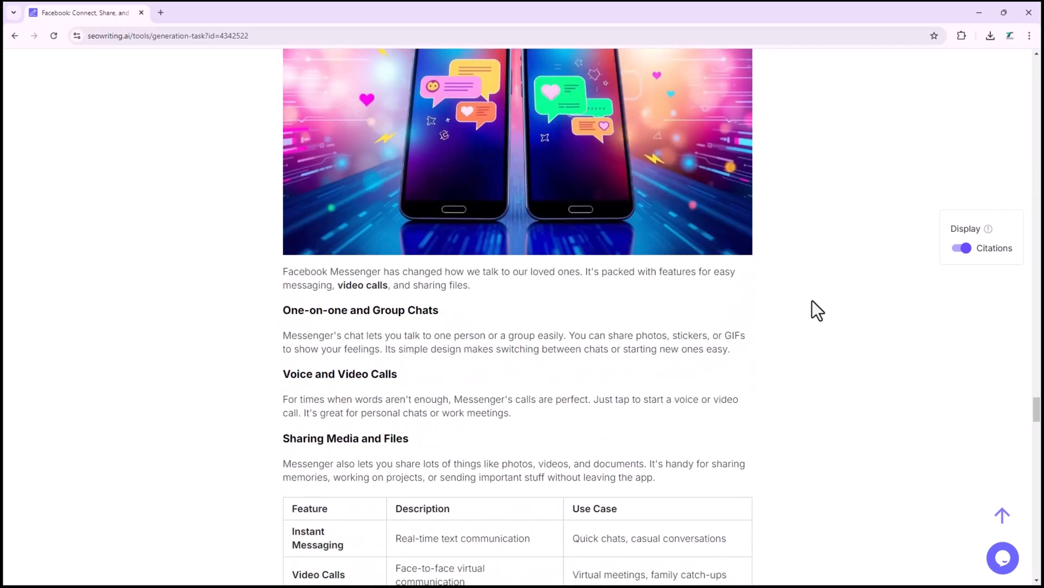
scroll("down", 3)
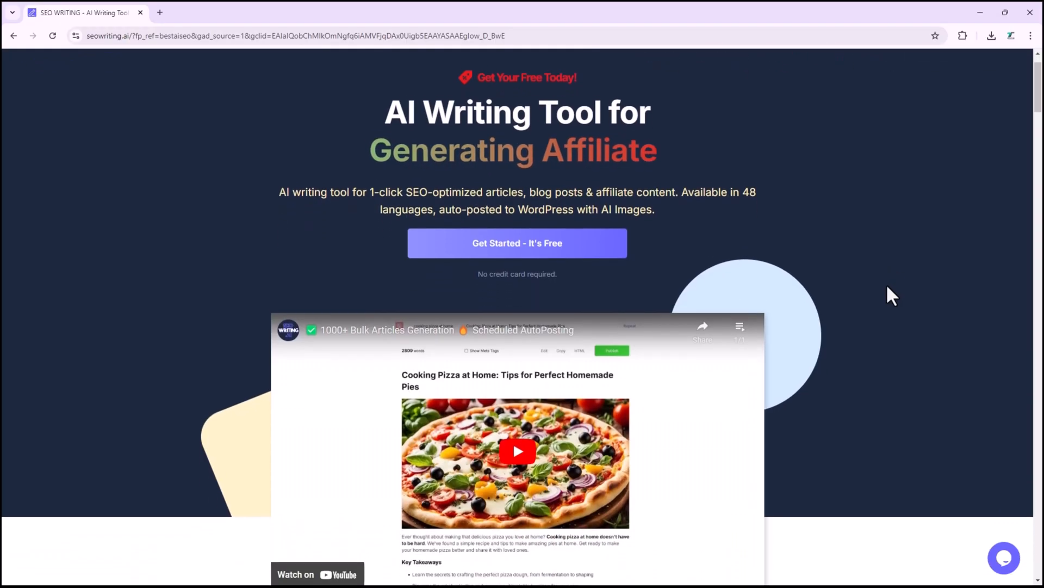
scroll("down", 3)
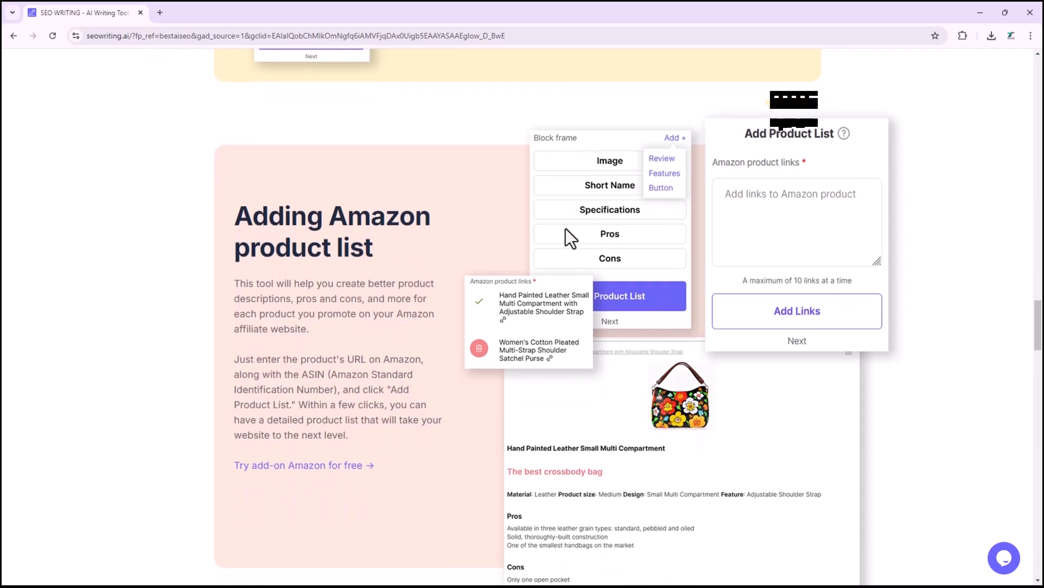
mouse_move(836, 208)
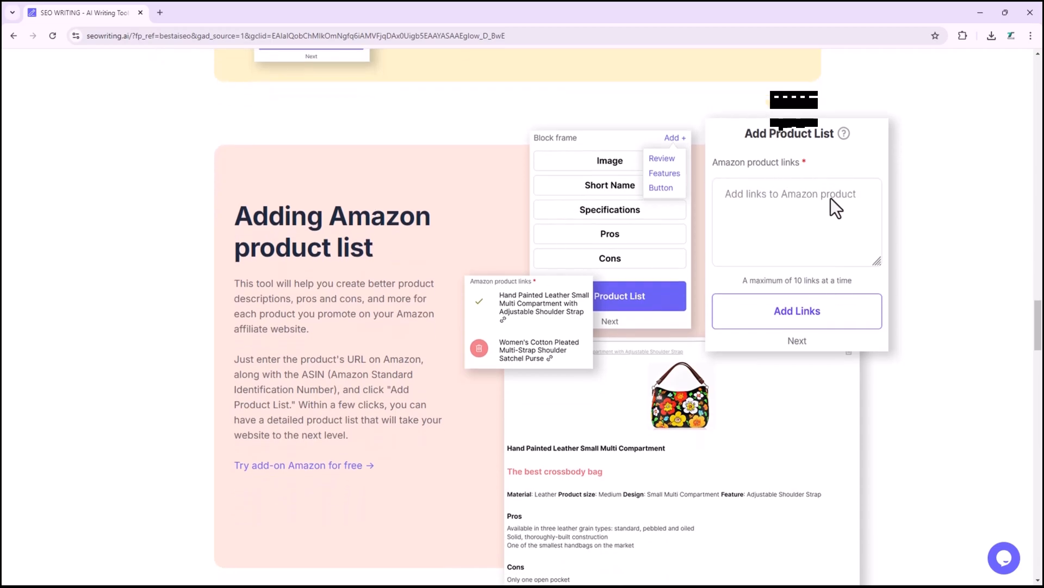
mouse_move(948, 278)
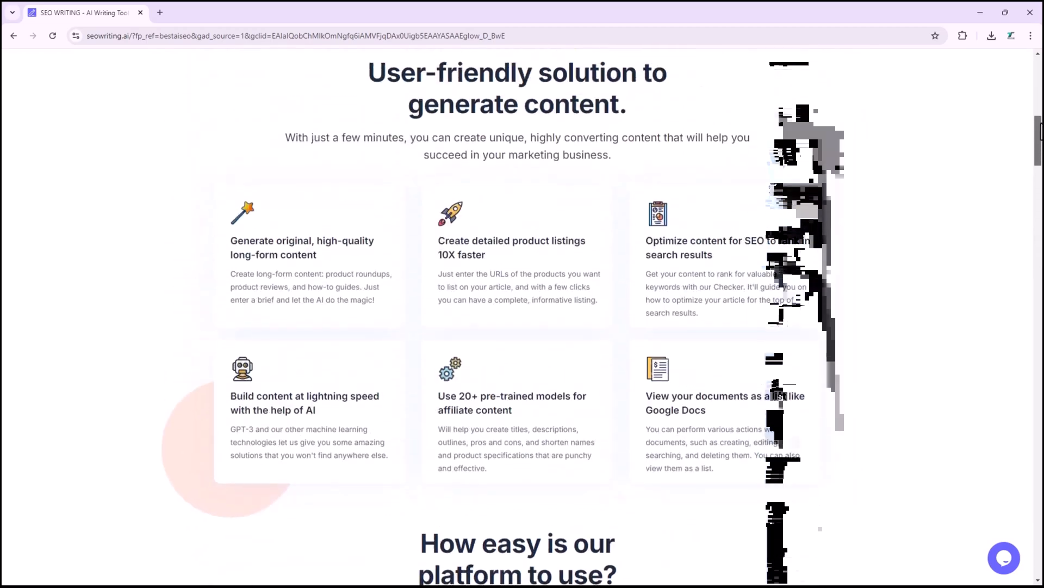
- Scroll back up and go to Features in the top navigation bar
scroll("up", 3)
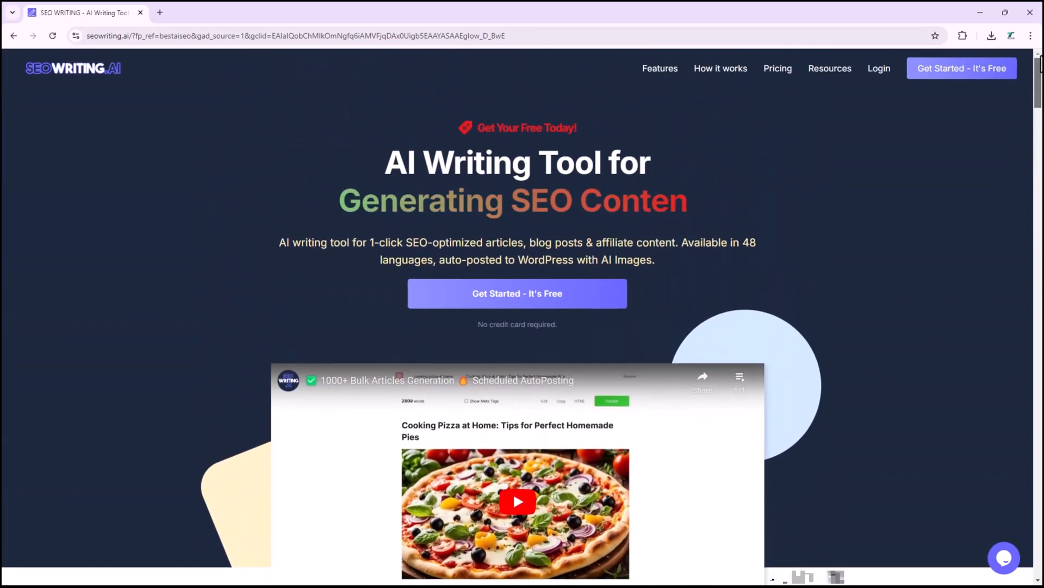
left_click(659, 68)
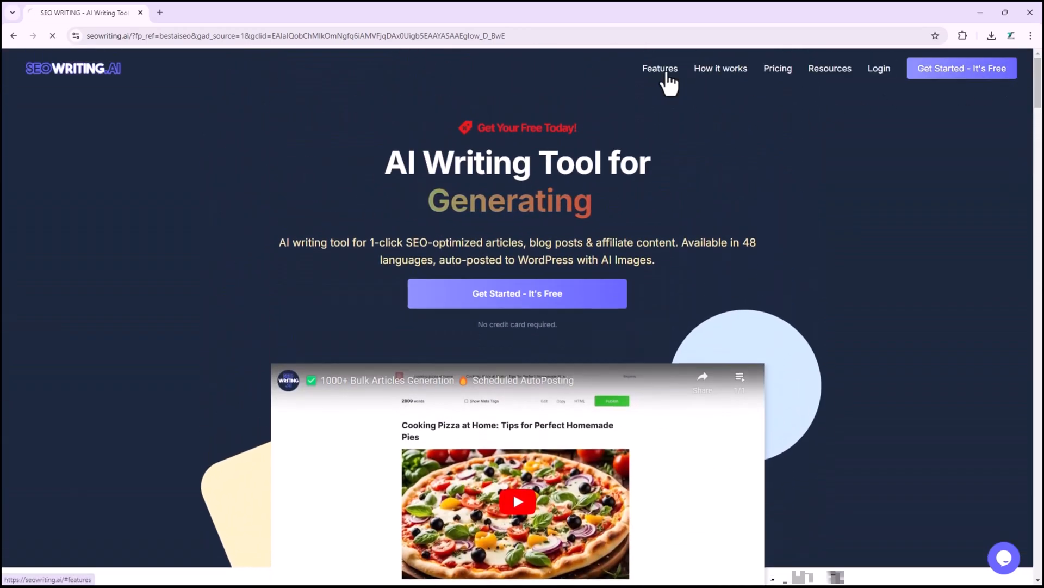
left_click(659, 68)
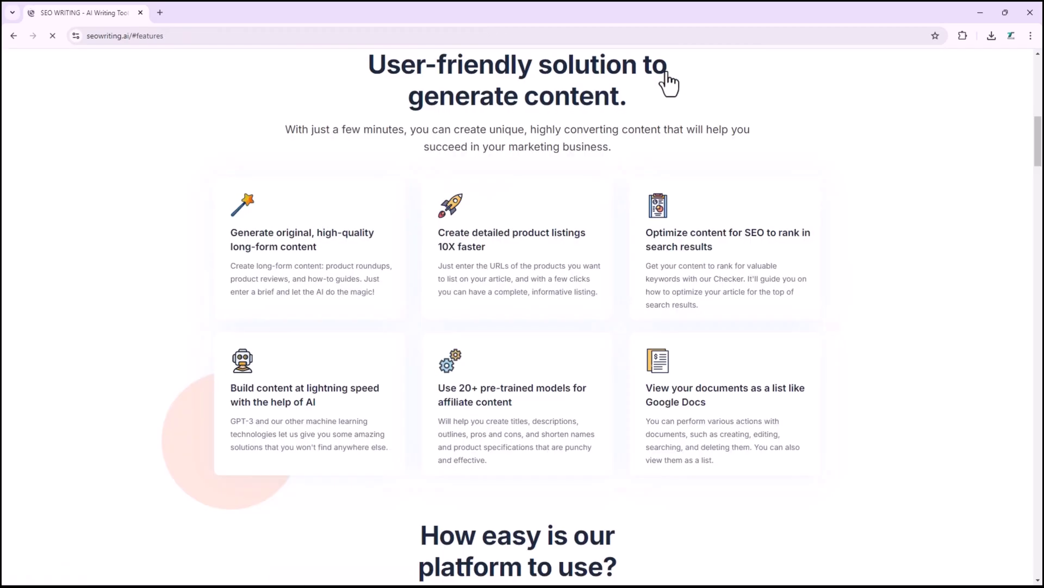
mouse_move(815, 358)
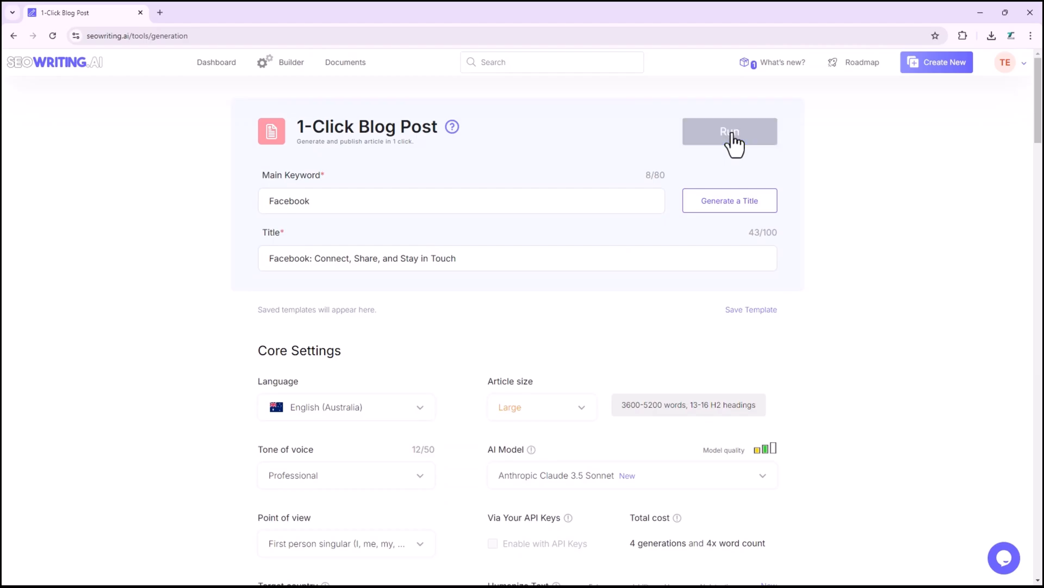
- Run the 1-Click Blog Post for Facebook and scroll the generated article
left_click(729, 132)
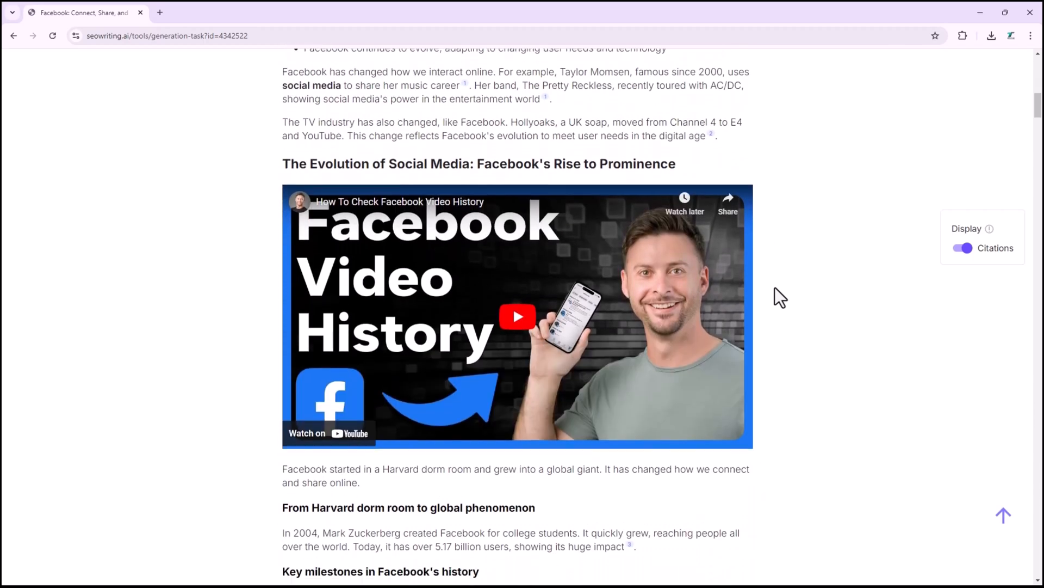
scroll("down", 3)
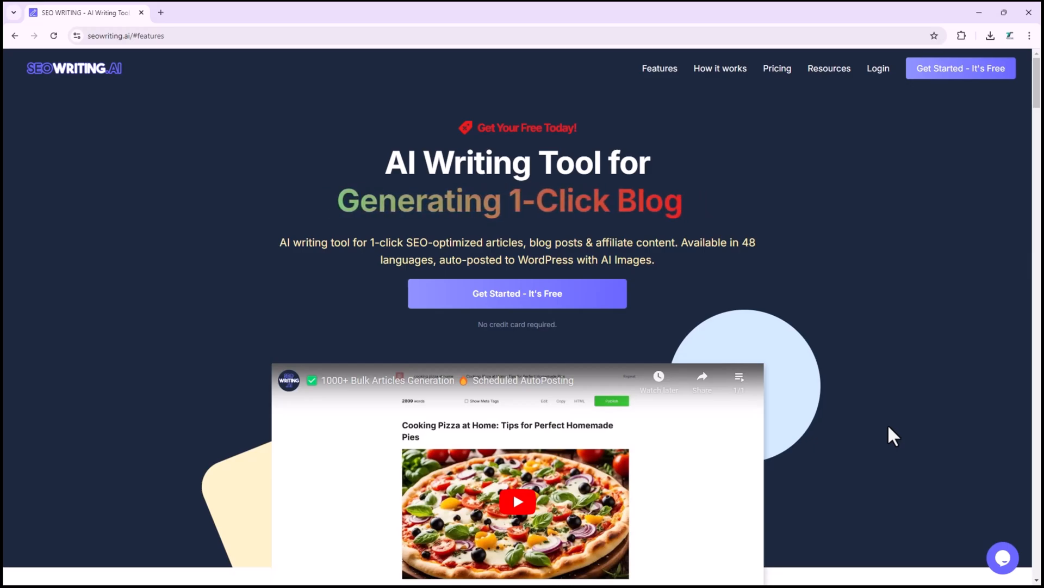
mouse_move(928, 228)
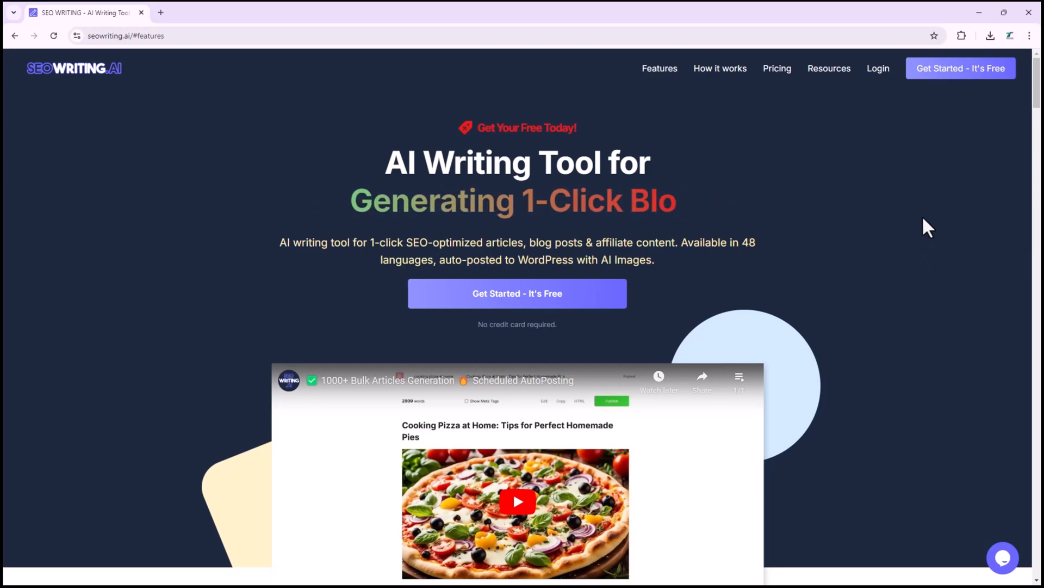
- Use 'Get Started - It's Free' to reach the name, email and password form
left_click(960, 68)
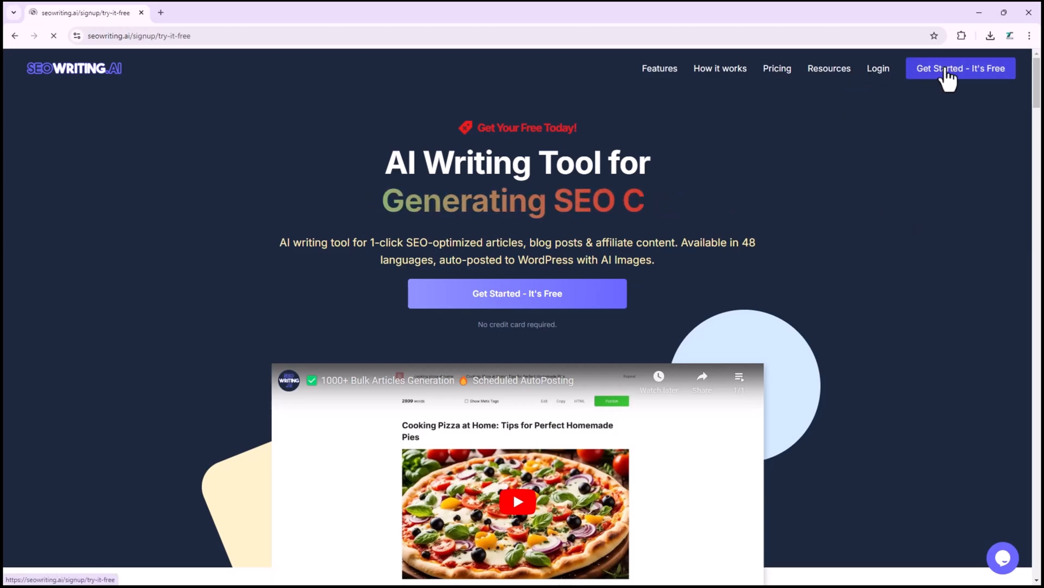
left_click(961, 68)
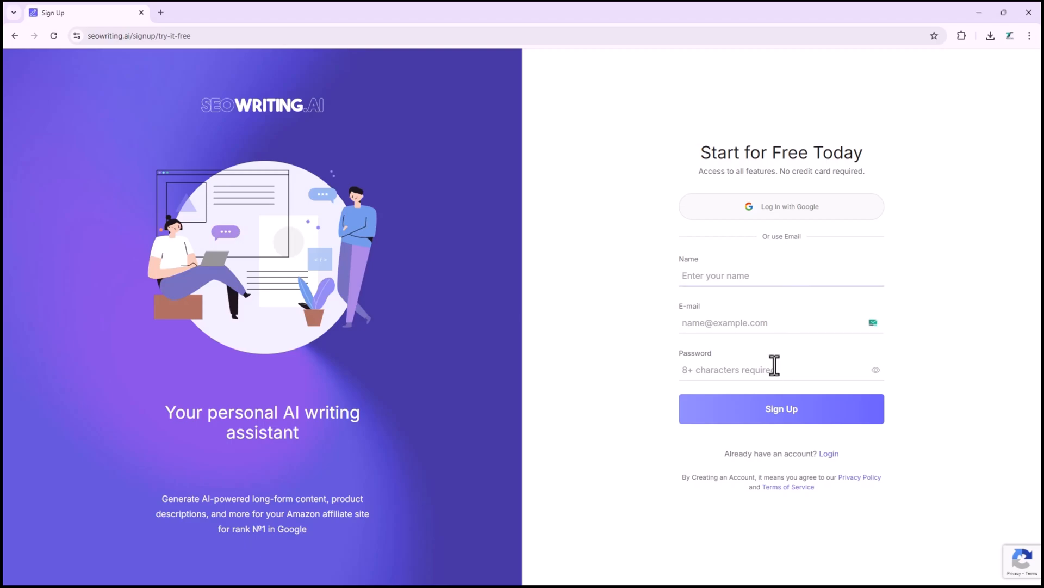
mouse_move(768, 261)
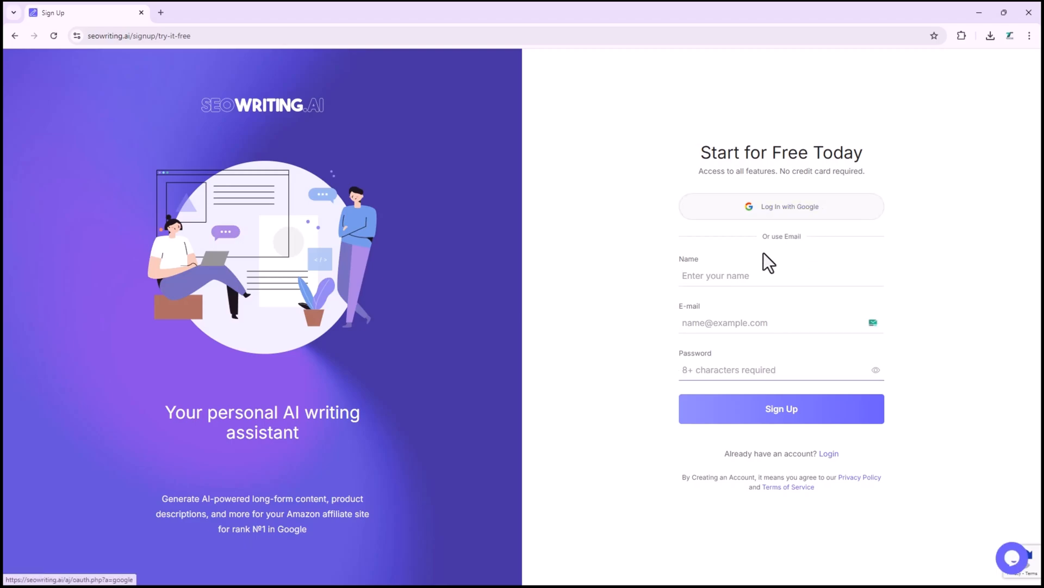
mouse_move(970, 418)
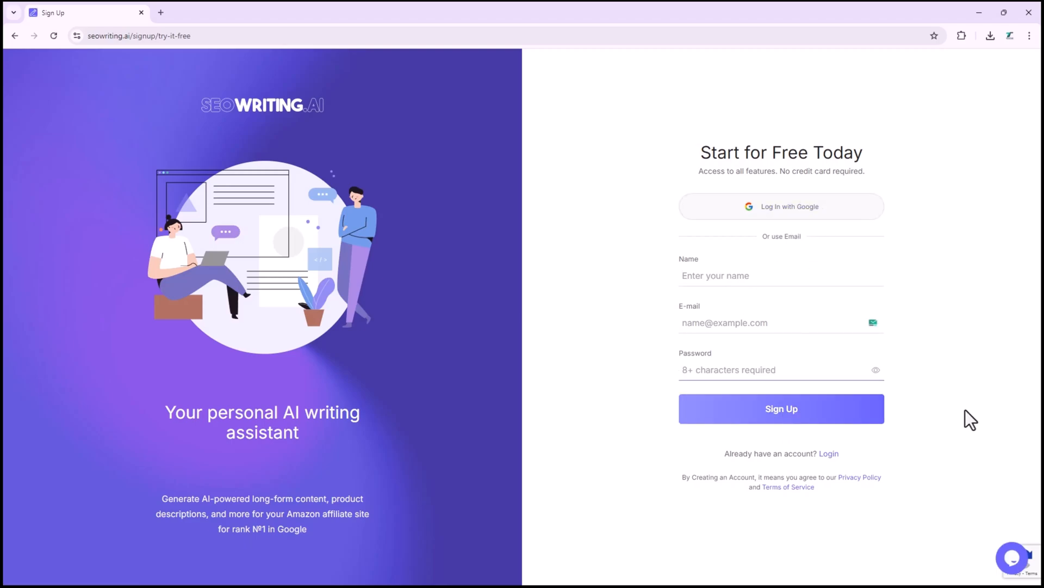
mouse_move(839, 458)
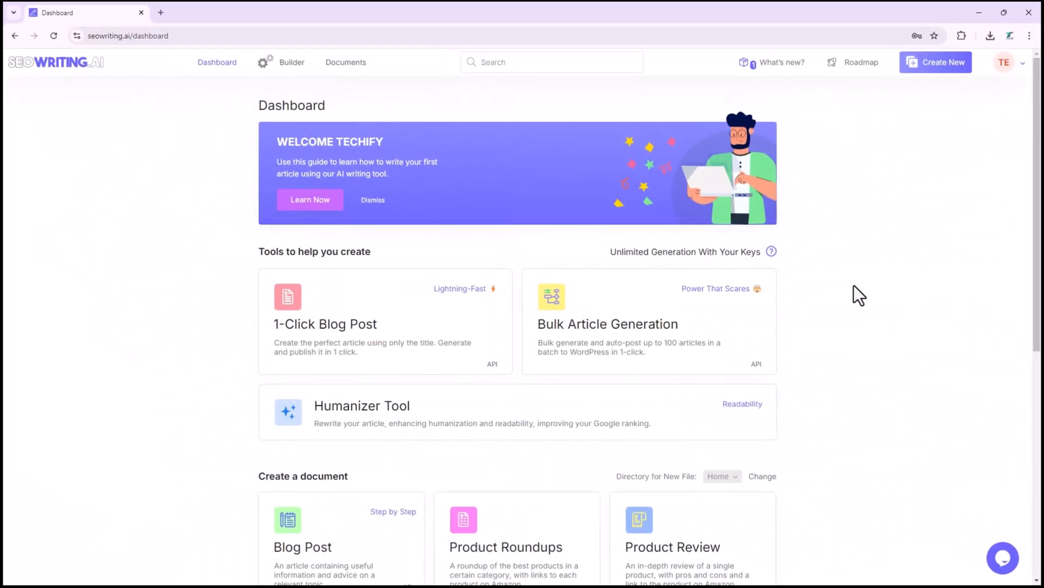
- Scroll the dashboard to view document types and the free plan, then back to the tools
scroll("down", 3)
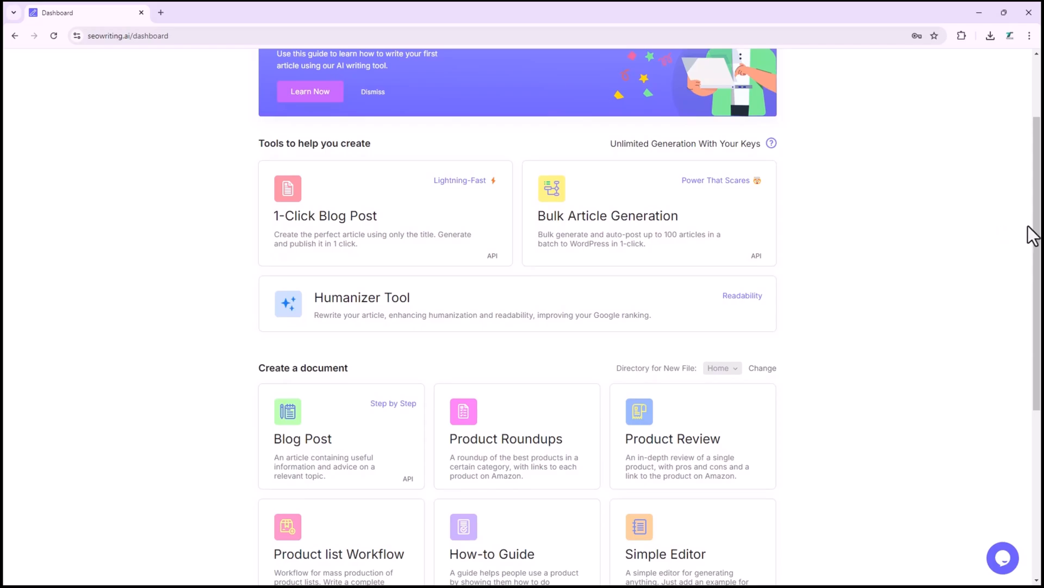
scroll("down", 3)
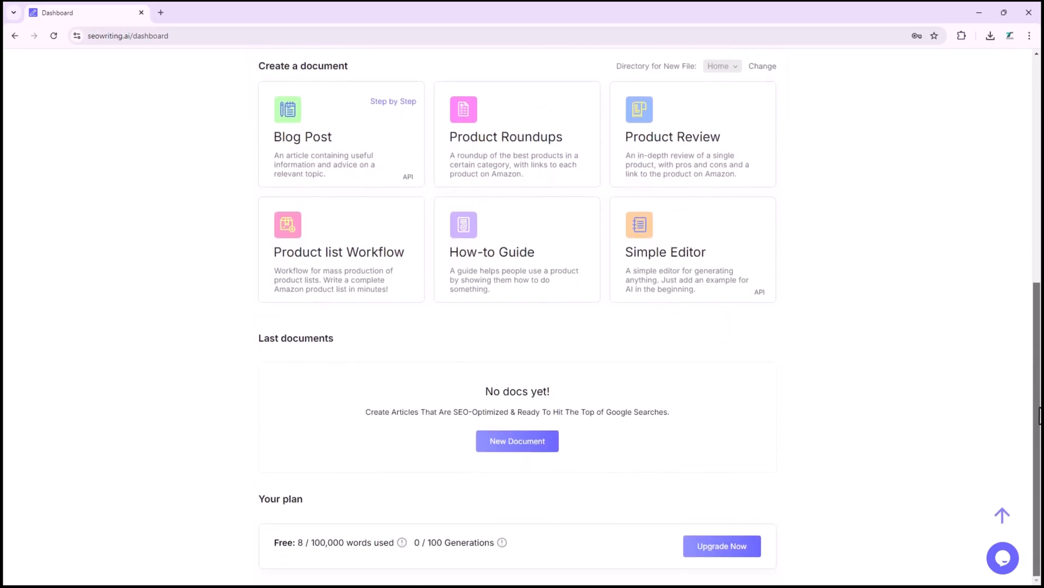
scroll("up", 3)
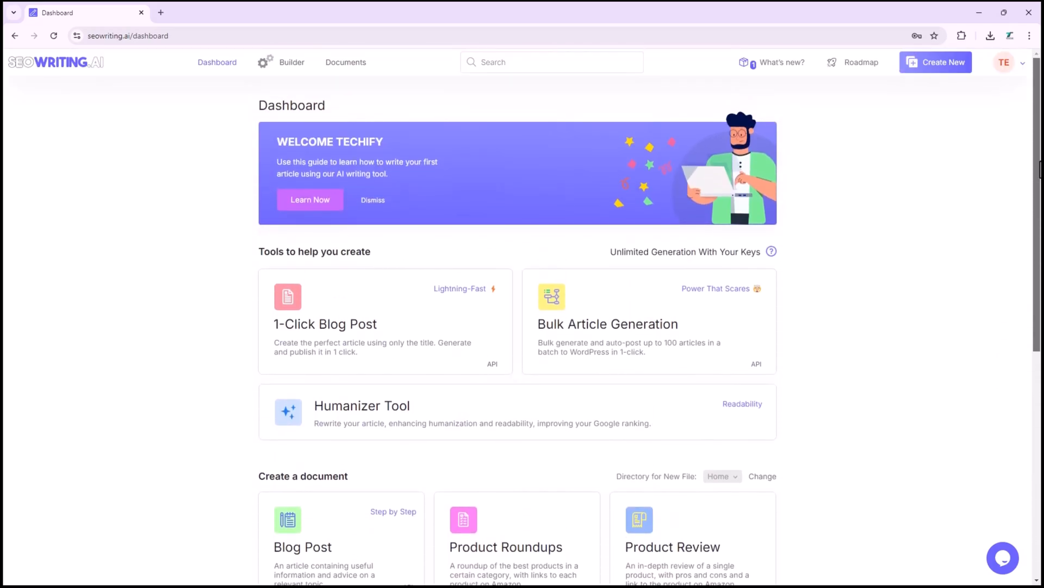
mouse_move(416, 317)
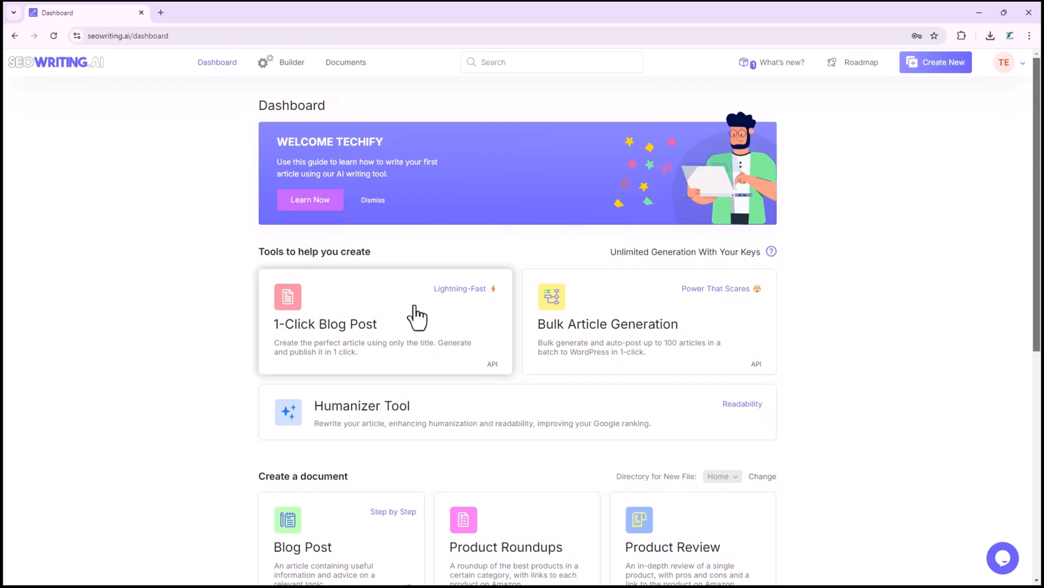
mouse_move(620, 308)
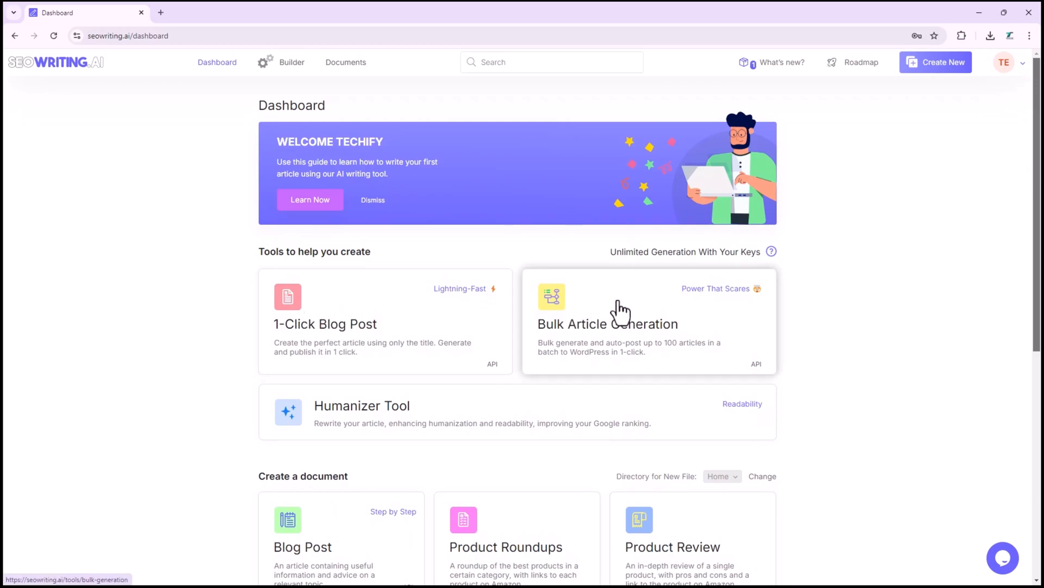
mouse_move(396, 306)
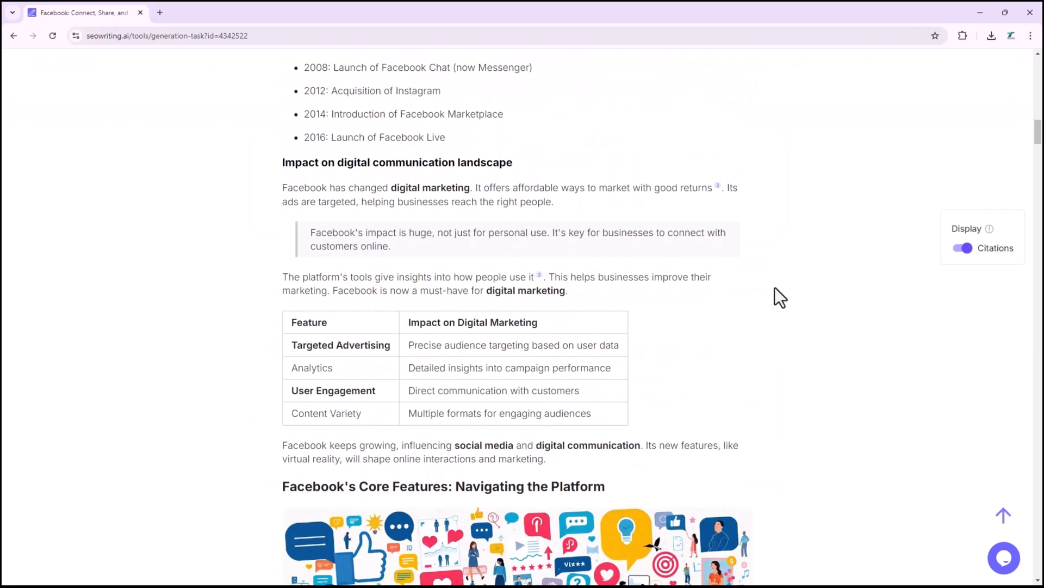
- Scroll down through the finished Facebook article
scroll("down", 3)
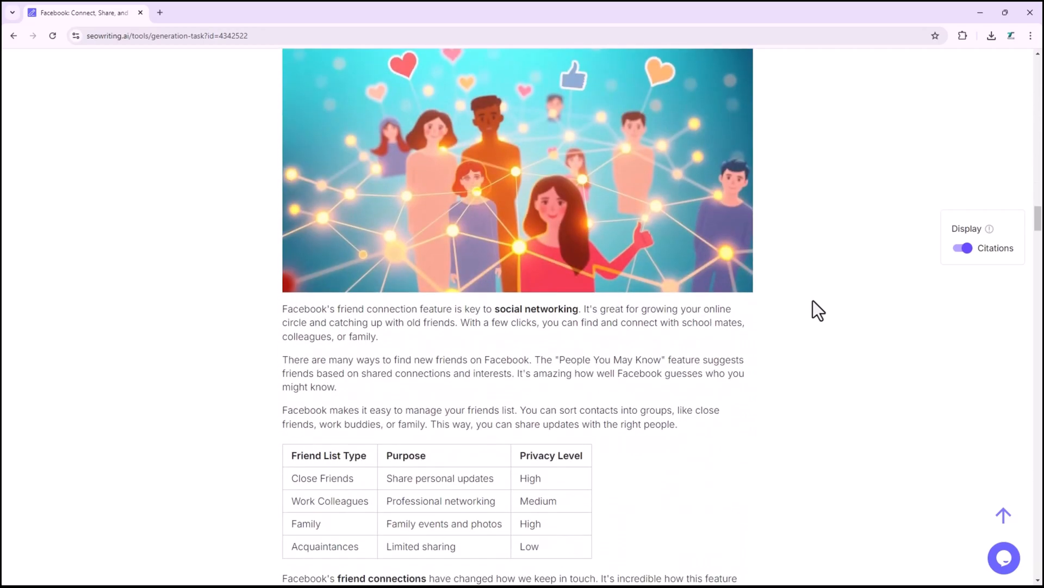
scroll("down", 3)
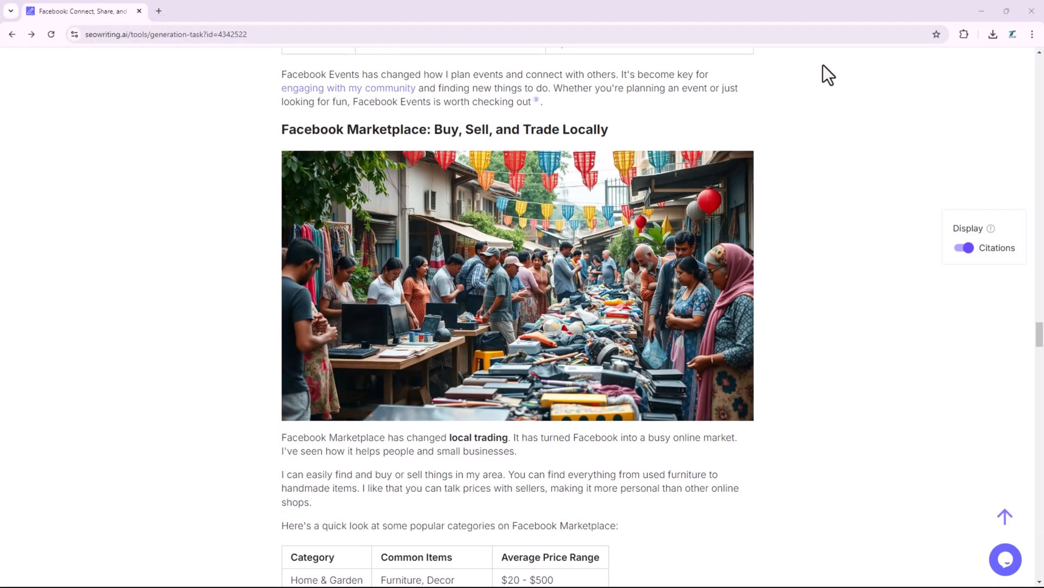
scroll("down", 3)
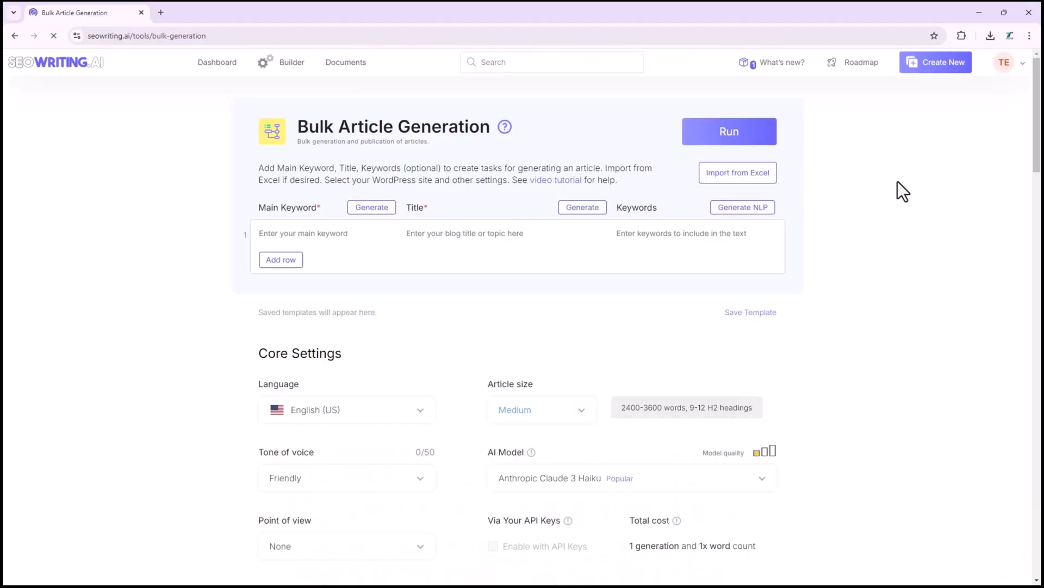
- Read the strategic planning article, then the Marketing Strategies article
left_click(728, 131)
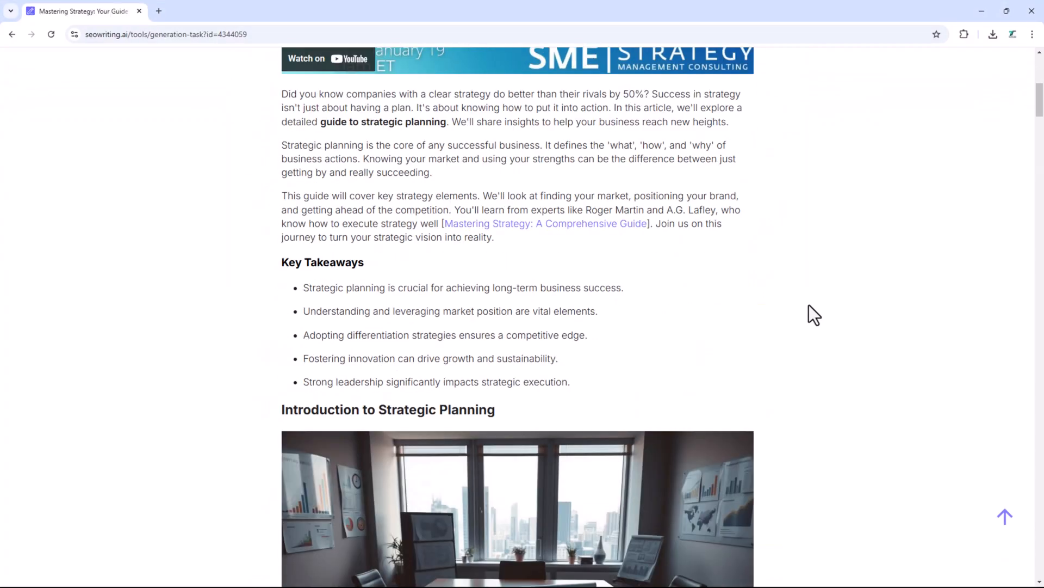
scroll("down", 3)
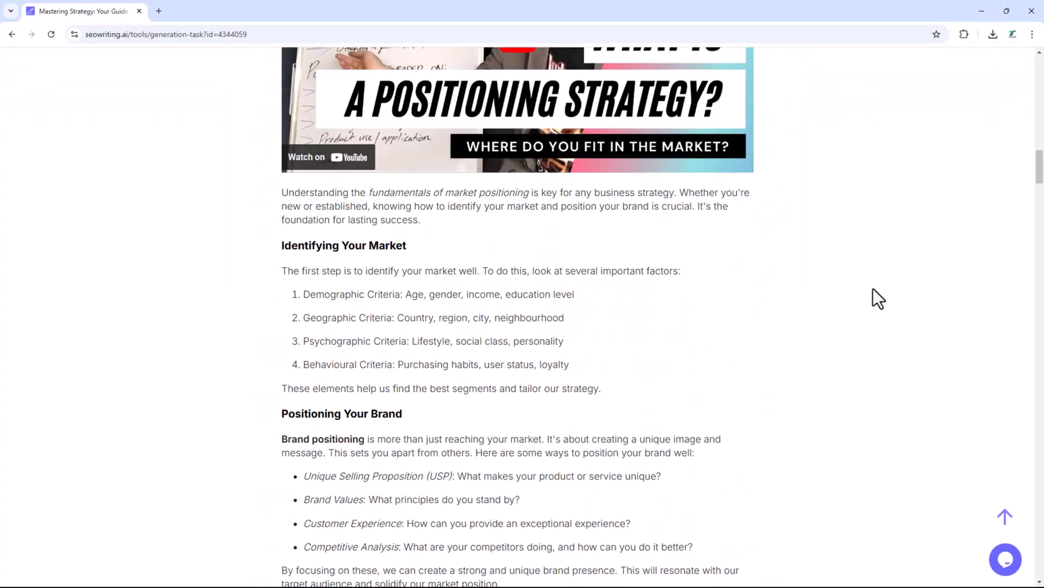
scroll("down", 3)
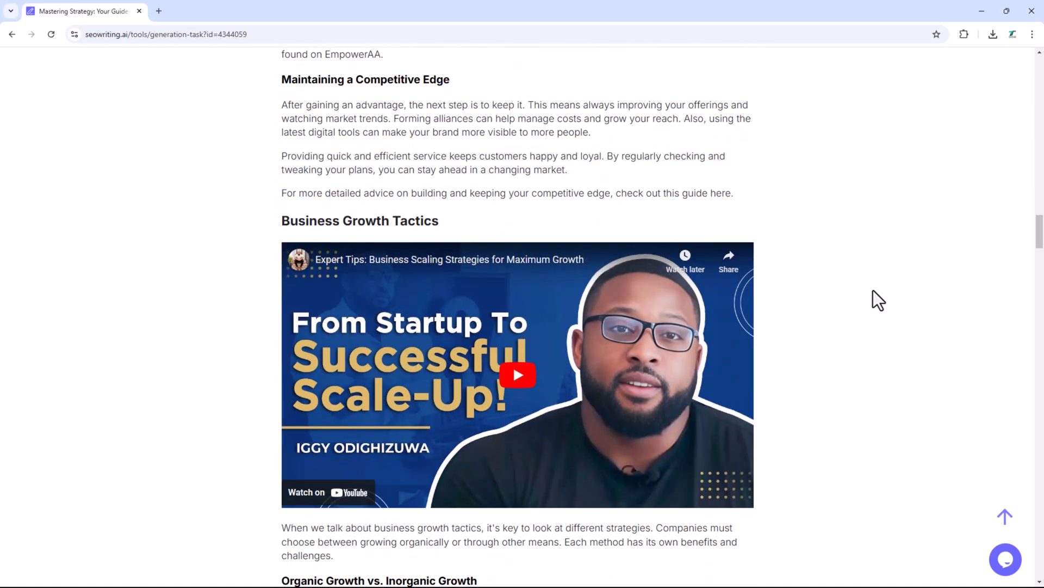
scroll("down", 3)
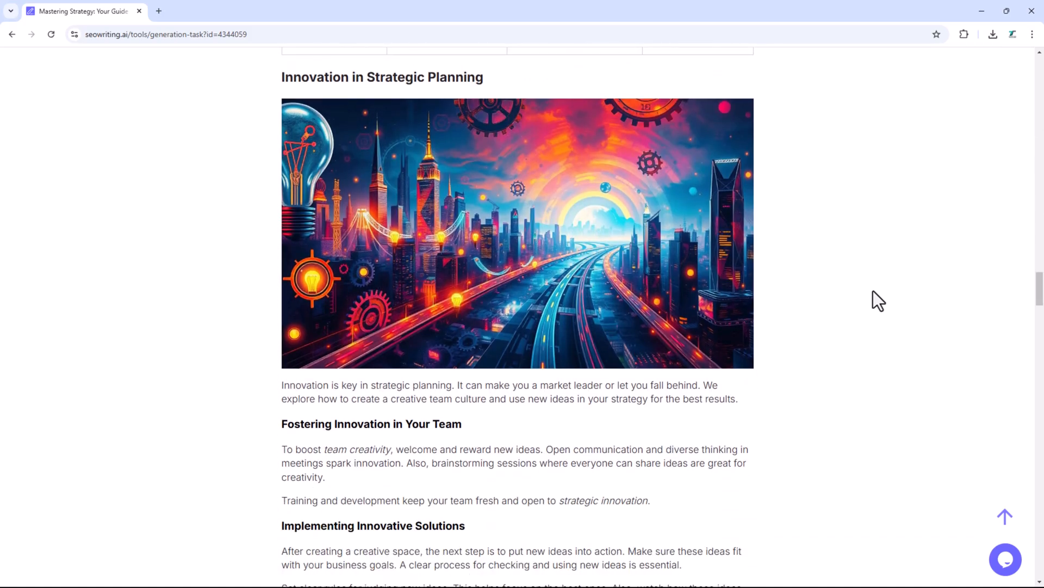
scroll("down", 3)
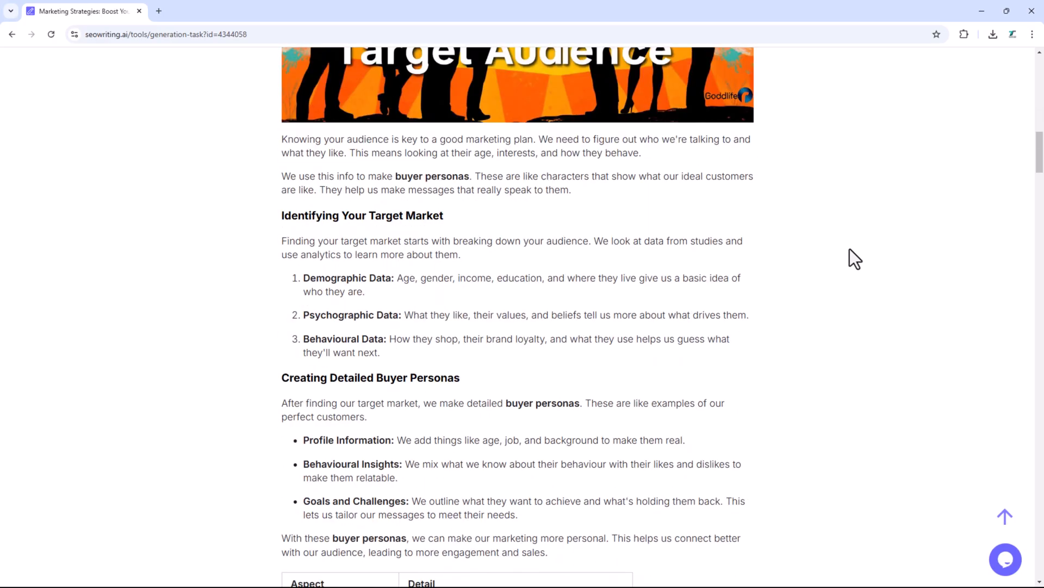
scroll("down", 3)
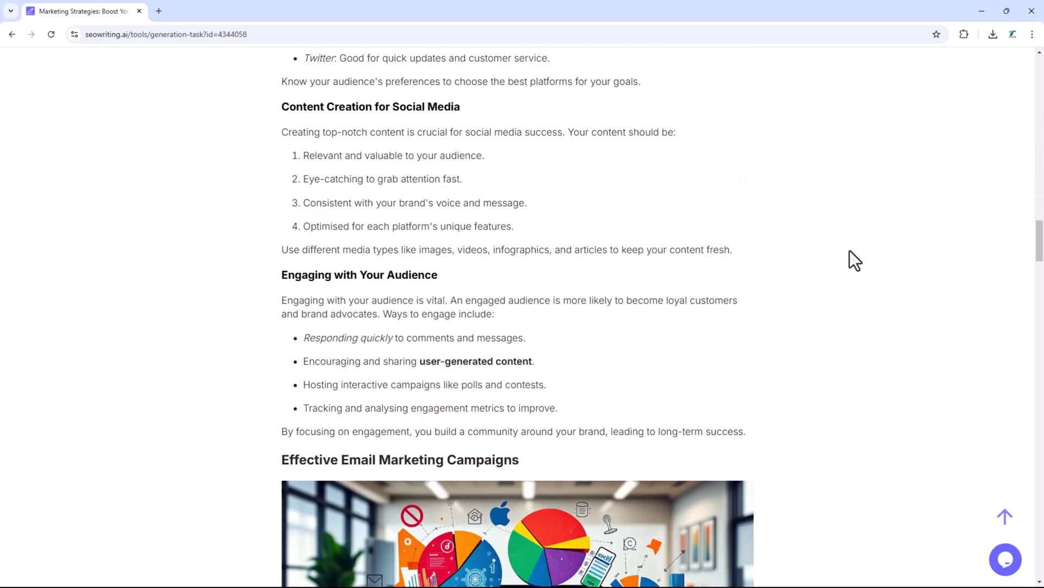
scroll("down", 3)
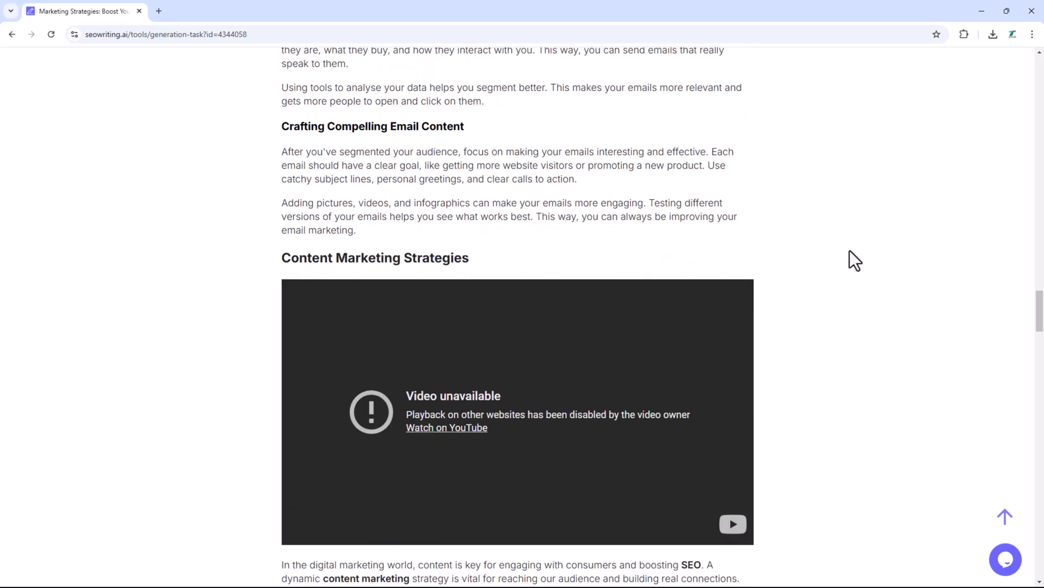
scroll("down", 3)
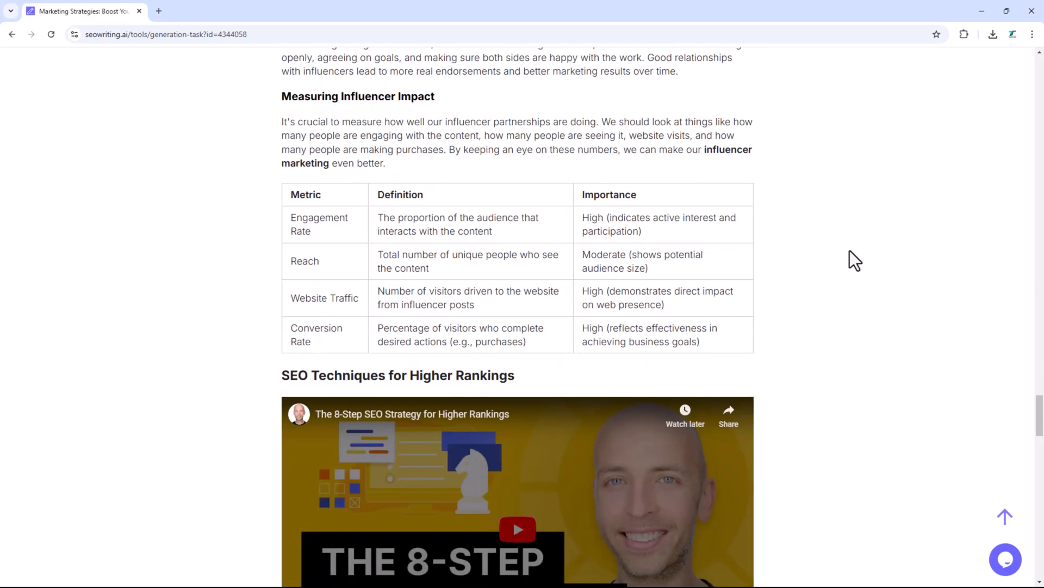
scroll("down", 3)
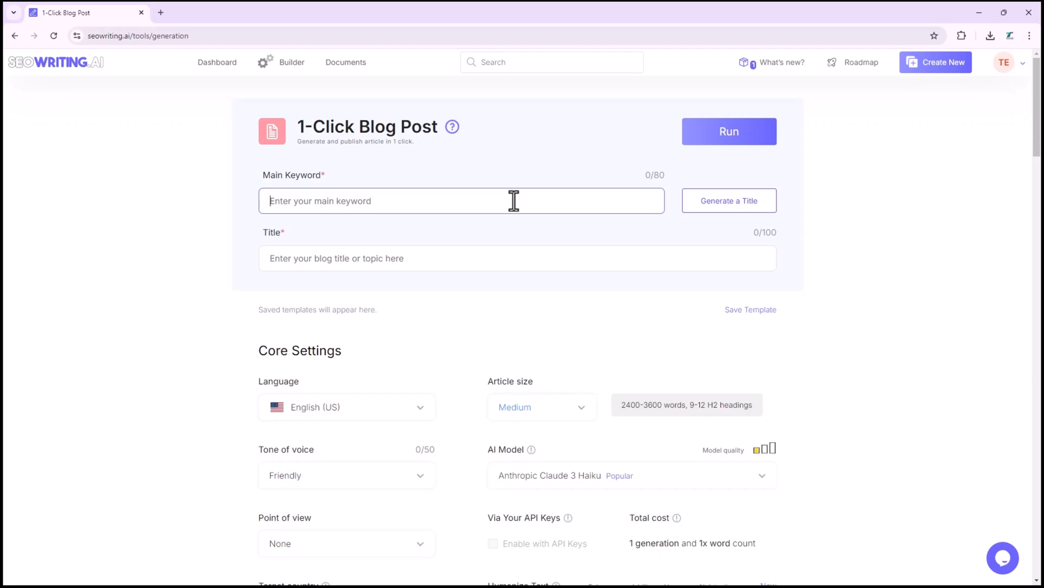
- Scroll through the web access, syndication and outline options, then back to the top
scroll("down", 3)
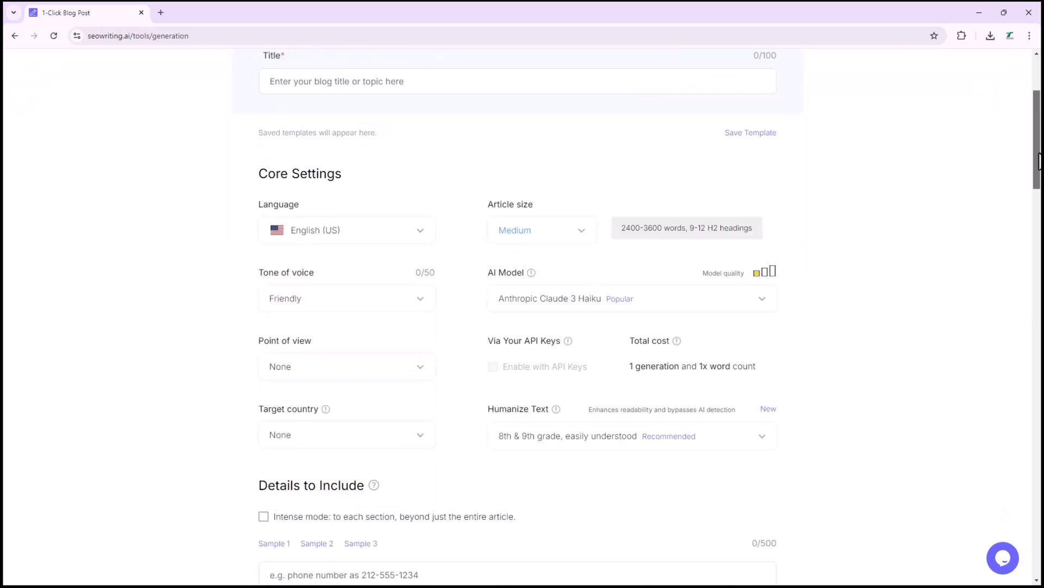
scroll("down", 3)
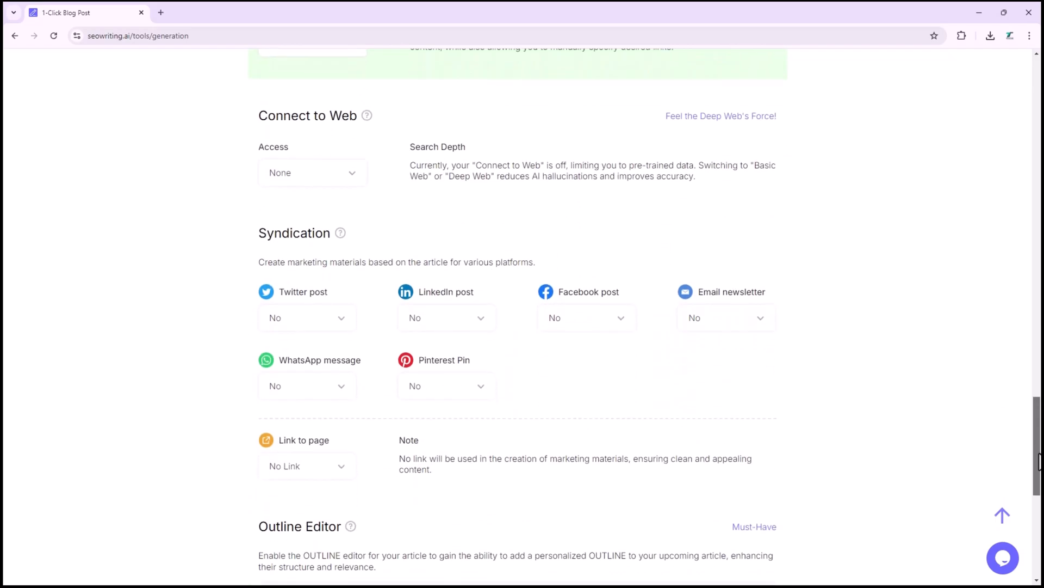
scroll("up", 3)
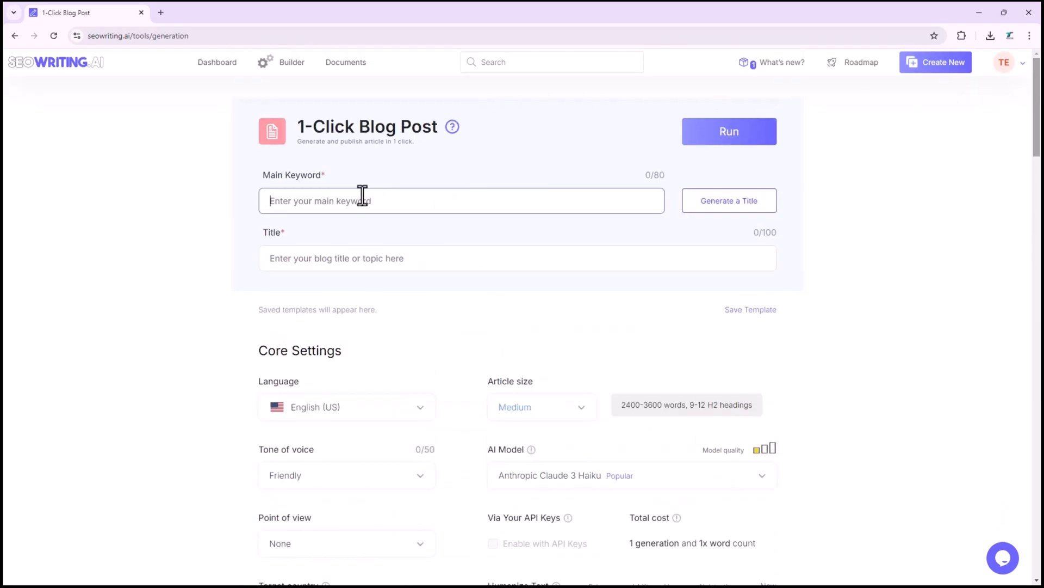
- Enter 'Facebook' as main keyword to generate 'Facebook: Connect, Share, and Stay in Touch'
type("Facebook")
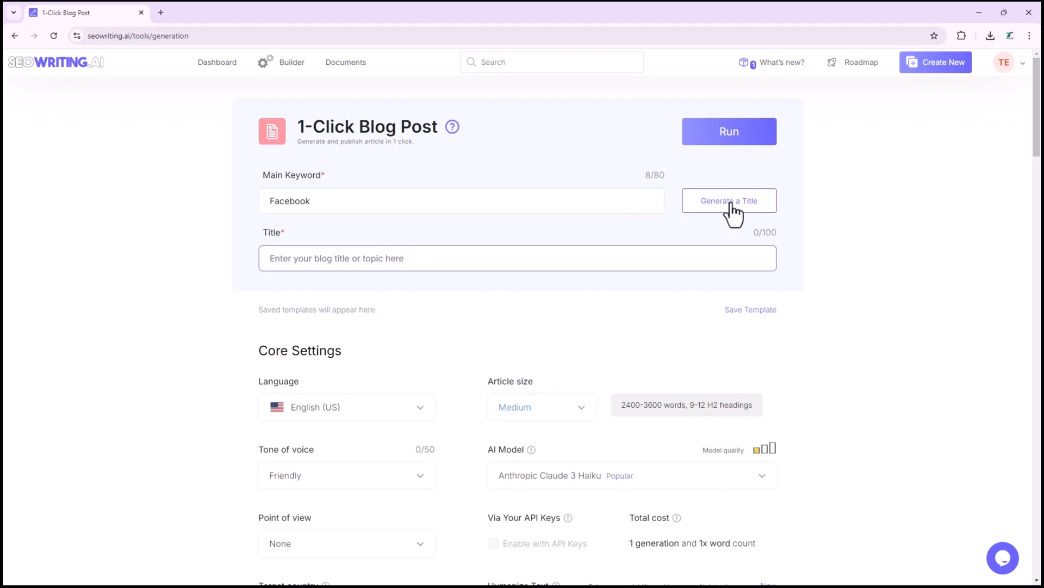
left_click(729, 200)
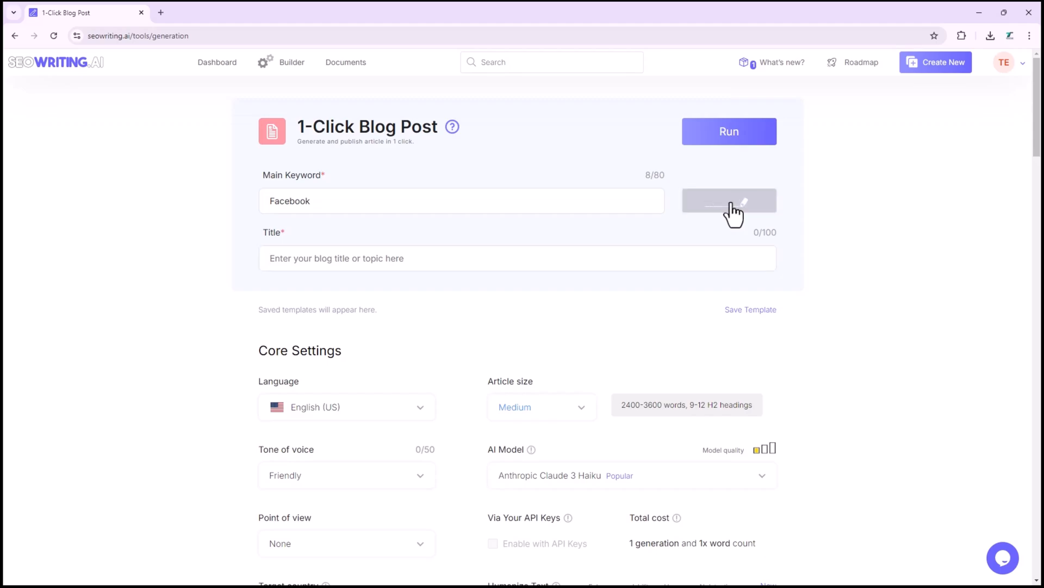
left_click(729, 201)
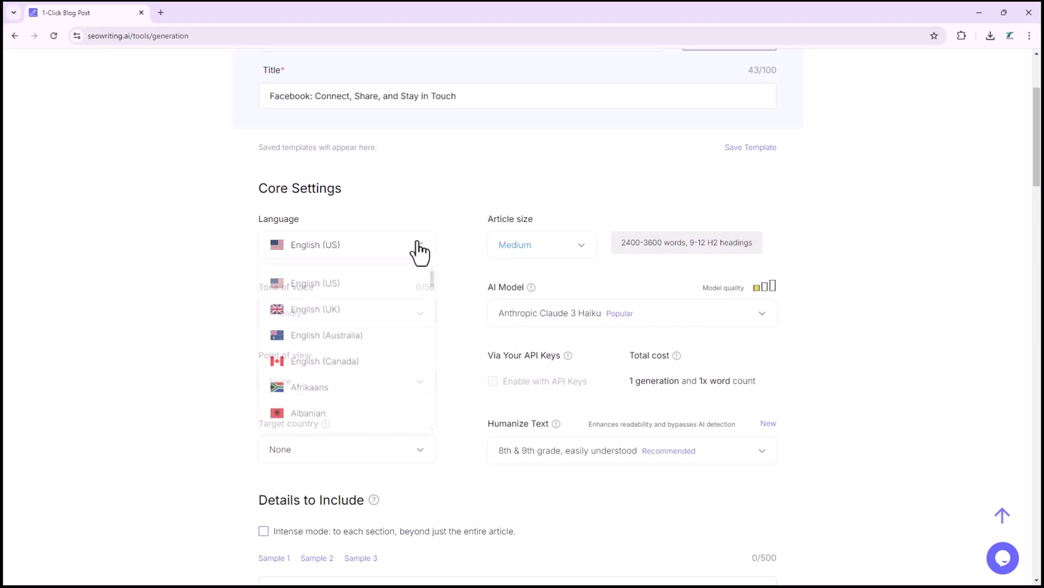
- Choose English (Australia) as the language and Professional as the tone of voice
scroll("down", 3)
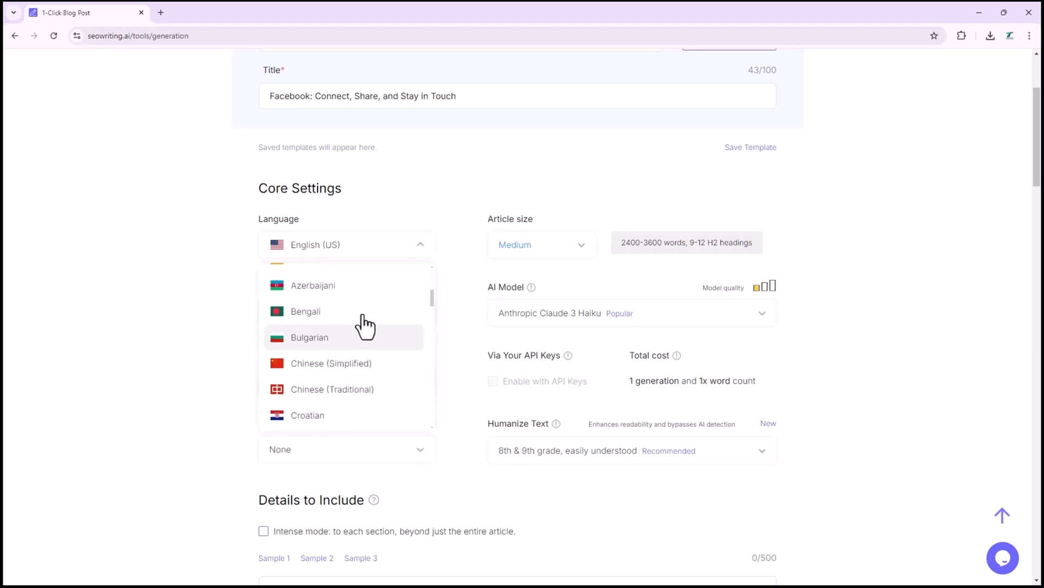
scroll("up", 3)
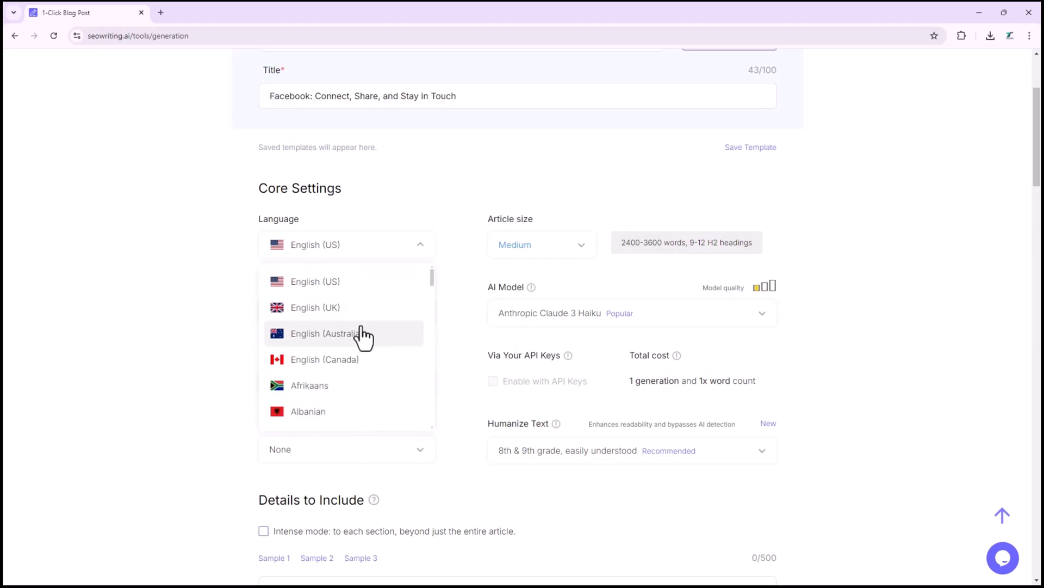
left_click(327, 333)
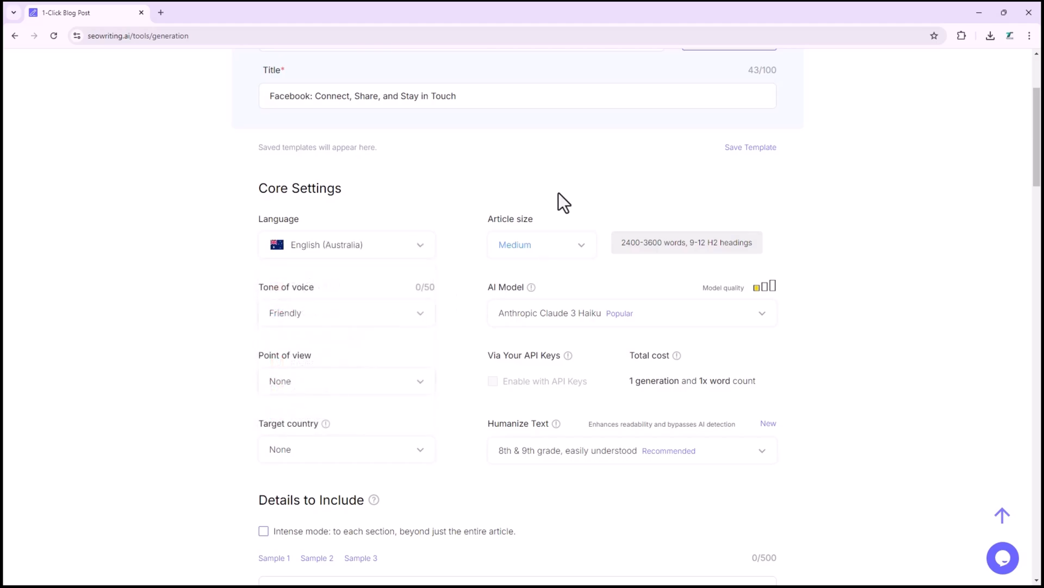
left_click(345, 312)
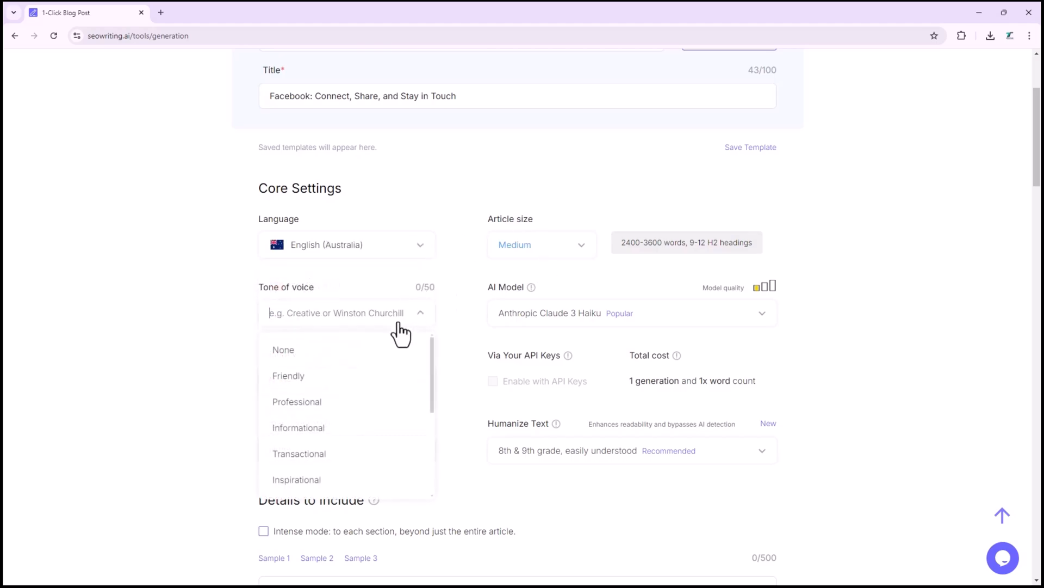
mouse_move(327, 427)
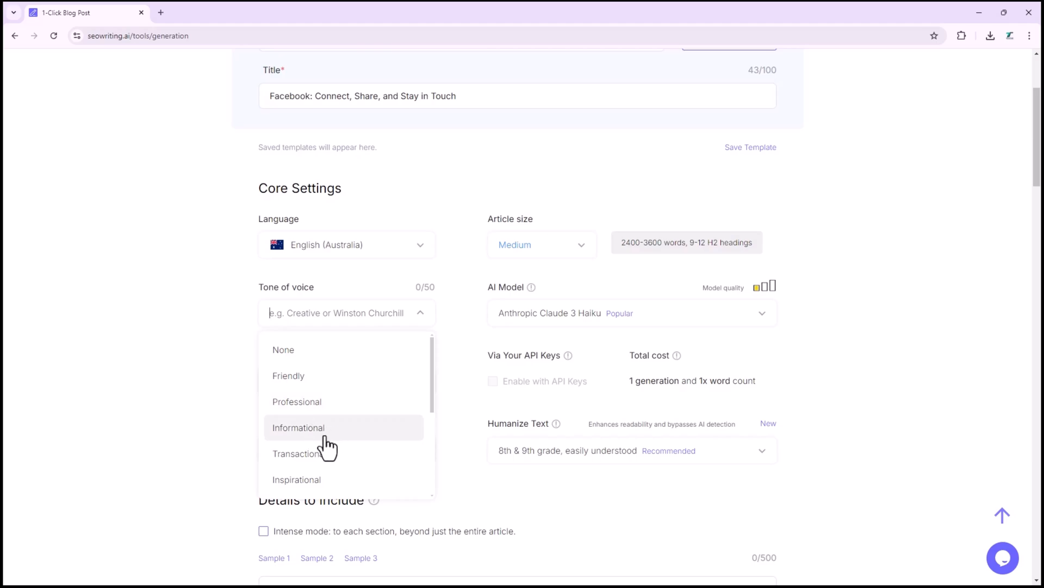
scroll("down", 3)
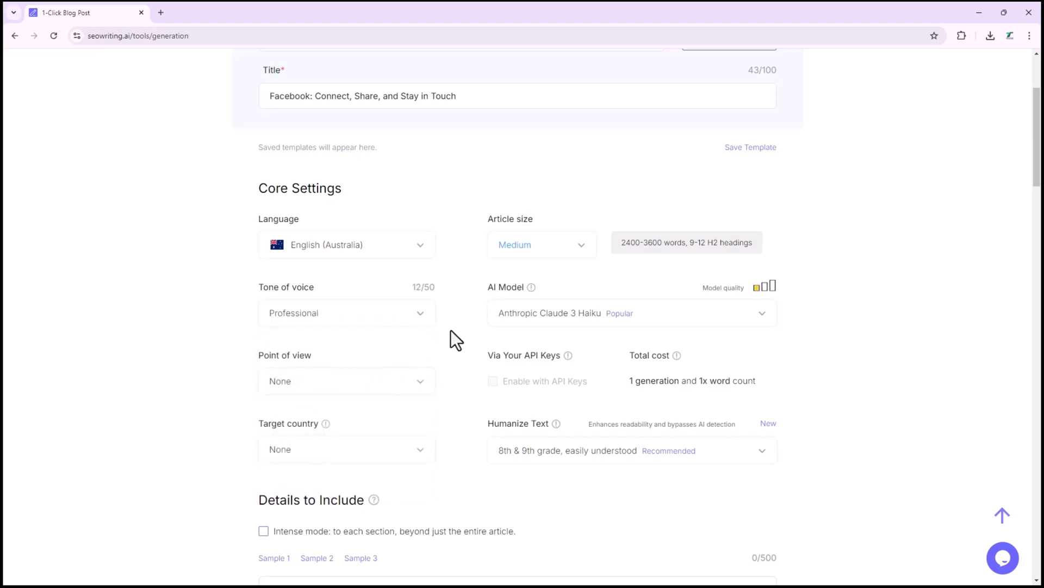
mouse_move(496, 280)
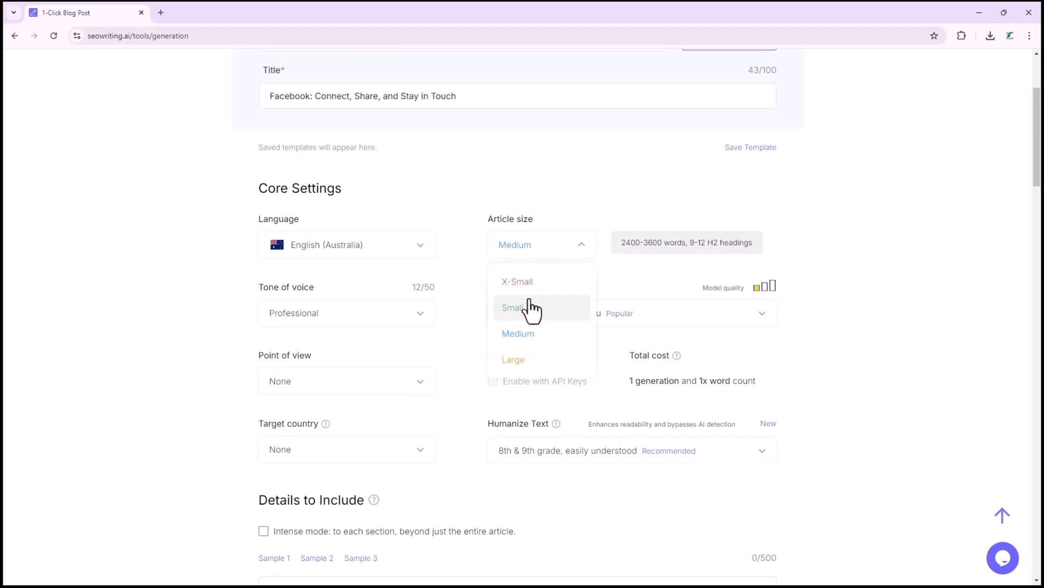
mouse_move(545, 288)
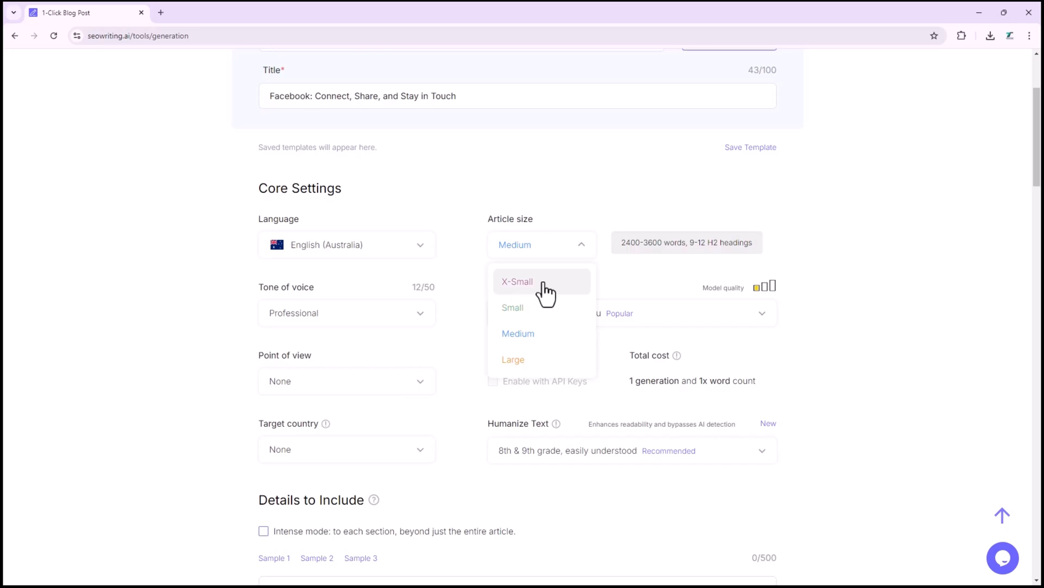
mouse_move(526, 351)
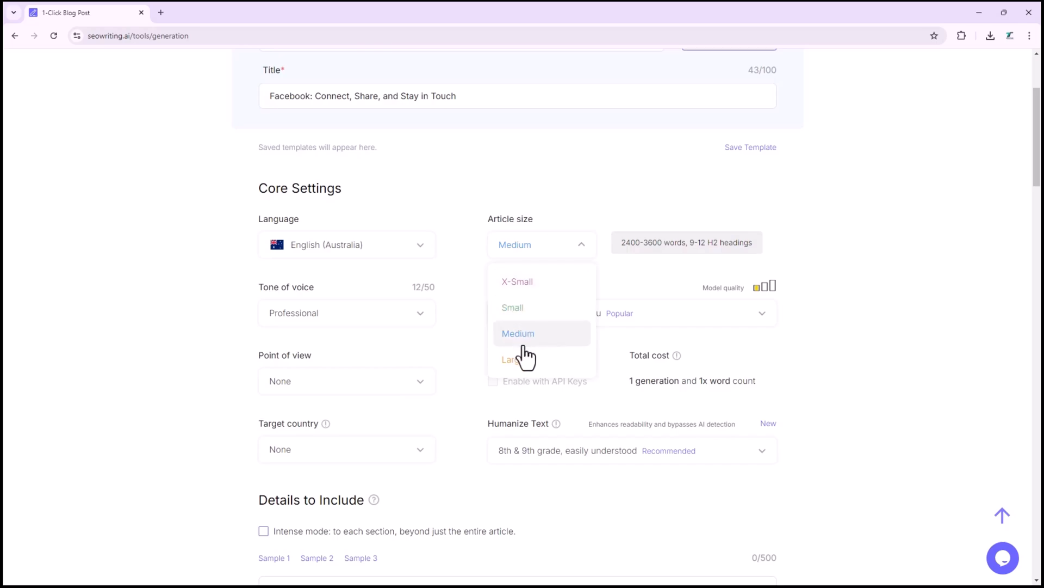
mouse_move(542, 281)
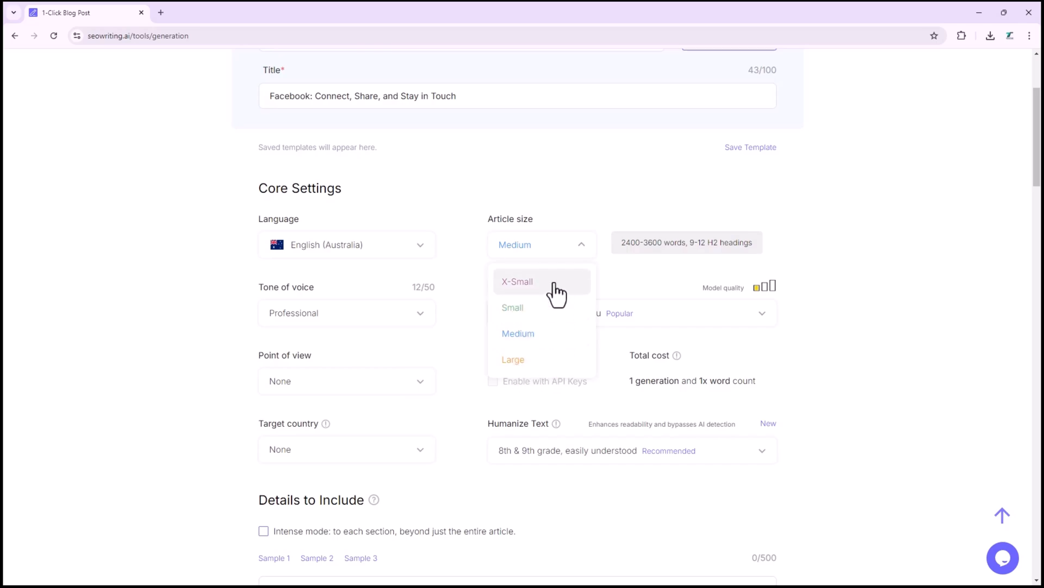
- Try X-Small article size, then switch to Medium (2400–3600 words, 9–12 H2 headings)
left_click(517, 280)
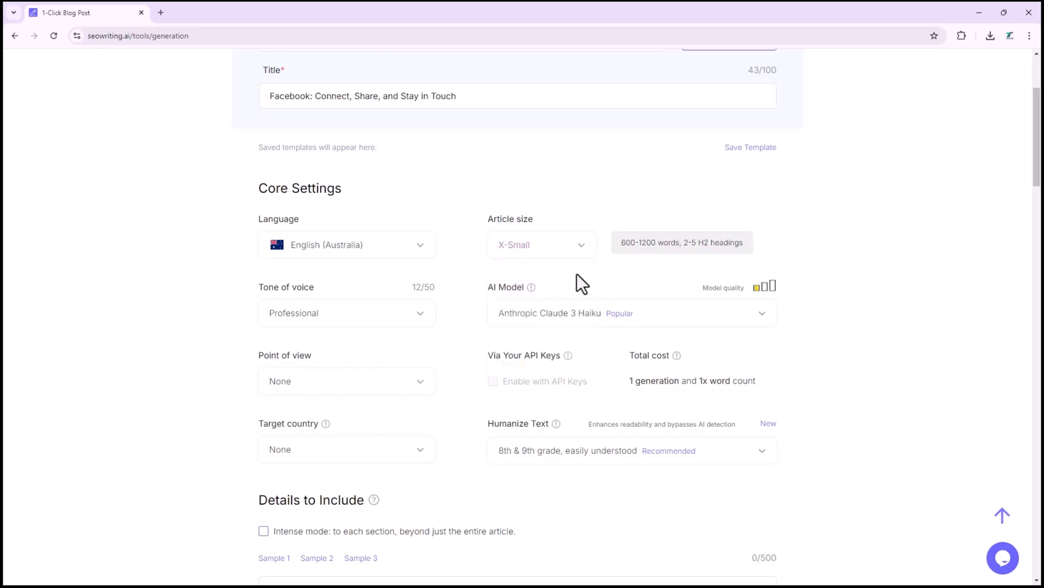
mouse_move(623, 252)
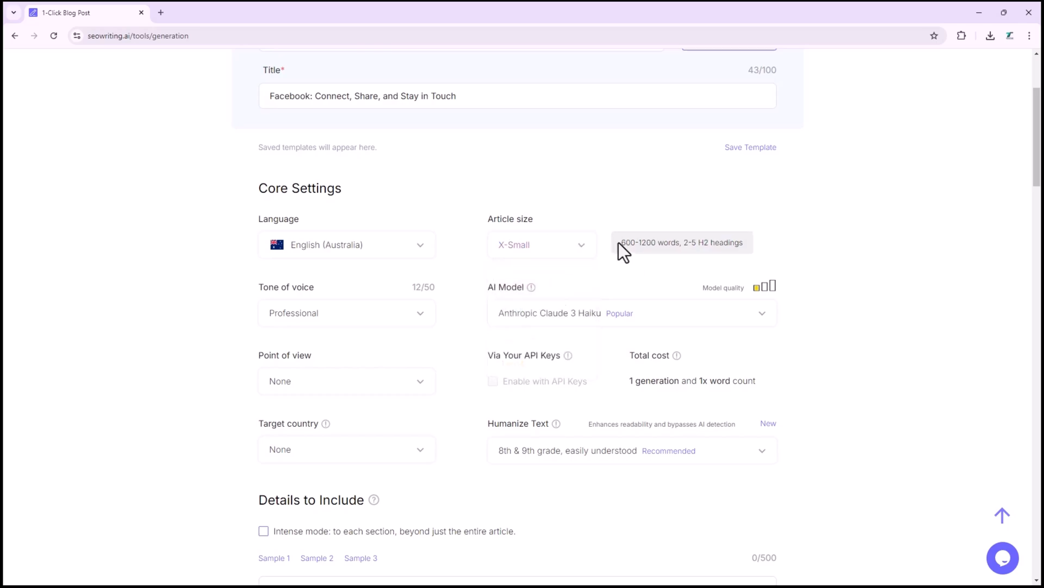
double_click(648, 241)
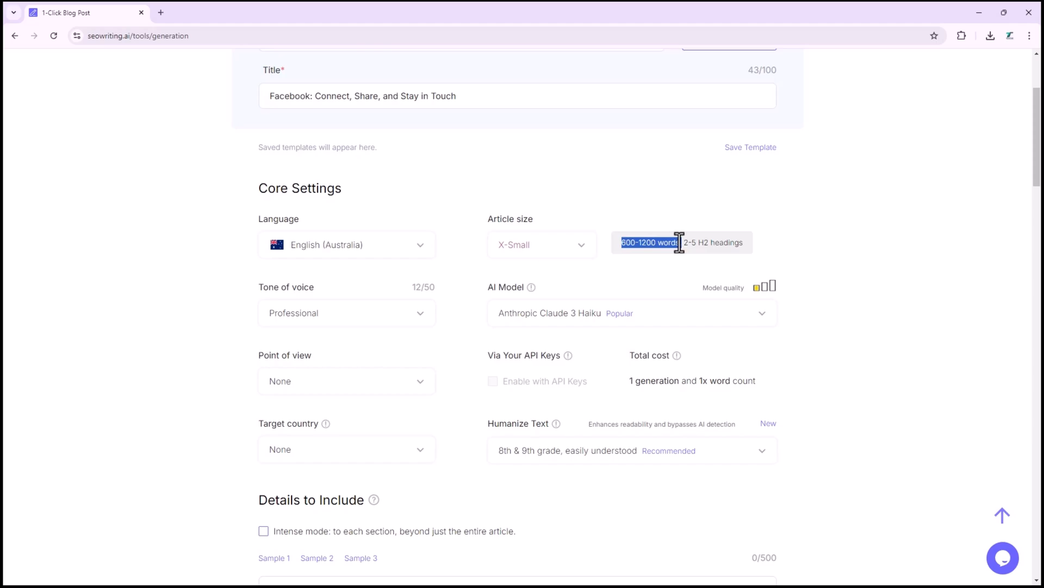
left_click(541, 244)
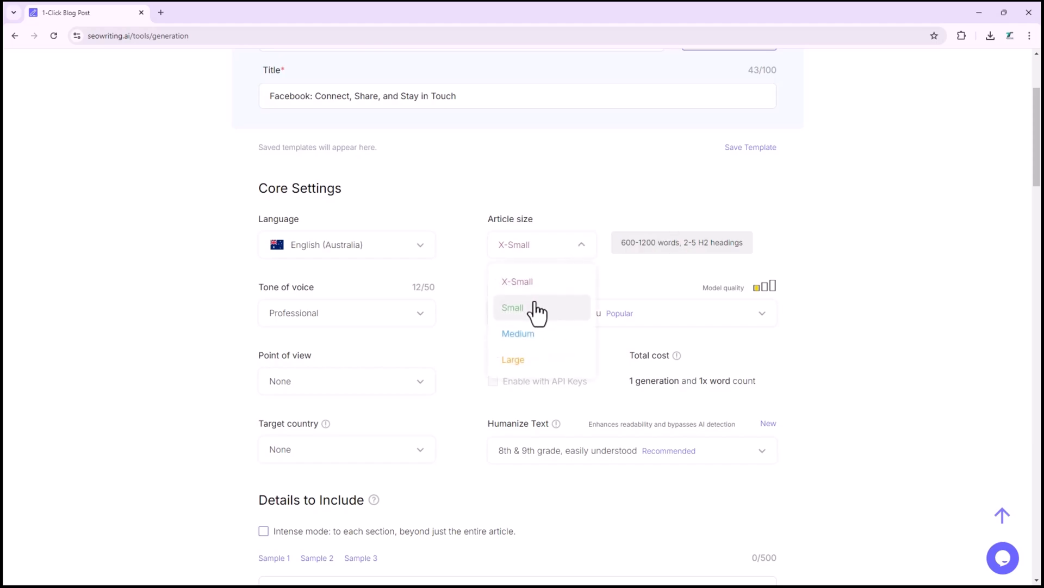
left_click(513, 307)
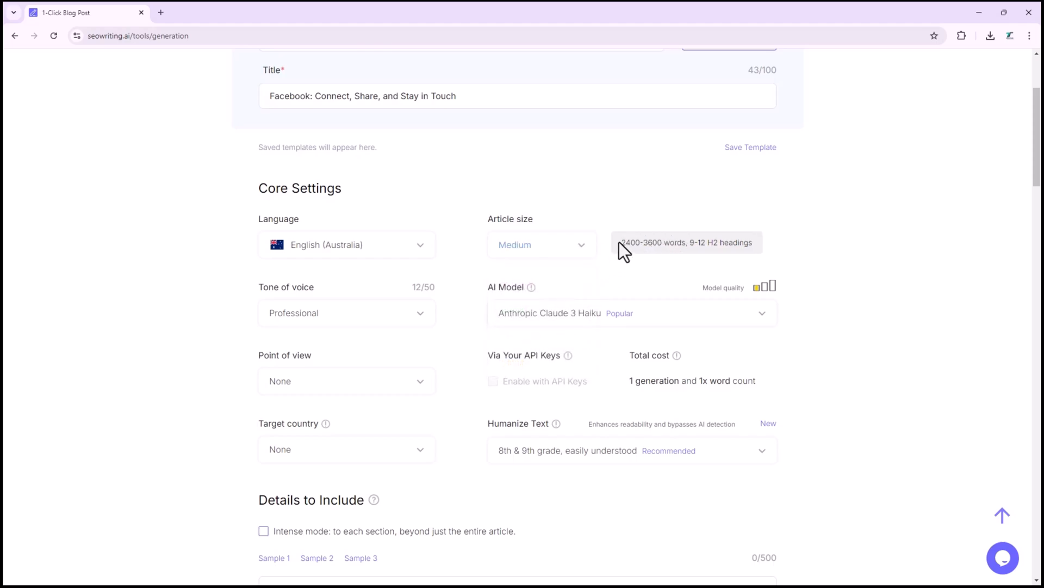
double_click(653, 241)
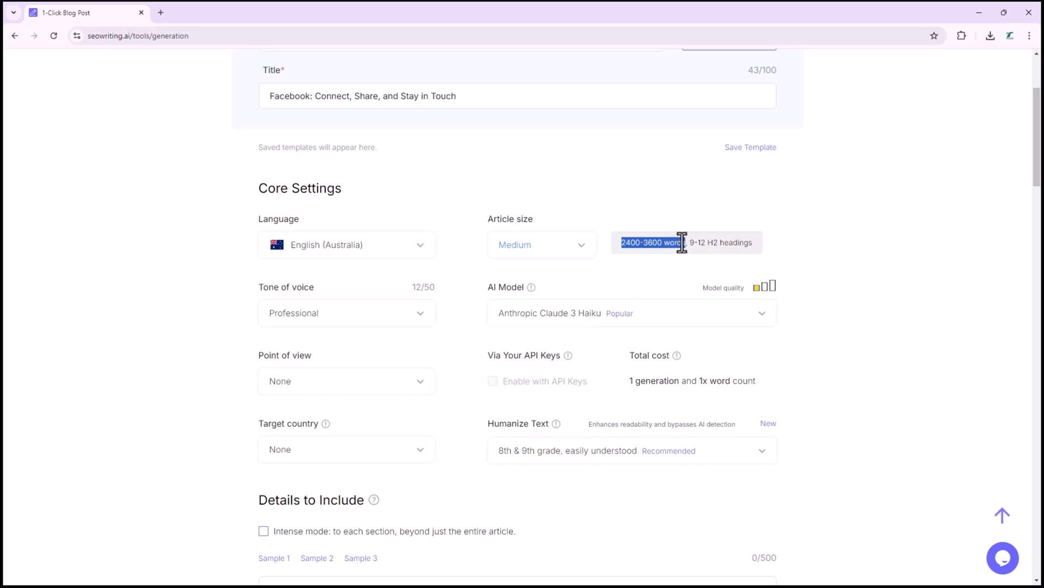
mouse_move(567, 257)
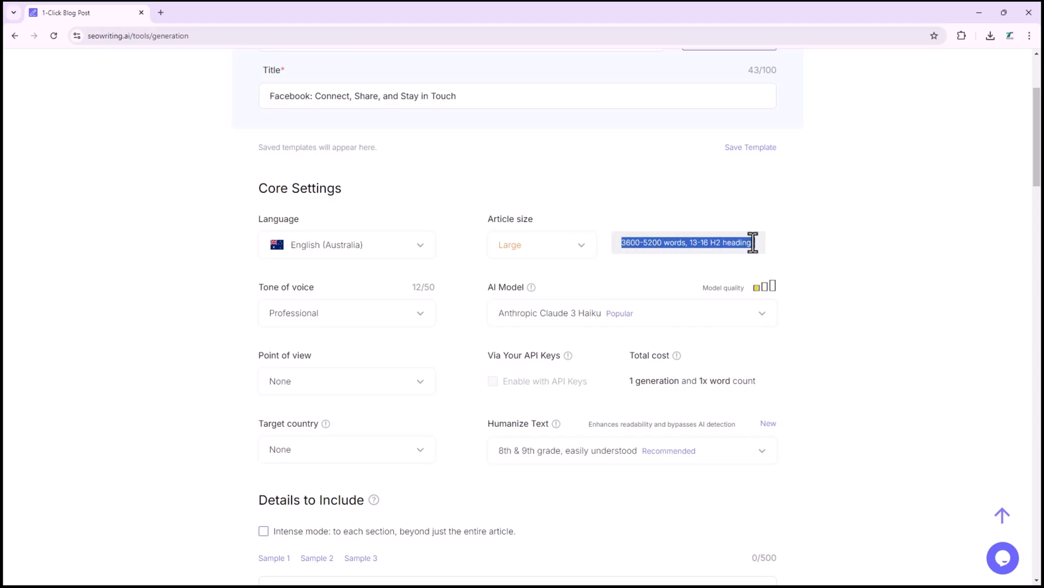
mouse_move(726, 242)
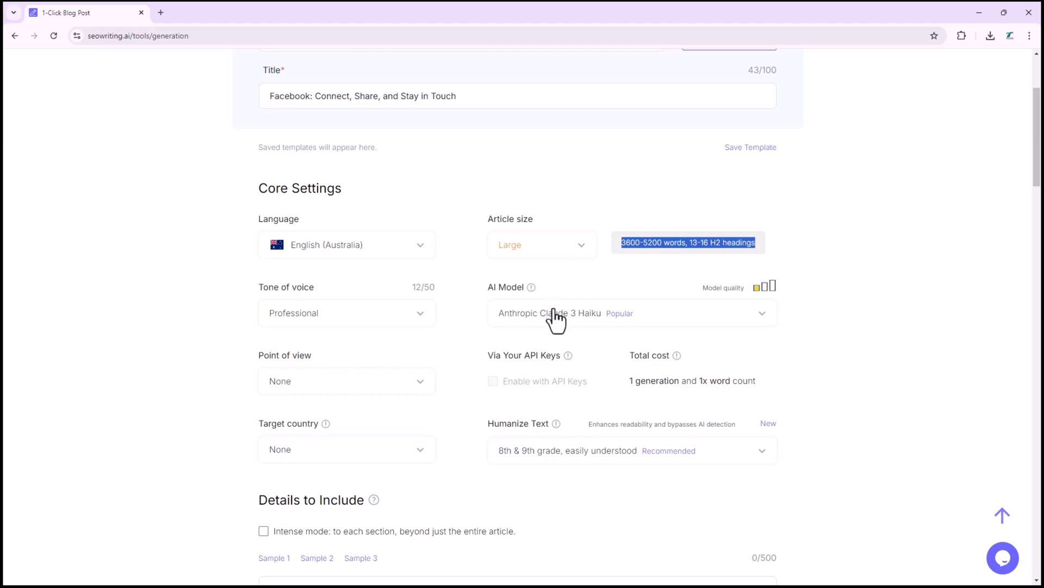
- Select Anthropic Claude 3.5 Sonnet as the AI model for the blog post
left_click(629, 313)
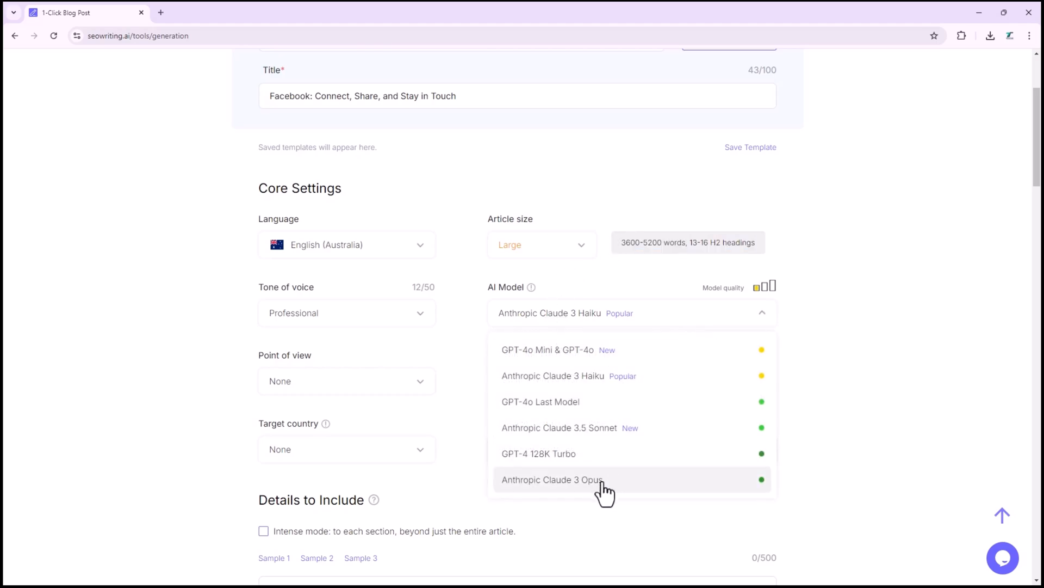
left_click(570, 427)
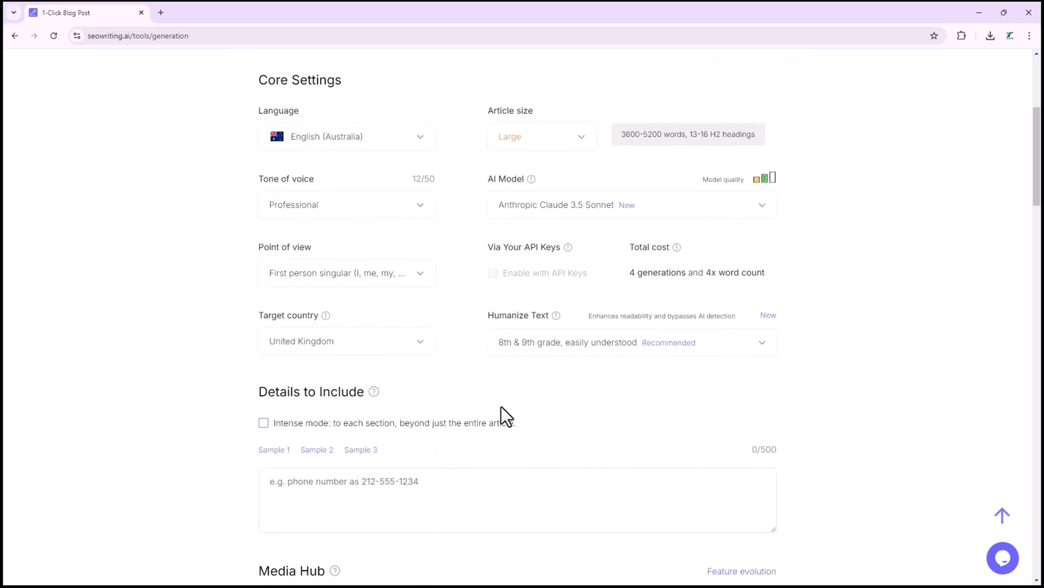
mouse_move(561, 350)
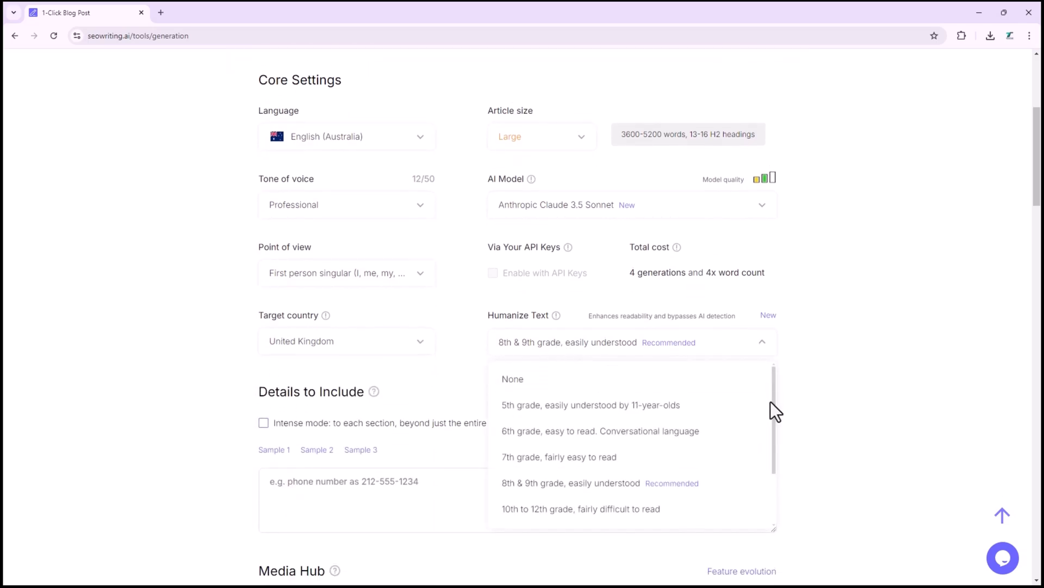
scroll("down", 3)
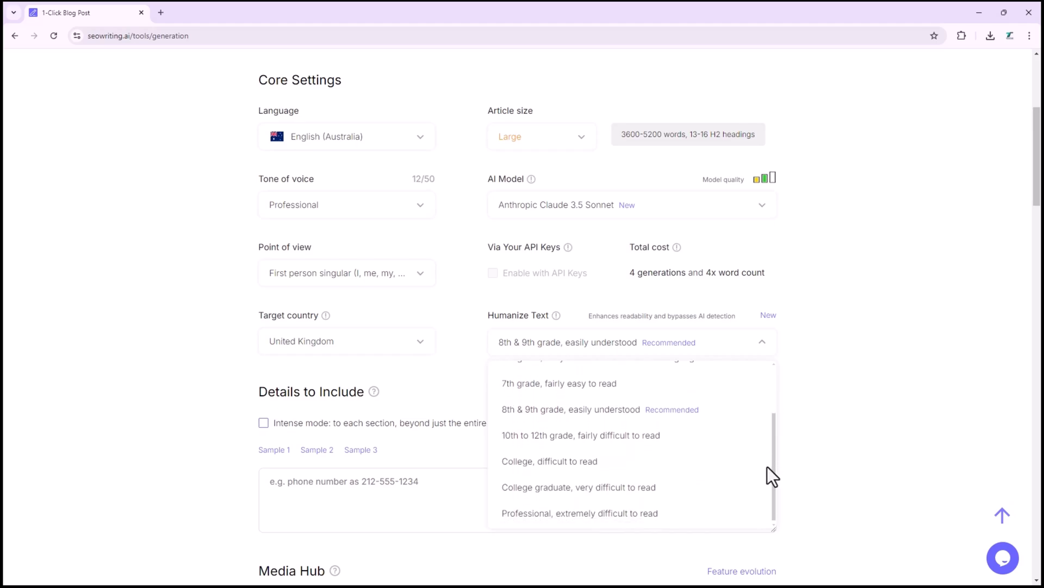
scroll("up", 3)
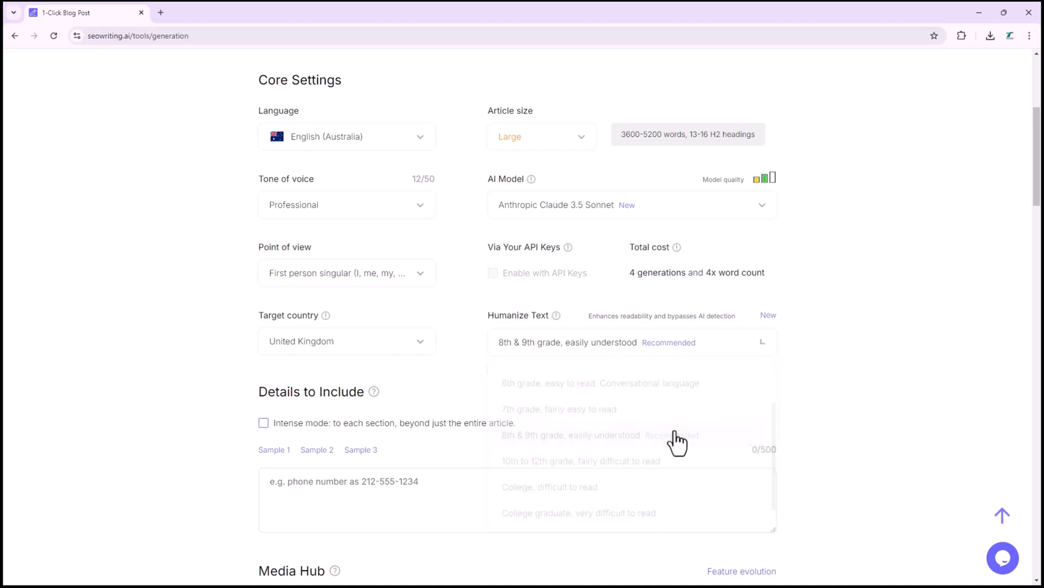
- Tick the Intense mode checkbox under Details to Include, then clear it again
scroll("down", 3)
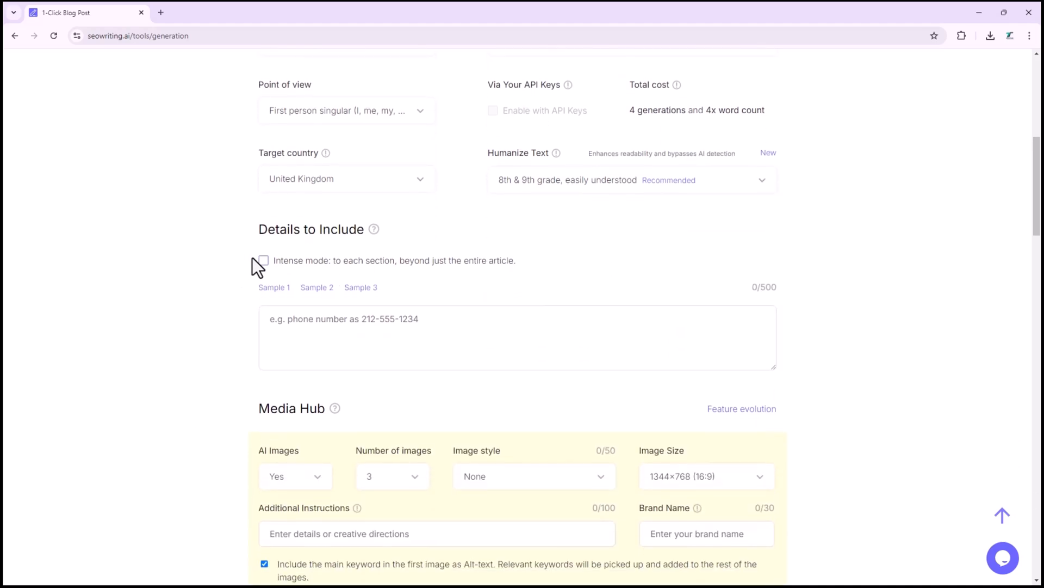
left_click(264, 260)
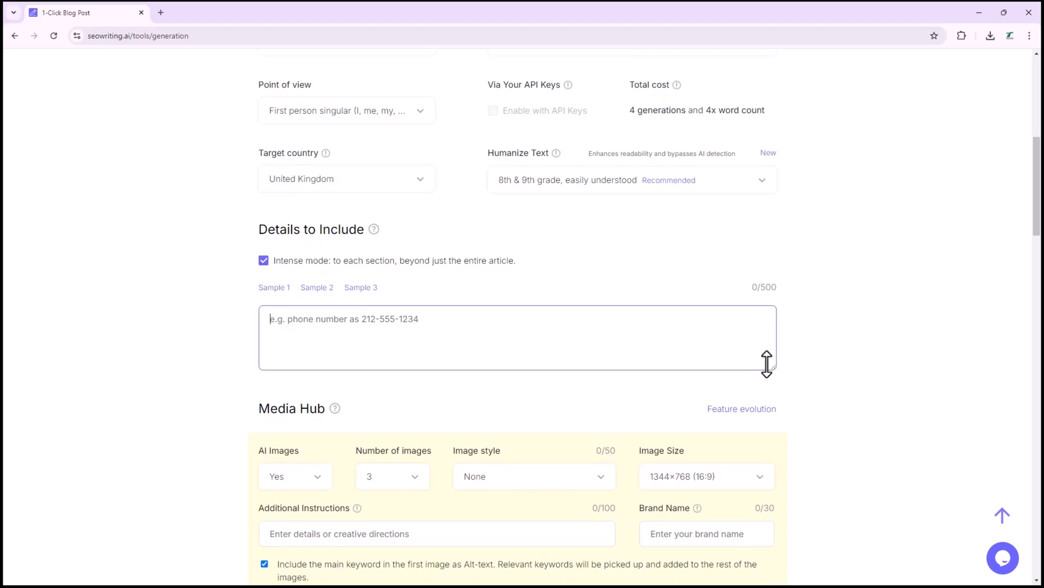
mouse_move(612, 326)
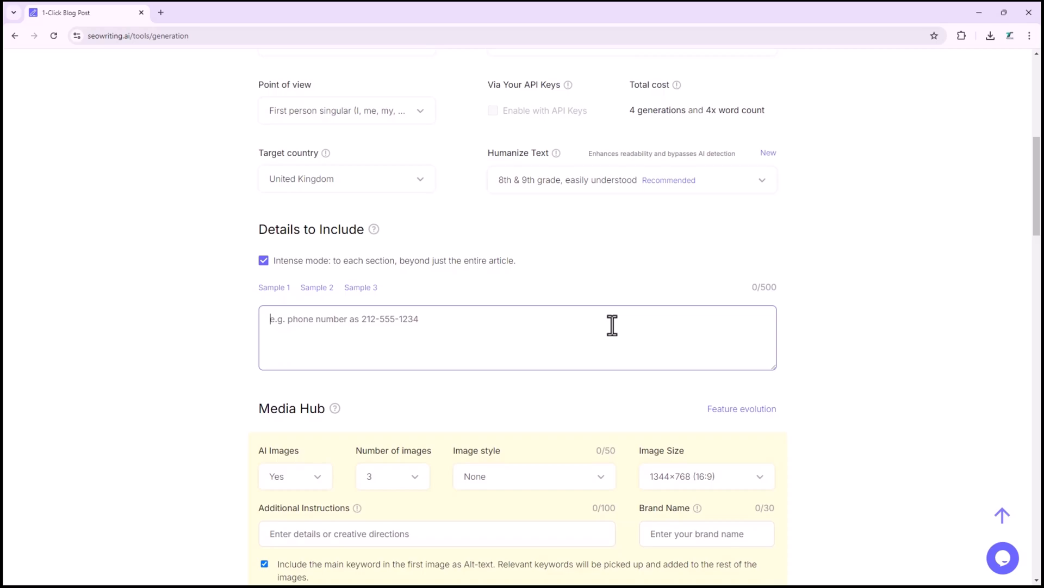
left_click(264, 260)
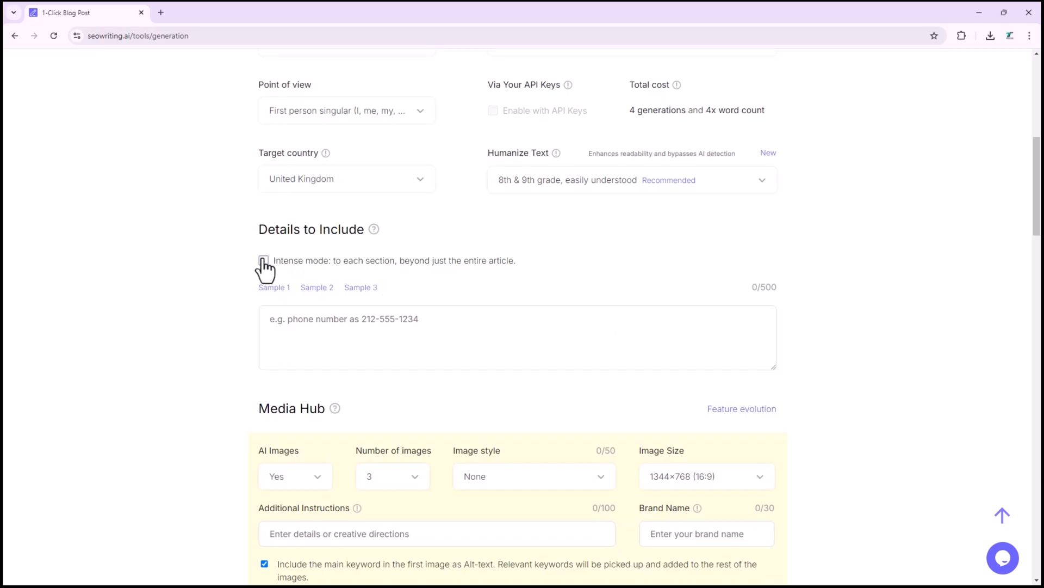
- Set AI images to 15 Cinematic-style images and select the brand name field
scroll("down", 3)
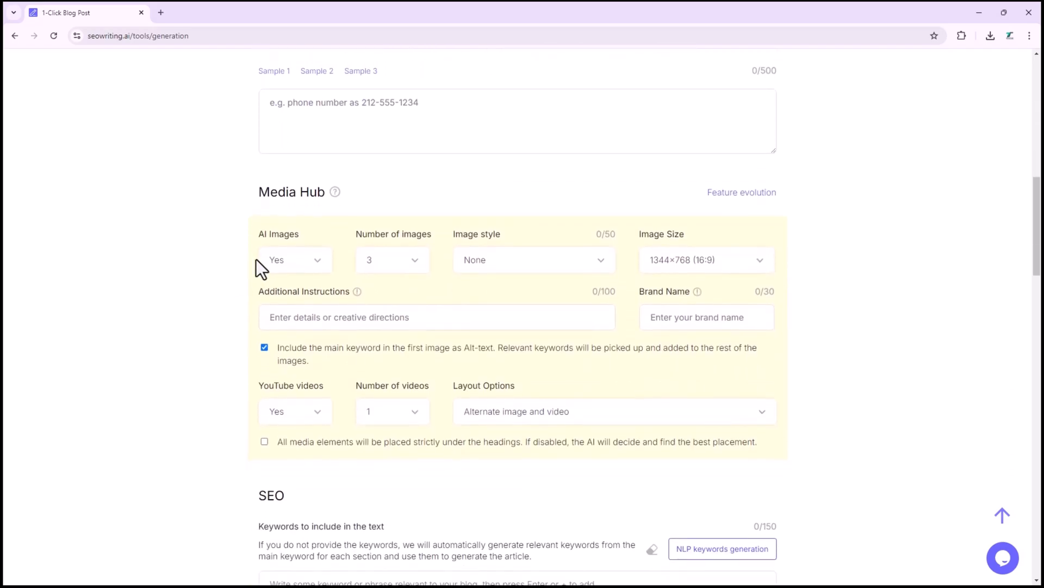
left_click(294, 260)
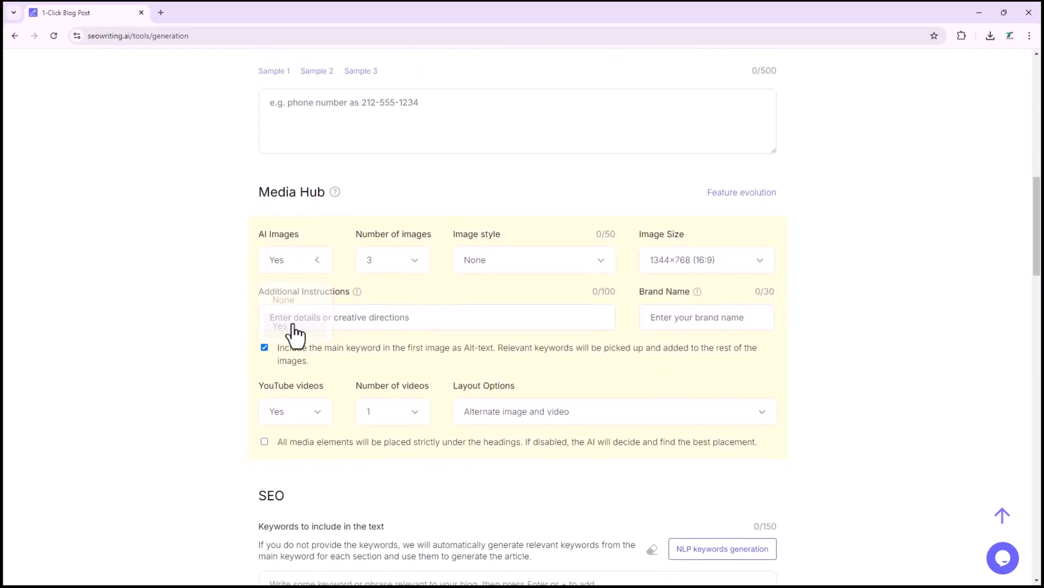
left_click(393, 259)
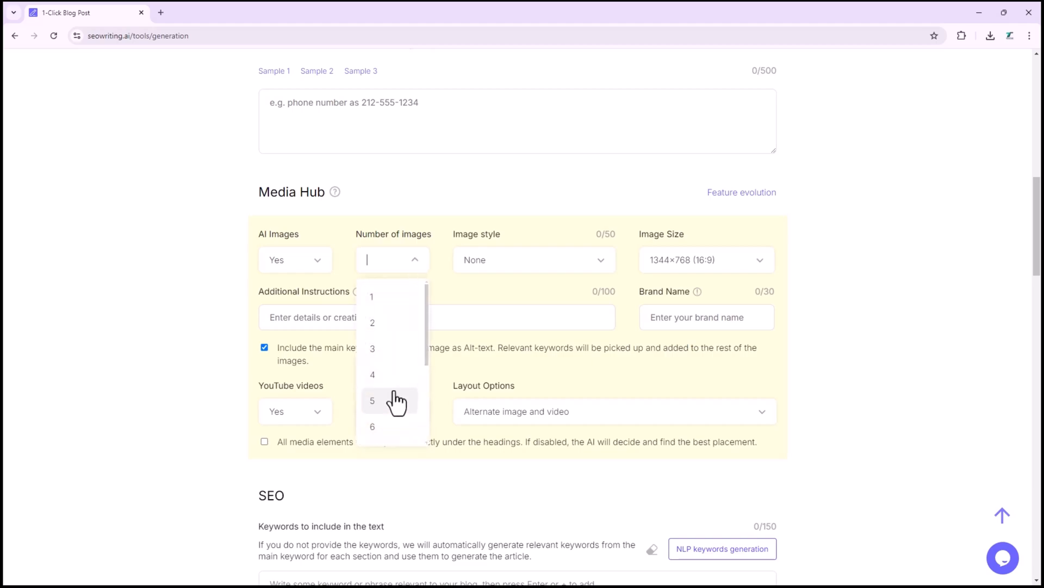
scroll("down", 3)
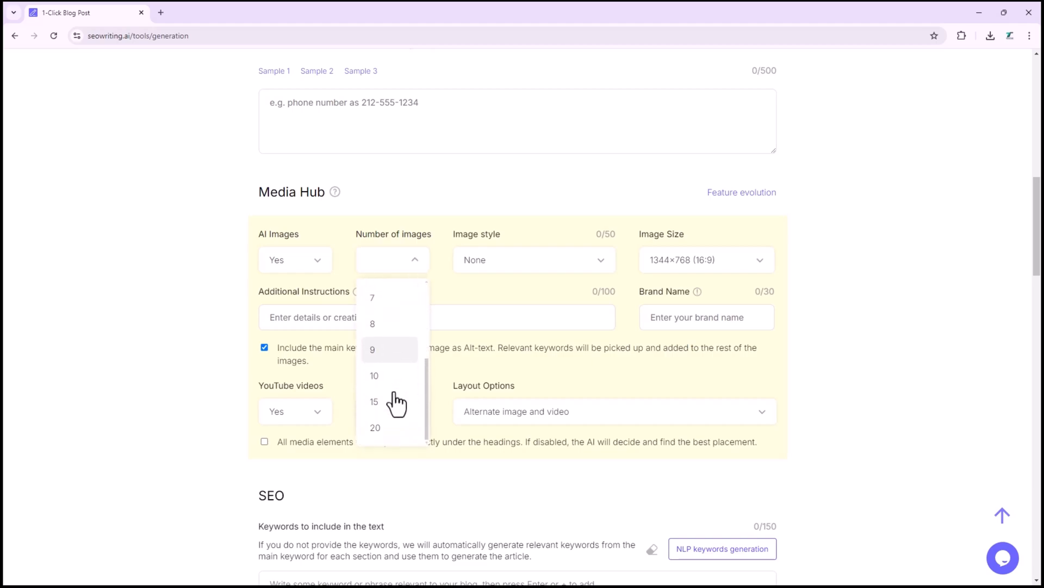
left_click(373, 400)
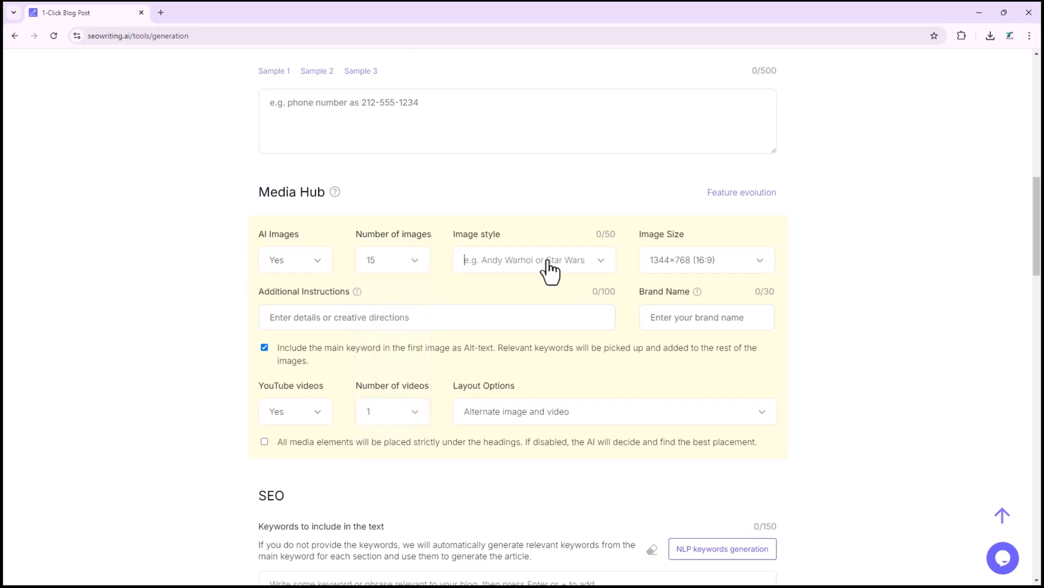
left_click(533, 260)
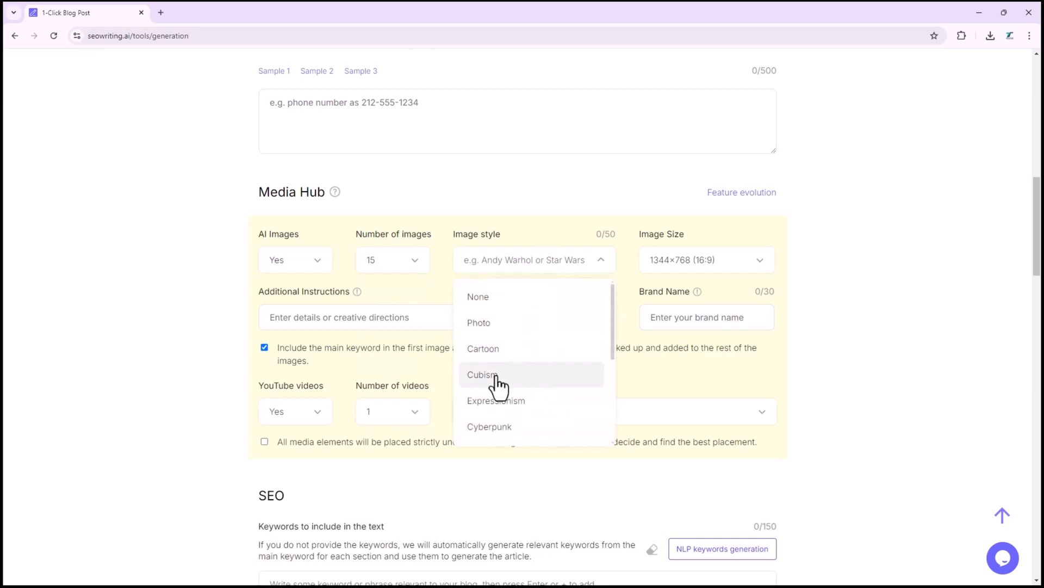
scroll("down", 3)
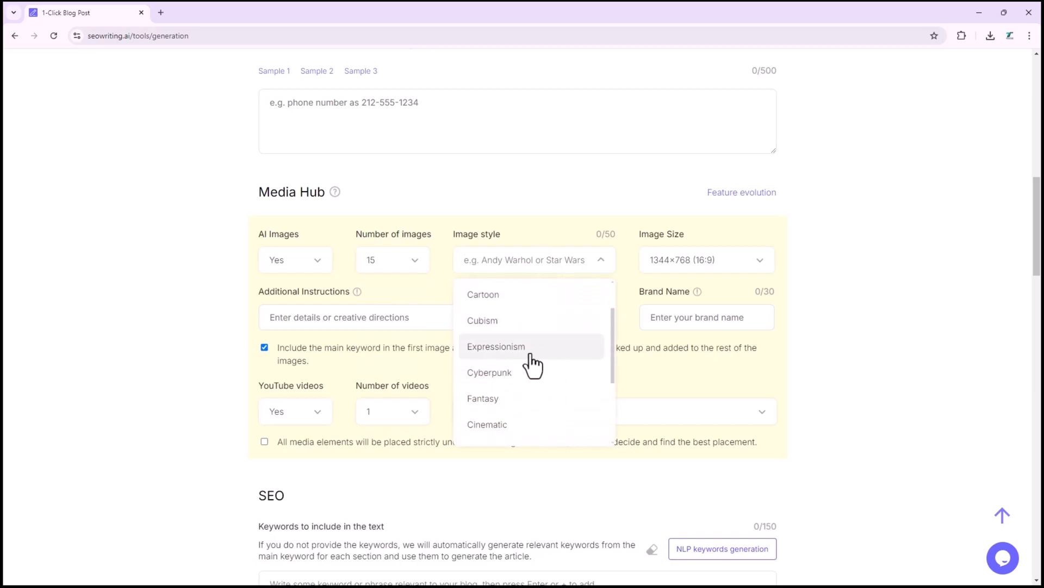
scroll("down", 3)
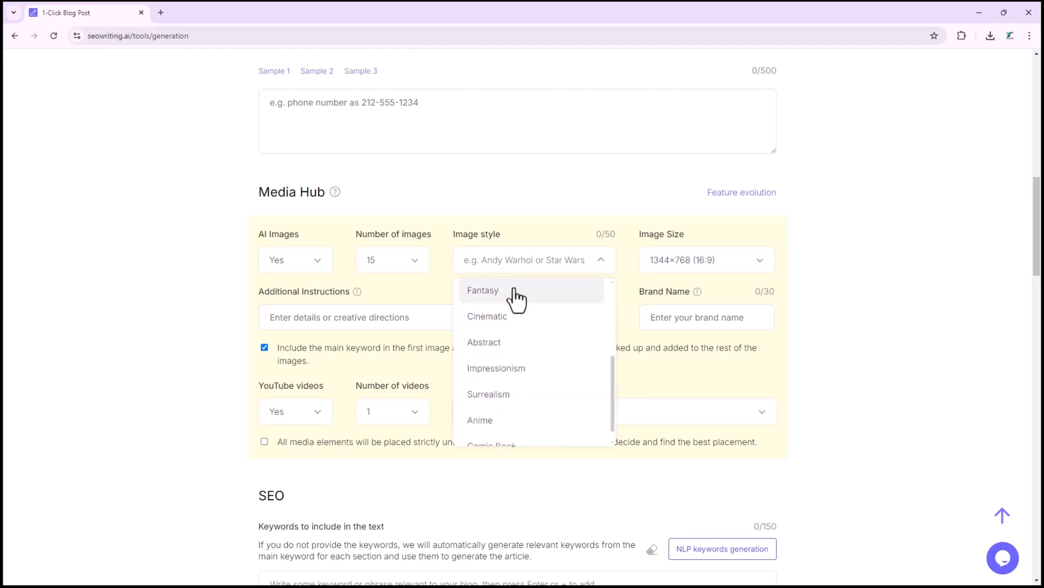
mouse_move(506, 412)
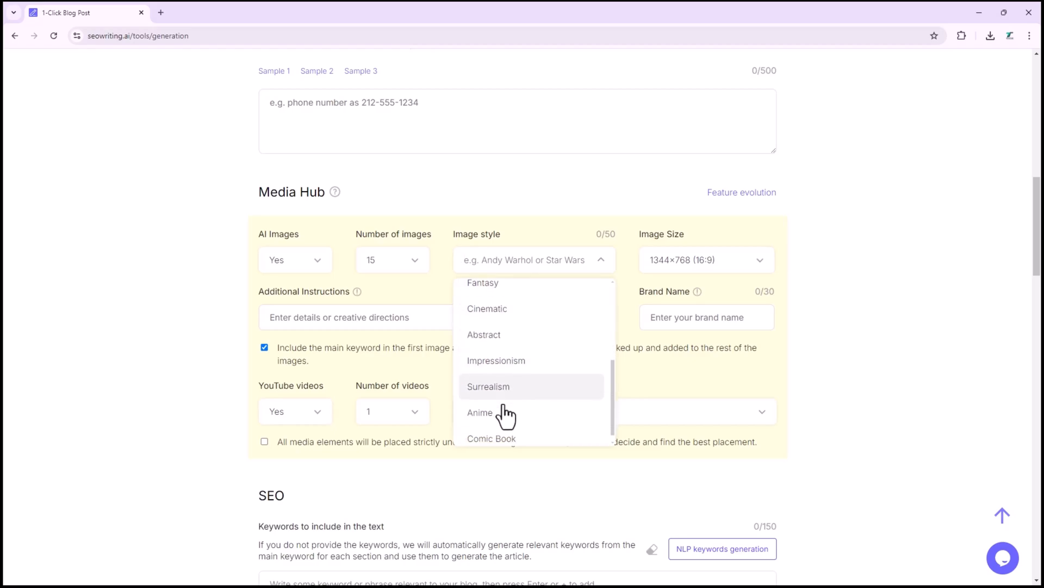
left_click(487, 308)
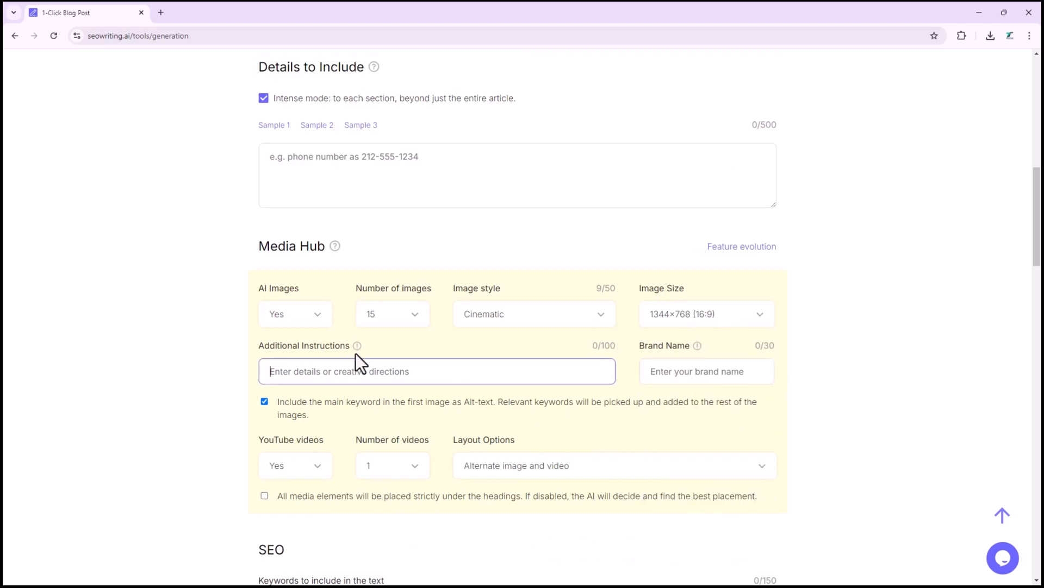
mouse_move(643, 371)
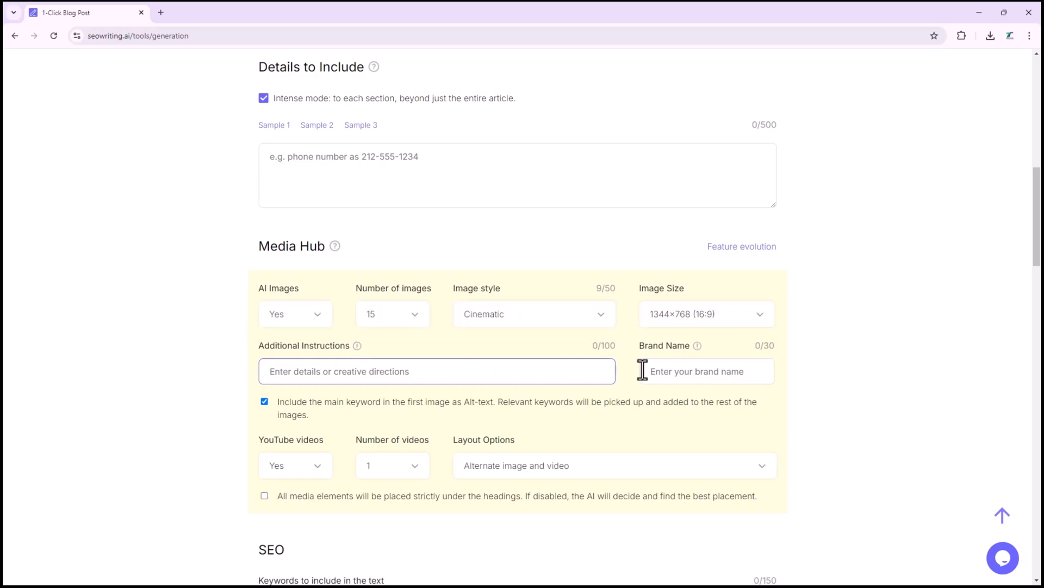
left_click(706, 371)
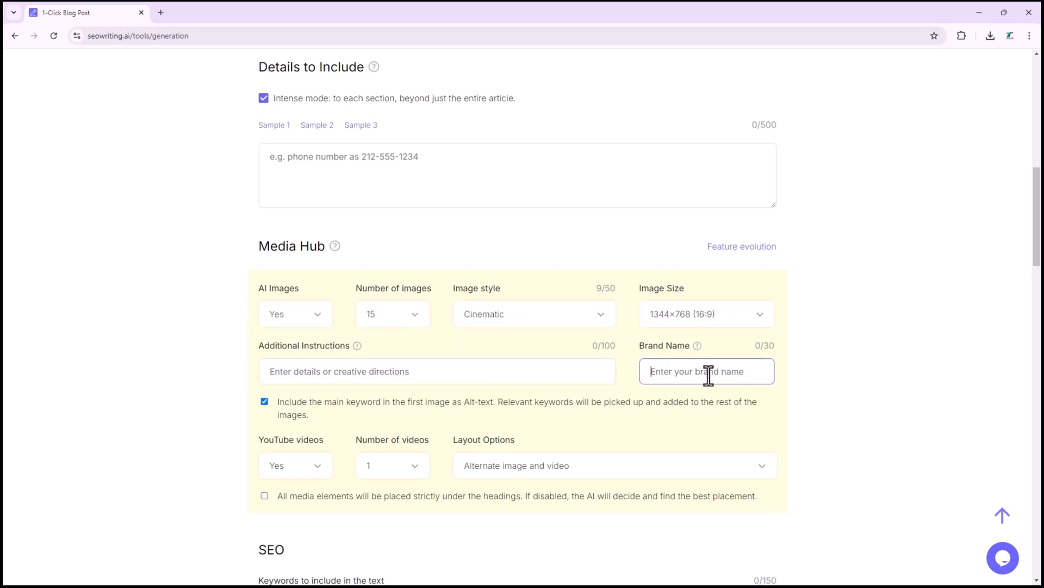
mouse_move(705, 375)
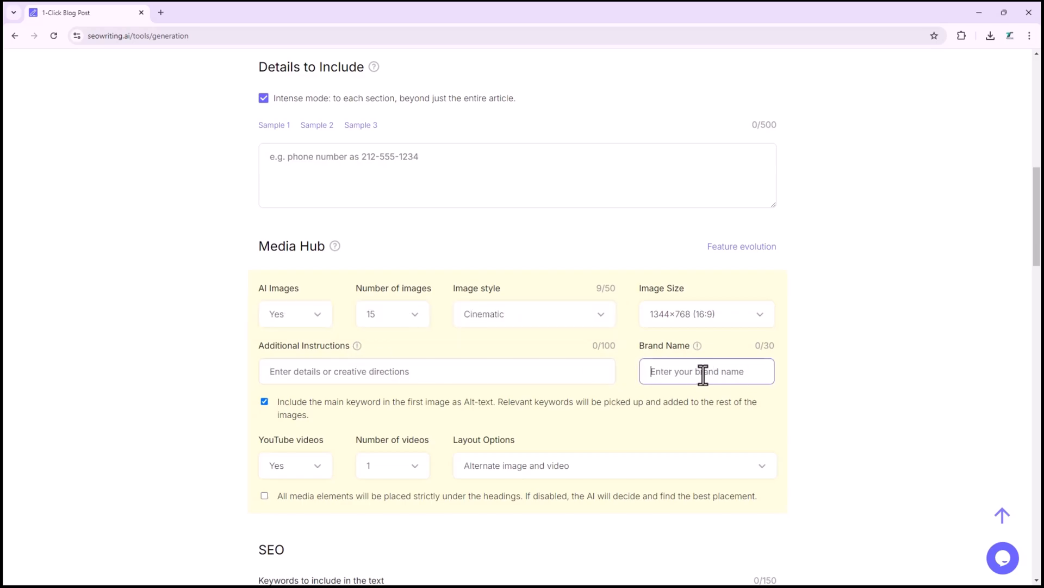
- Set YouTube videos to Yes and choose 4 as the number of videos
scroll("down", 3)
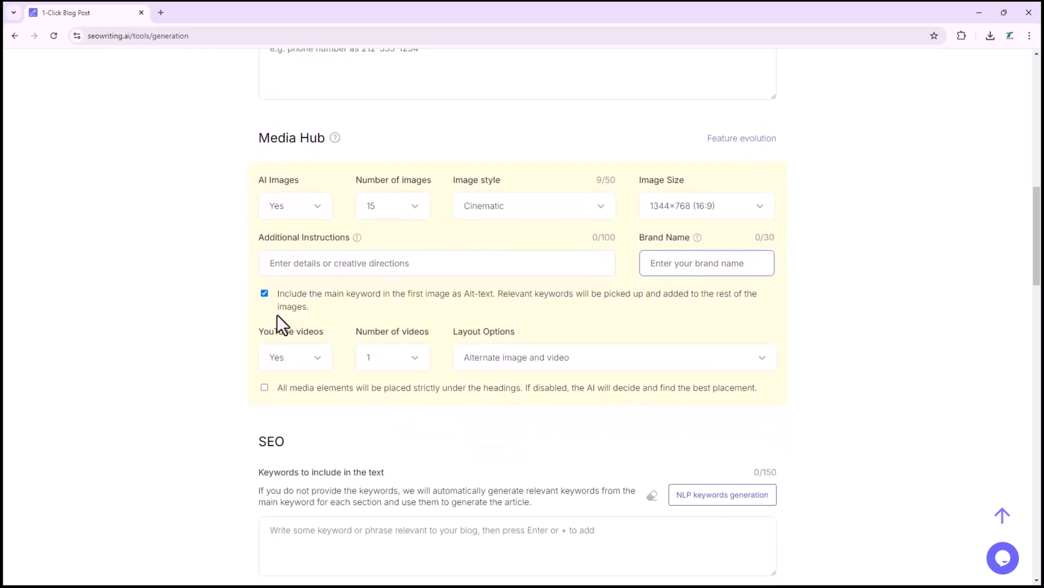
left_click(294, 357)
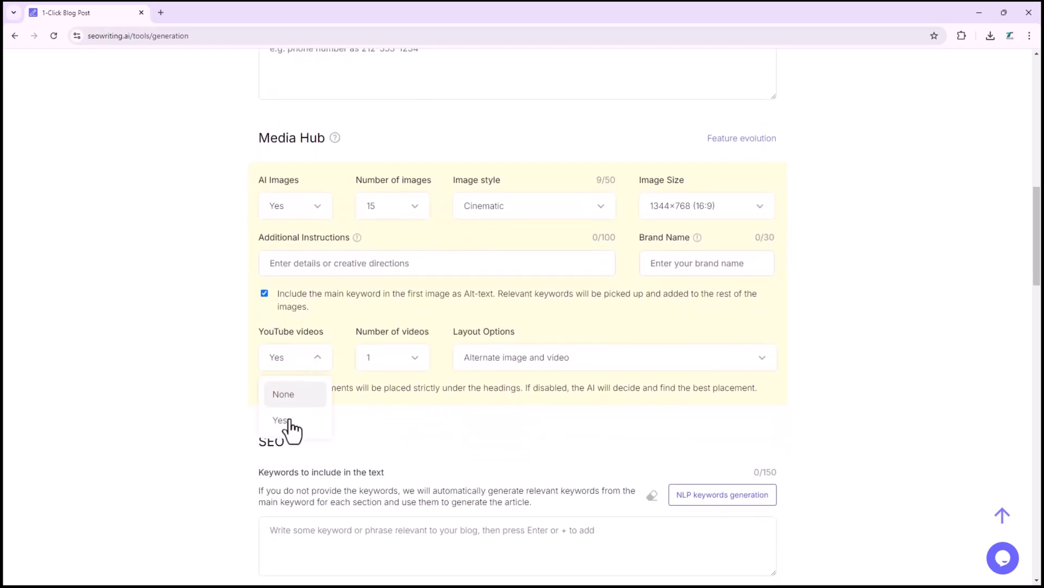
left_click(392, 356)
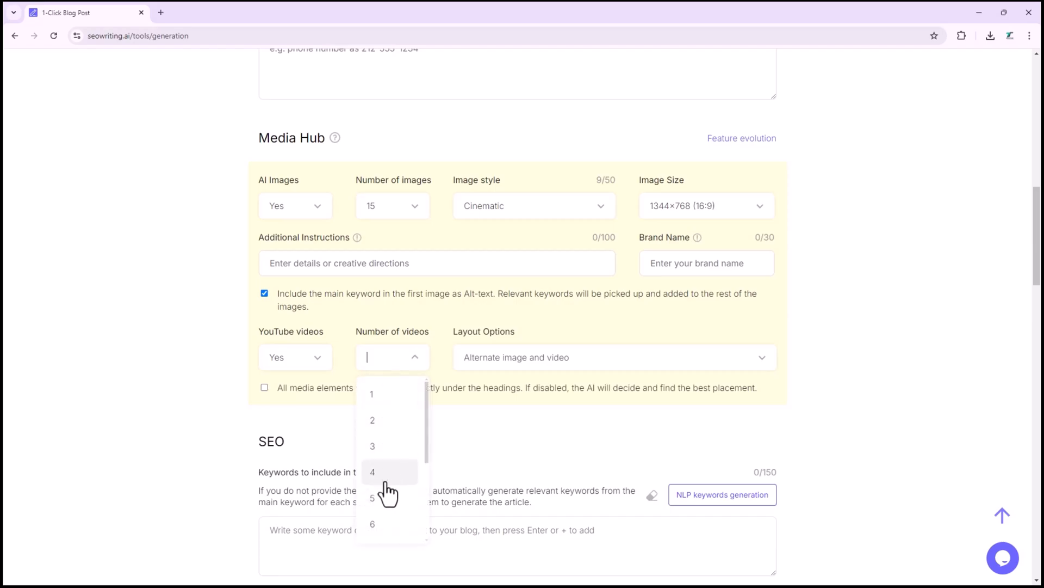
left_click(372, 472)
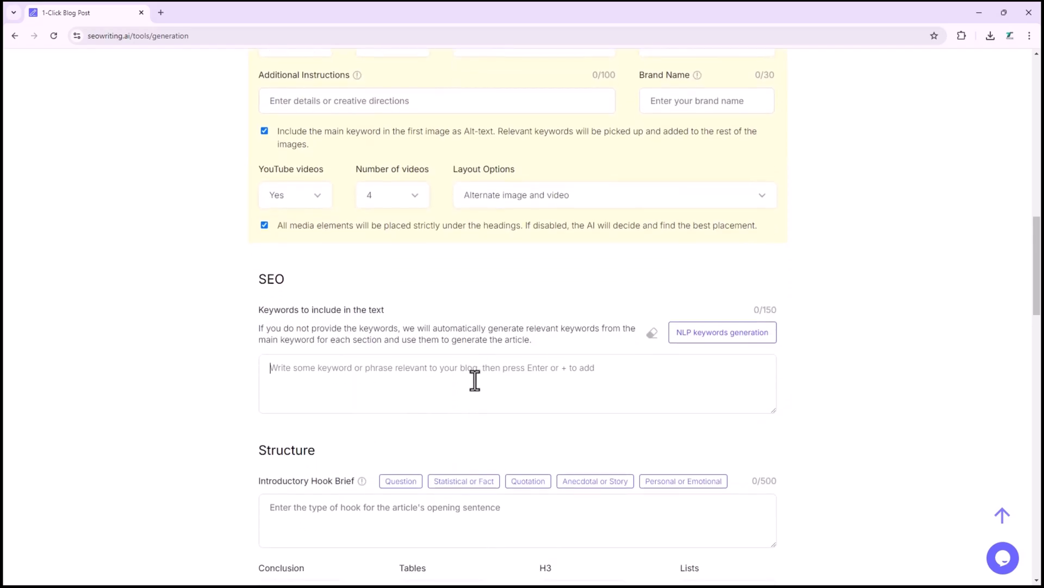
- Generate NLP keywords: facebook, social media, online networking, digital marketing, user engagement
left_click(721, 331)
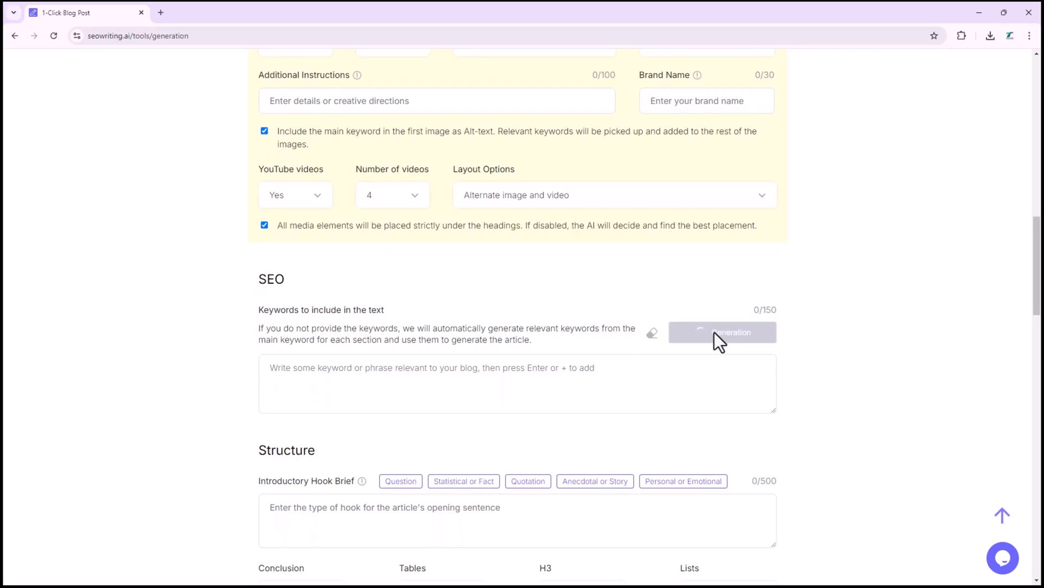
left_click(722, 332)
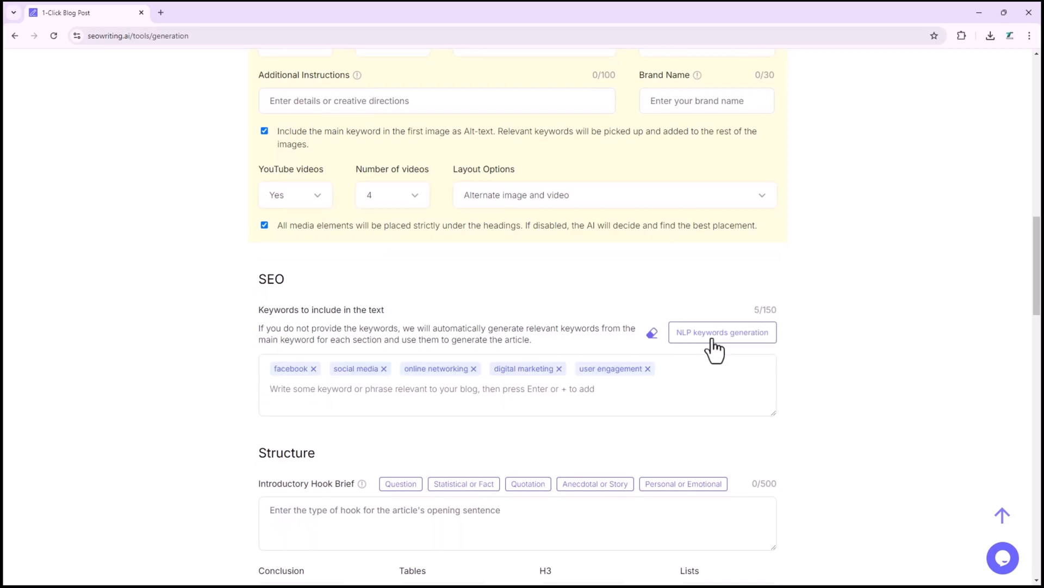
mouse_move(670, 381)
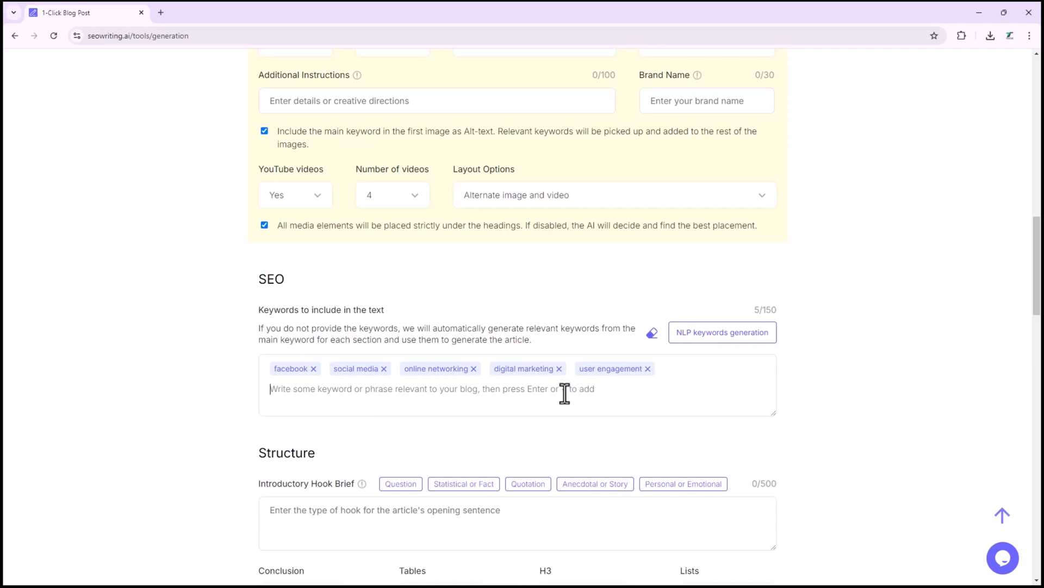
mouse_move(288, 395)
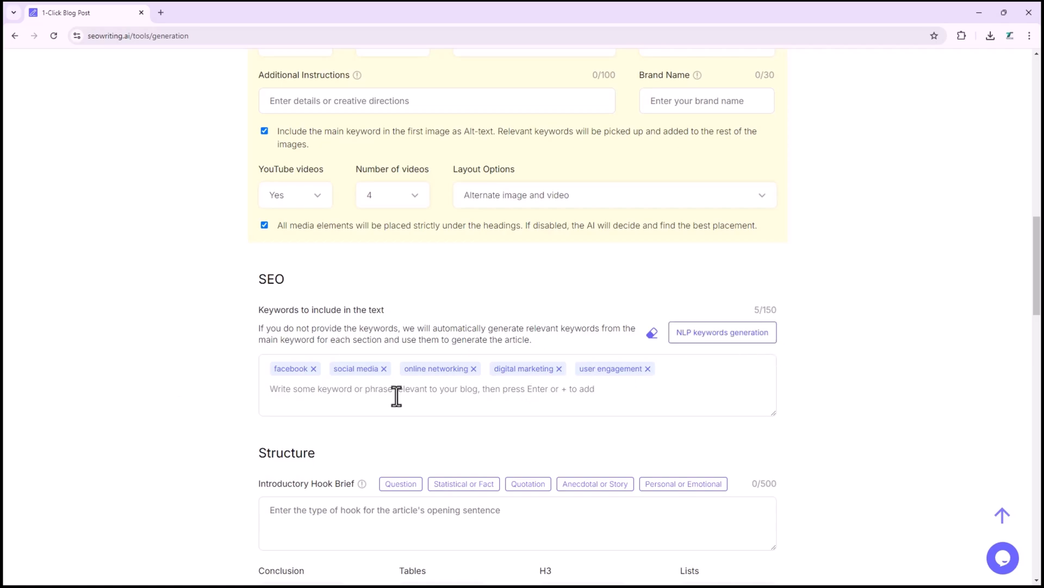
- Apply the 'Anecdotal or Story' prompt to the Introductory Hook Brief and review the Lists option
scroll("down", 3)
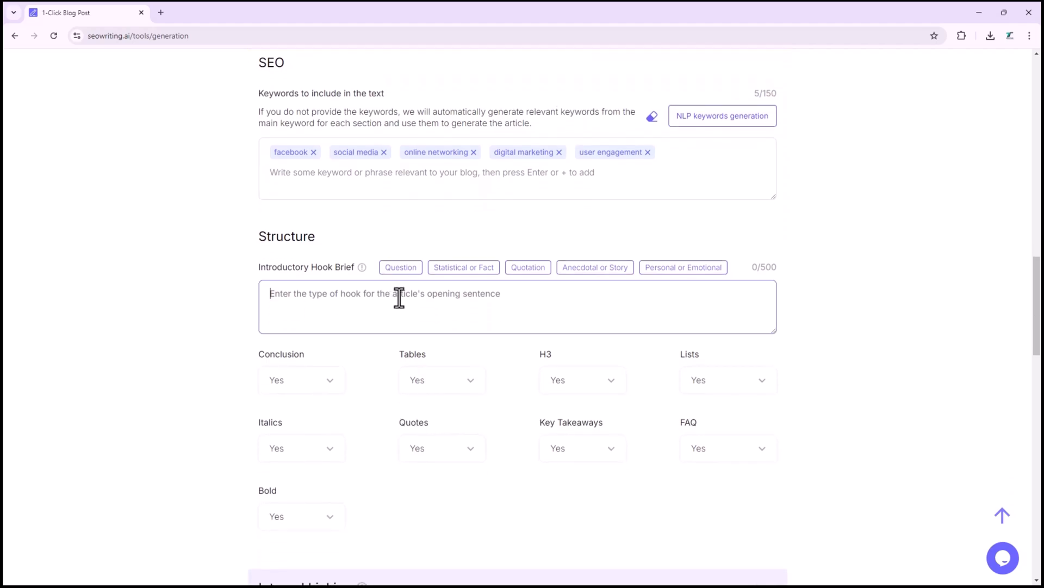
mouse_move(662, 317)
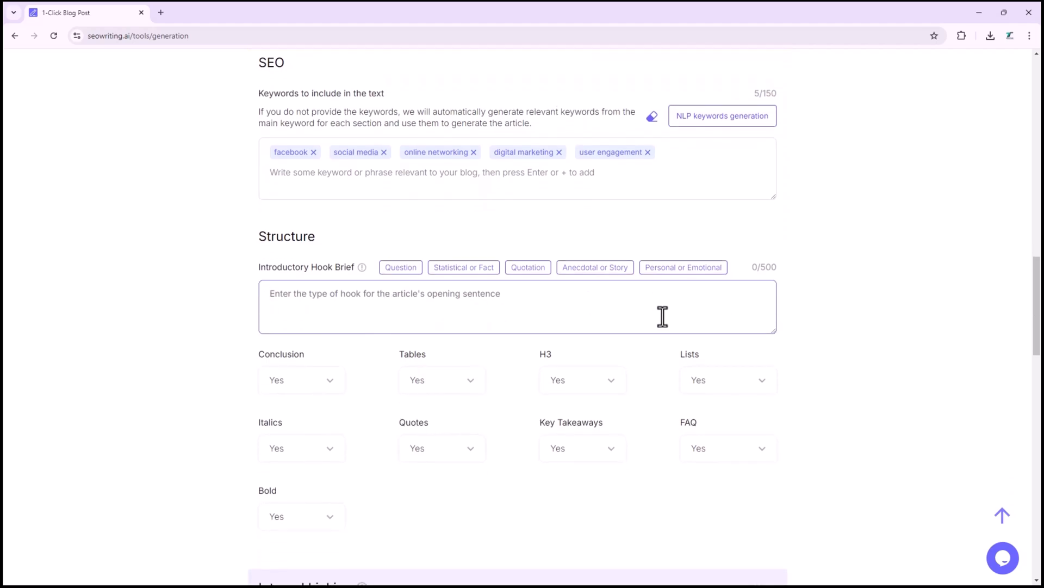
left_click(595, 267)
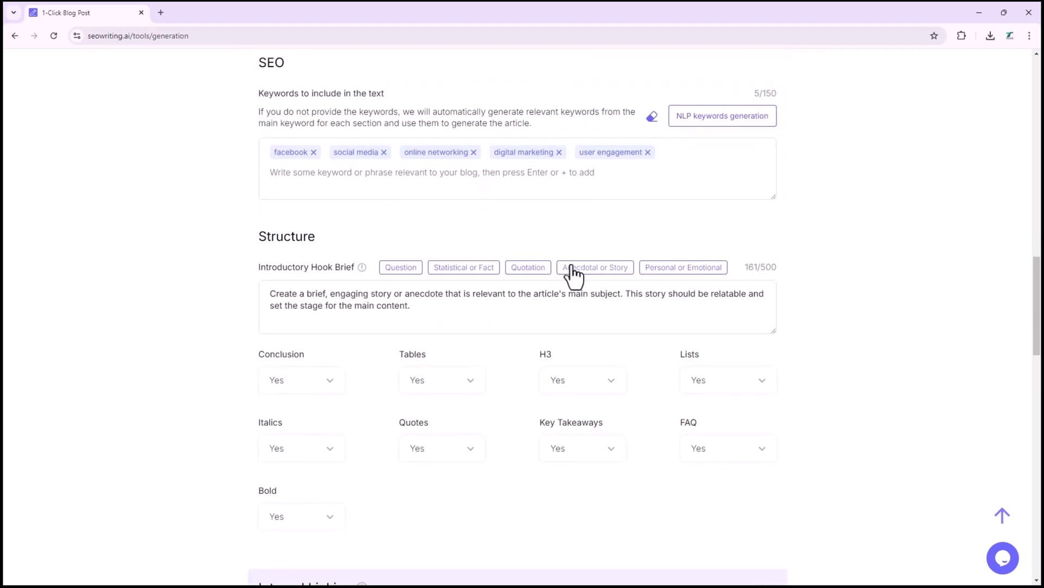
mouse_move(527, 272)
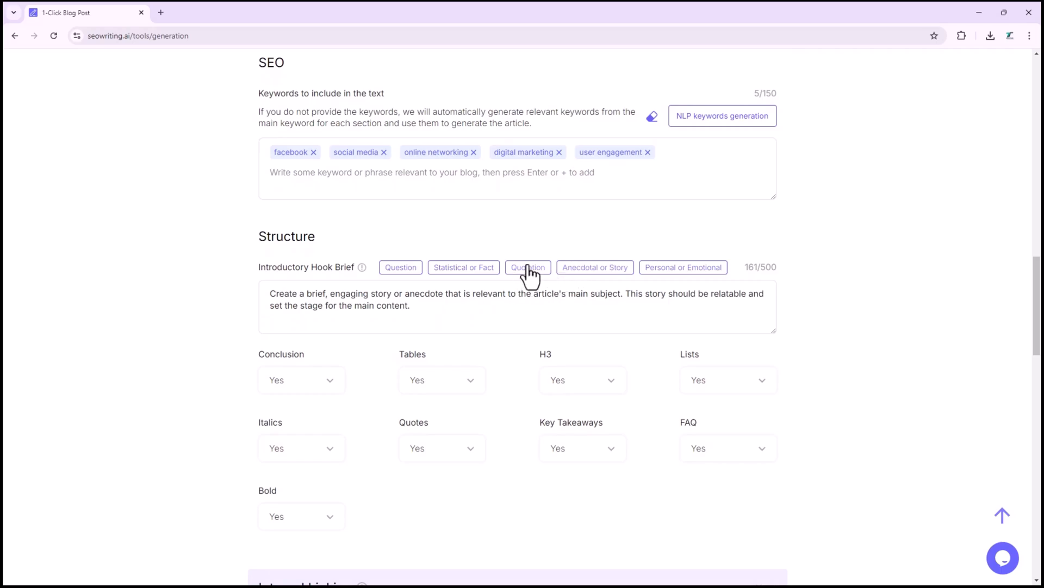
scroll("down", 3)
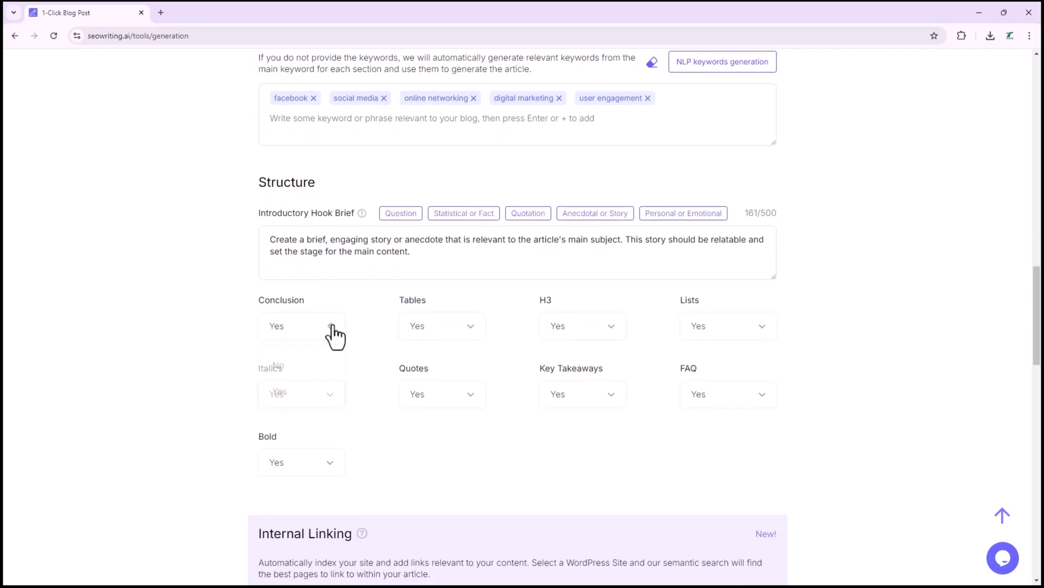
left_click(441, 326)
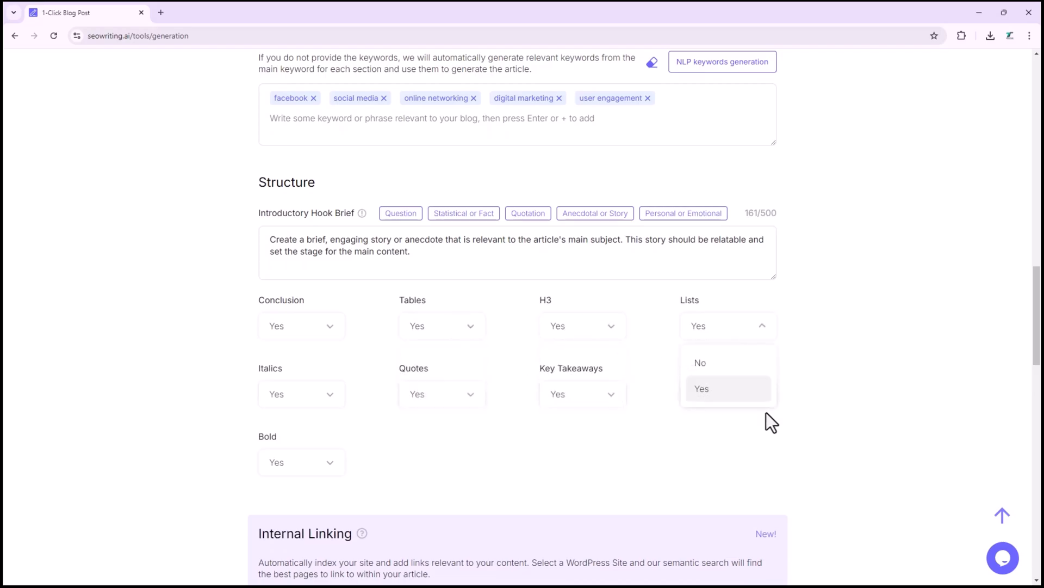
- Keep the WordPress site as None, set external links to Automatic, and choose 5-7 links
scroll("down", 3)
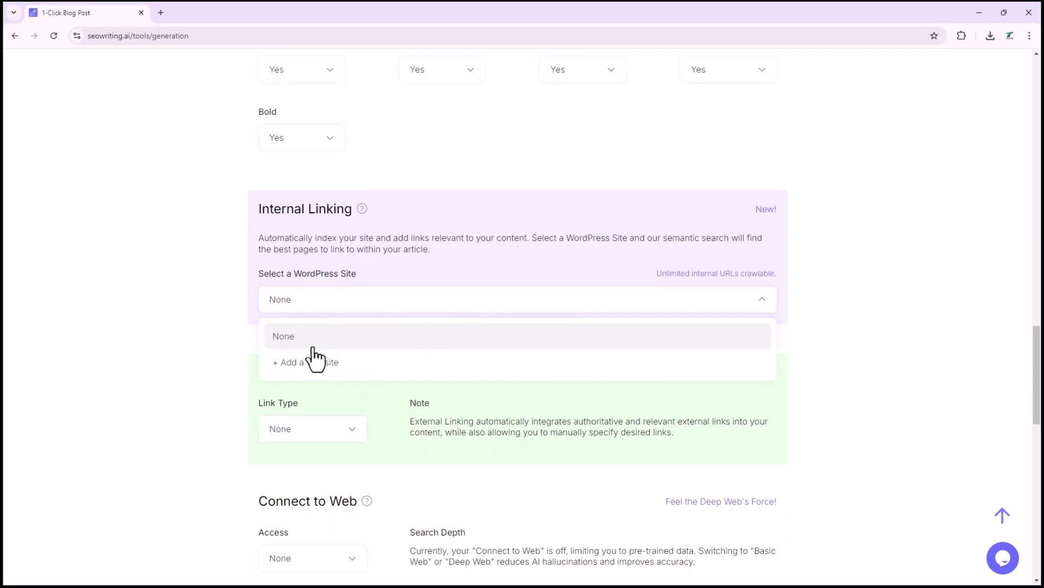
left_click(306, 361)
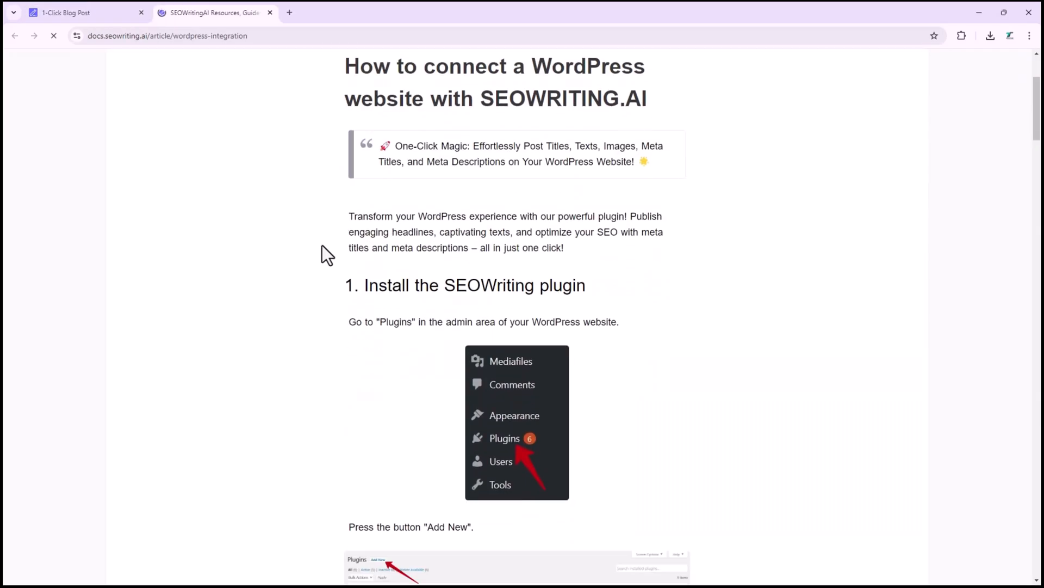
scroll("down", 3)
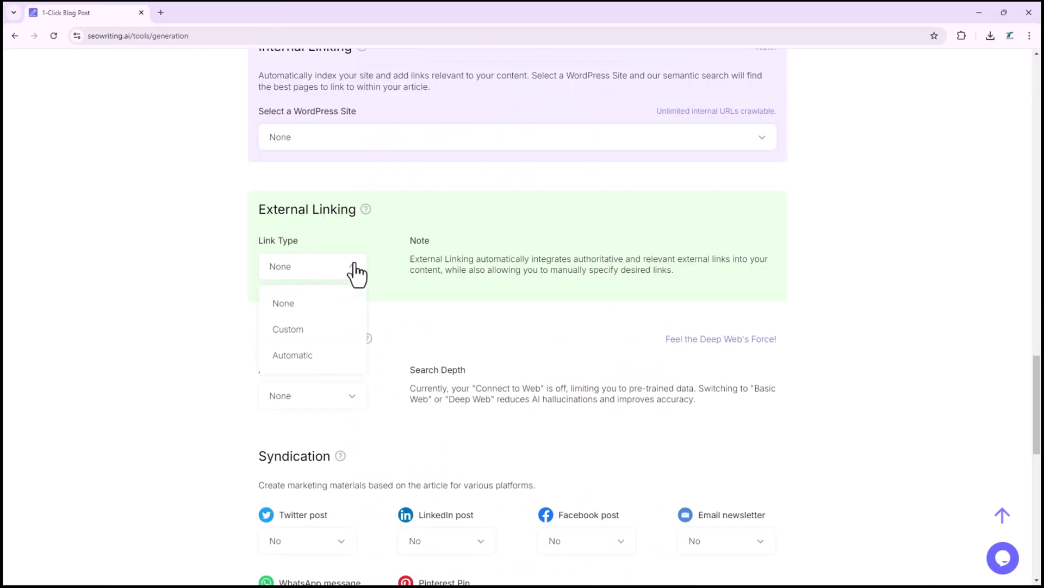
left_click(287, 328)
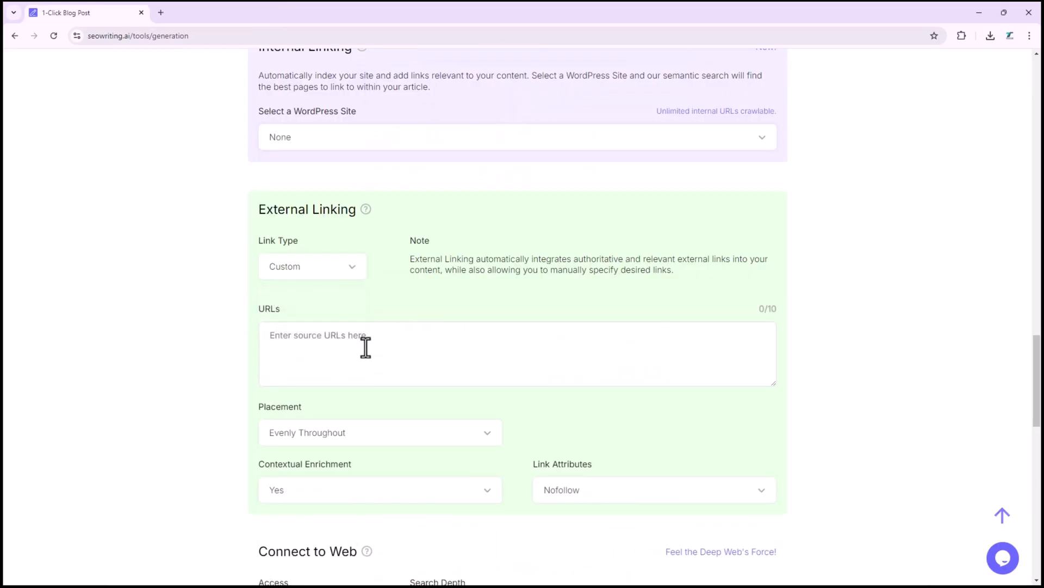
scroll("down", 3)
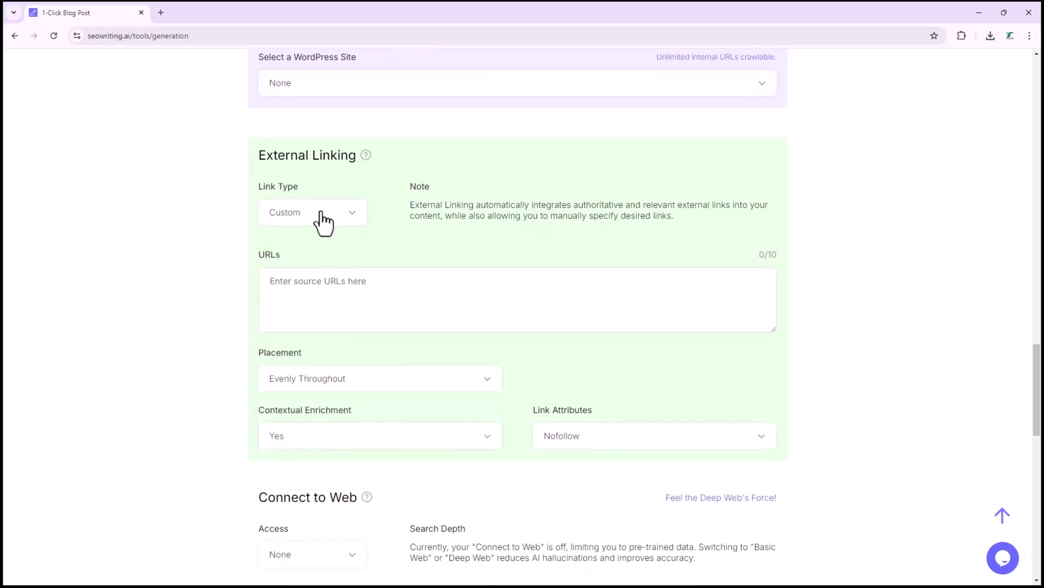
left_click(312, 212)
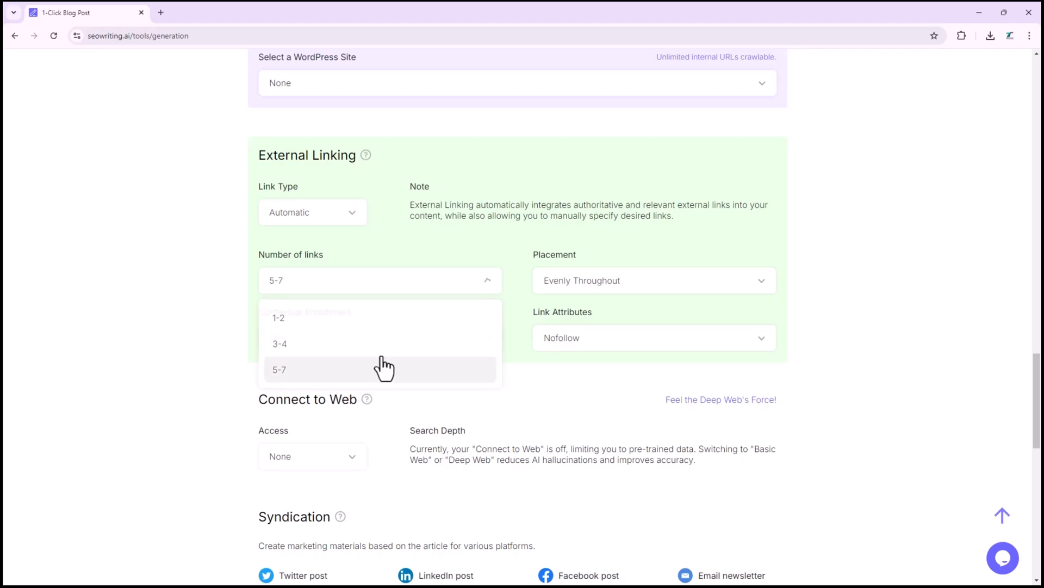
left_click(652, 279)
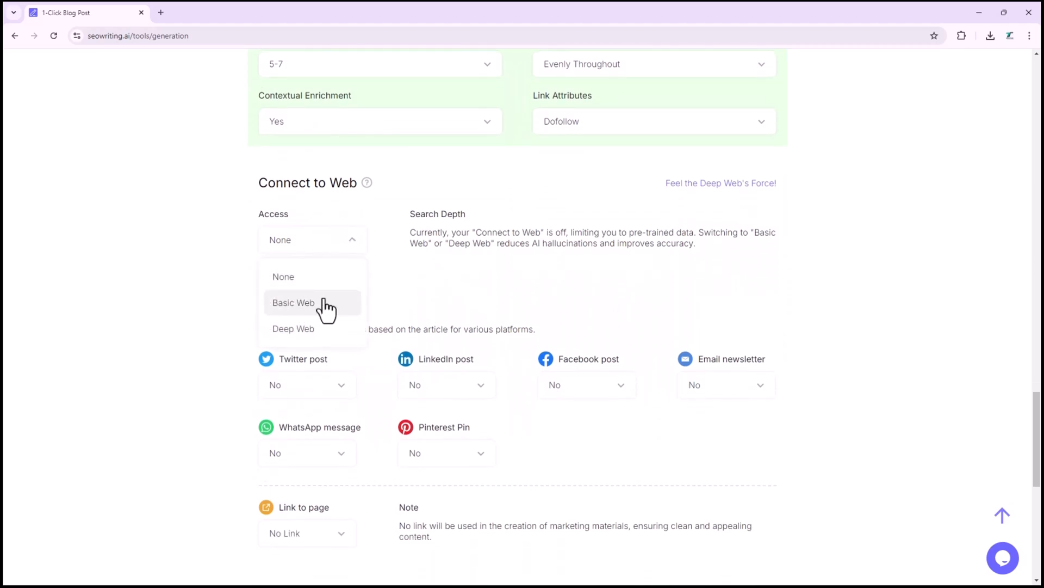
mouse_move(293, 329)
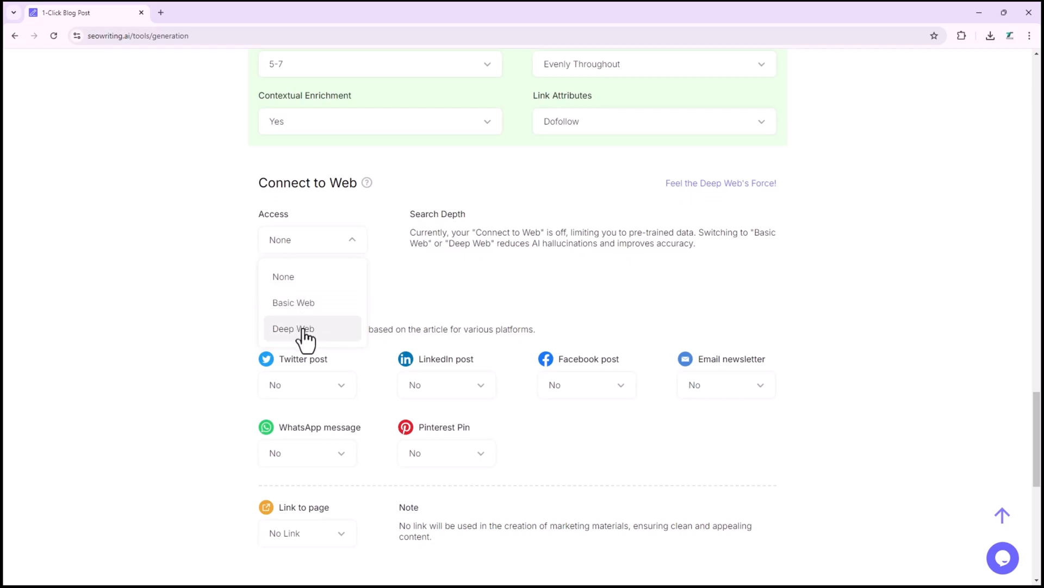
- Choose Basic Web access, with source links at No and Real-Time Search as the source
left_click(293, 302)
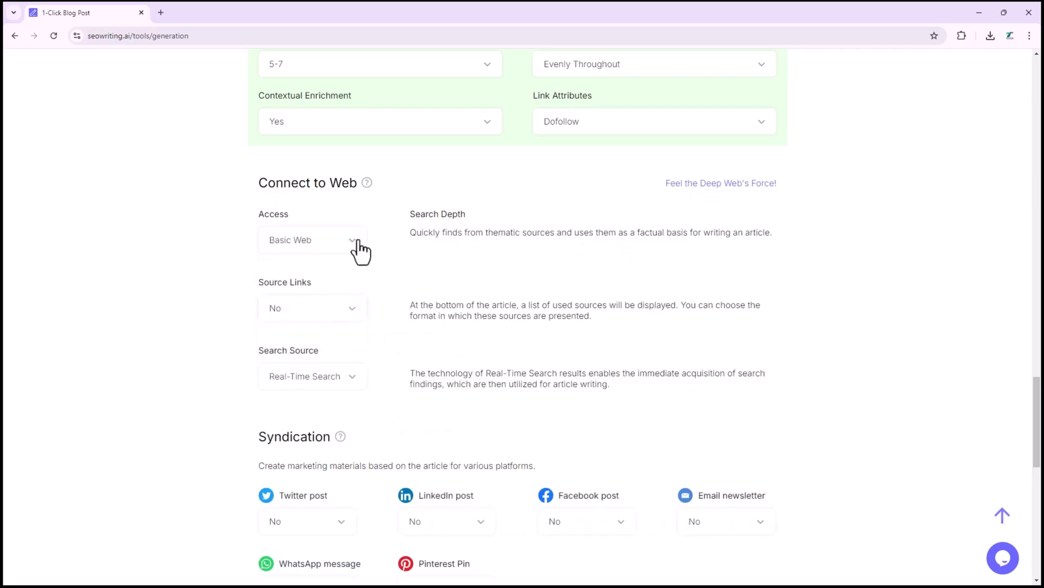
left_click(311, 307)
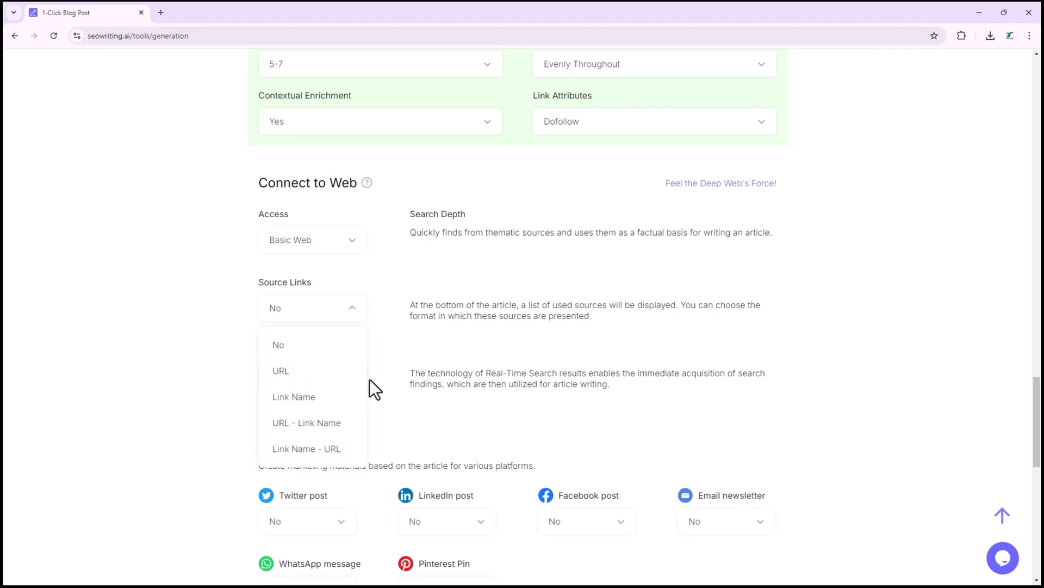
left_click(278, 344)
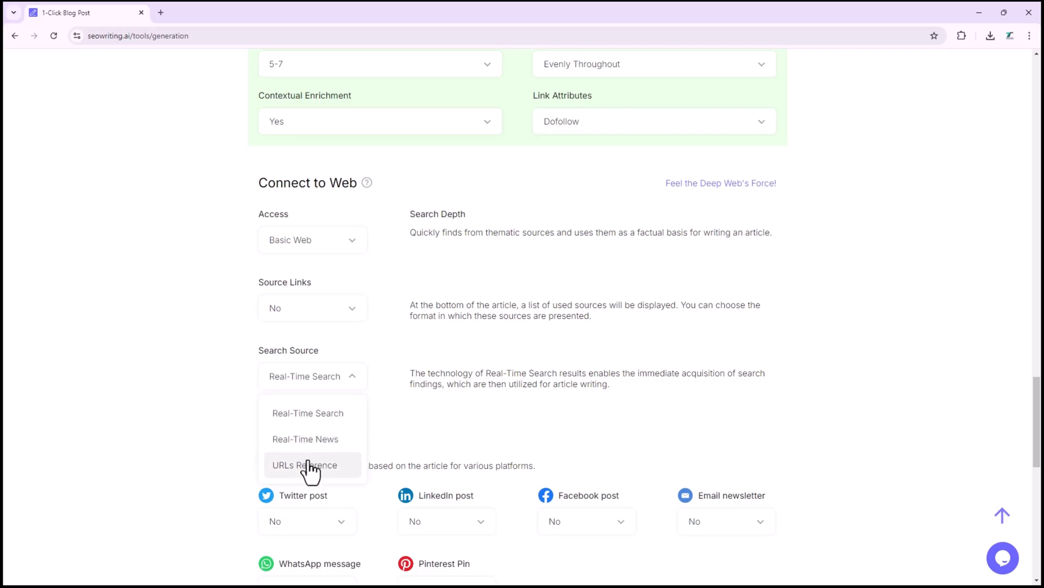
mouse_move(333, 451)
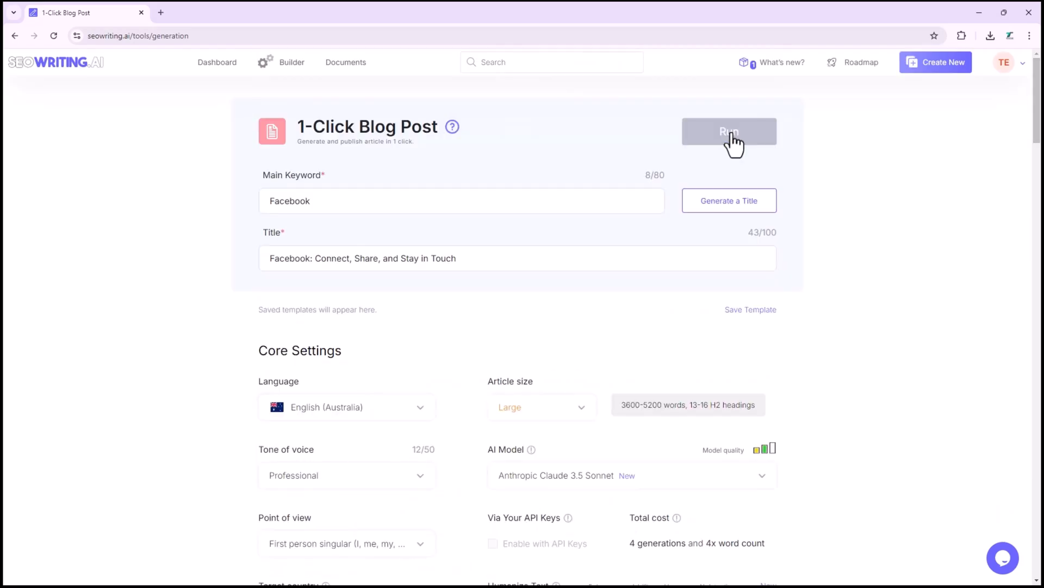
- Run the Facebook blog post generation and open the queued article in the Builder
left_click(729, 131)
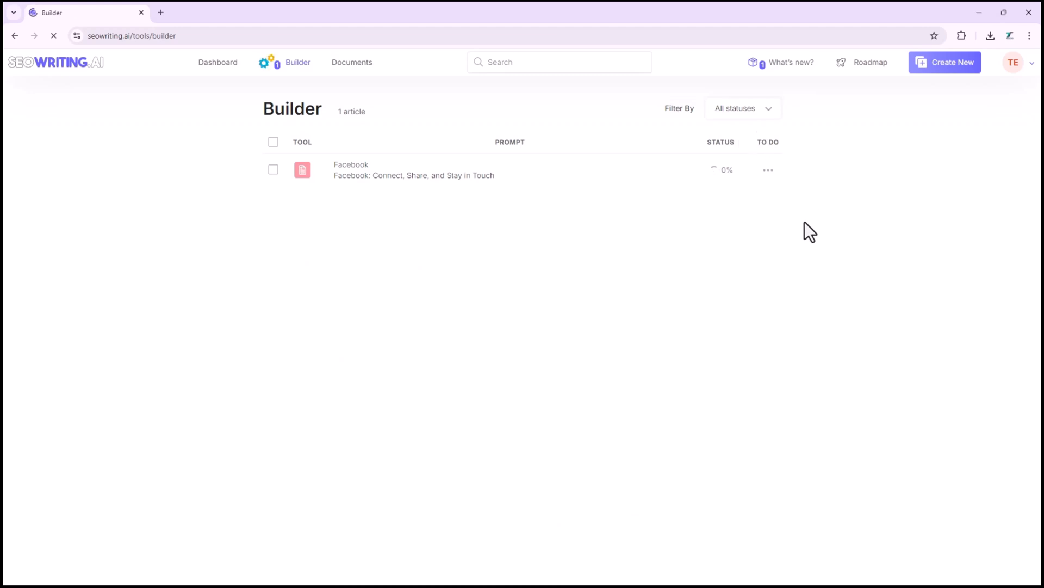
left_click(413, 169)
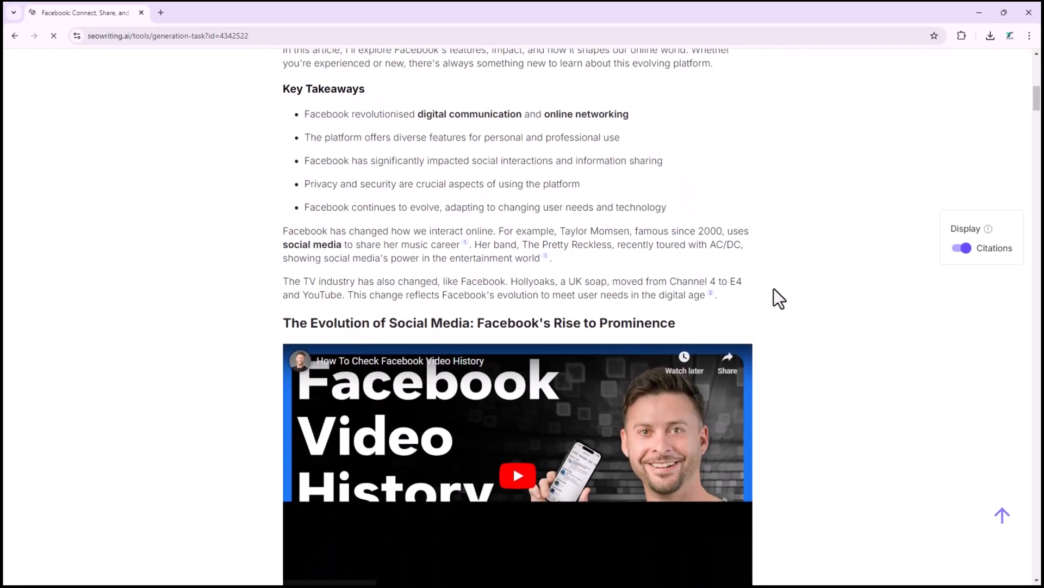
scroll("down", 3)
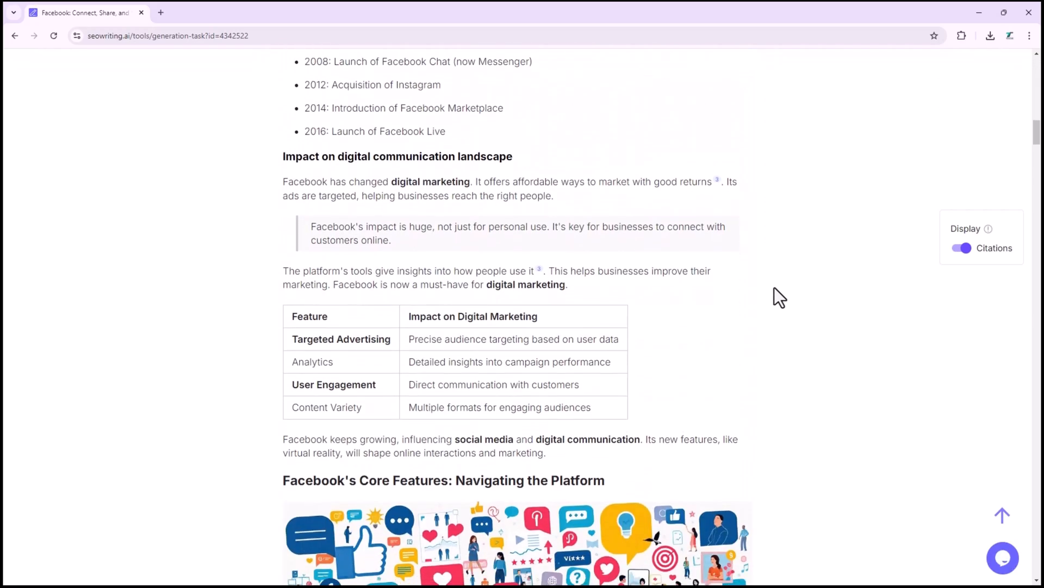
scroll("down", 3)
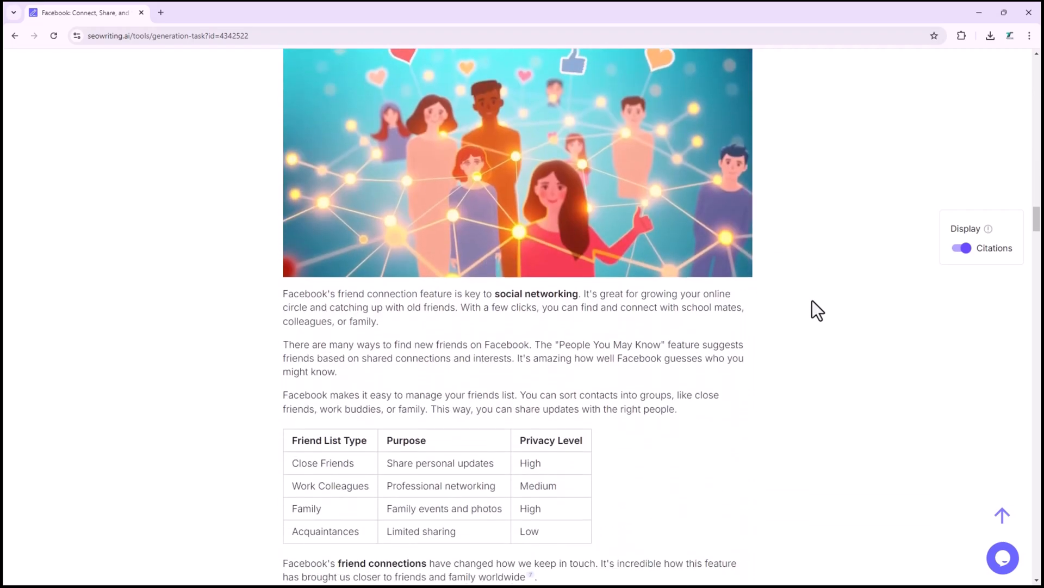
scroll("down", 3)
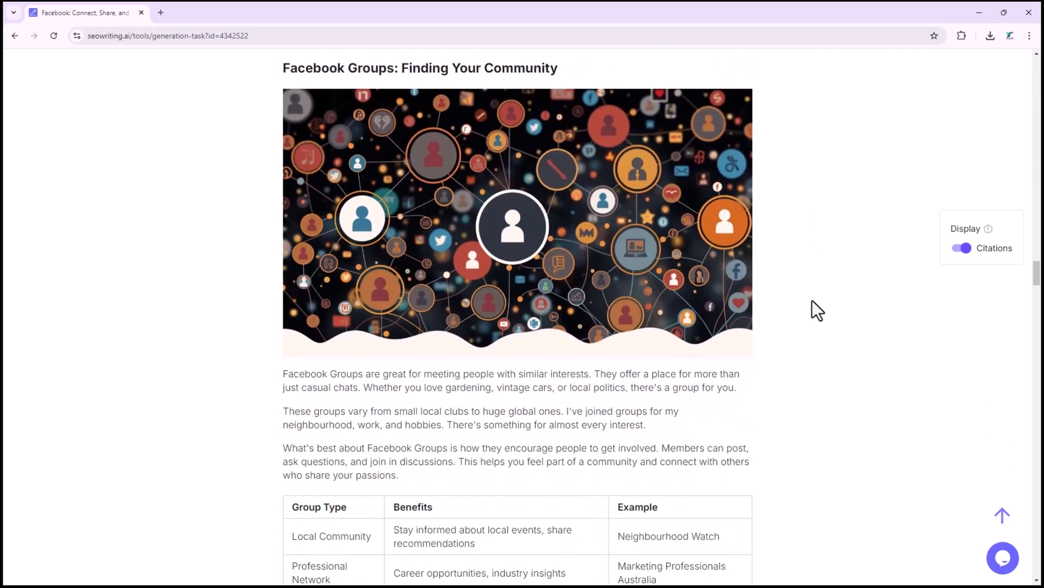
scroll("down", 3)
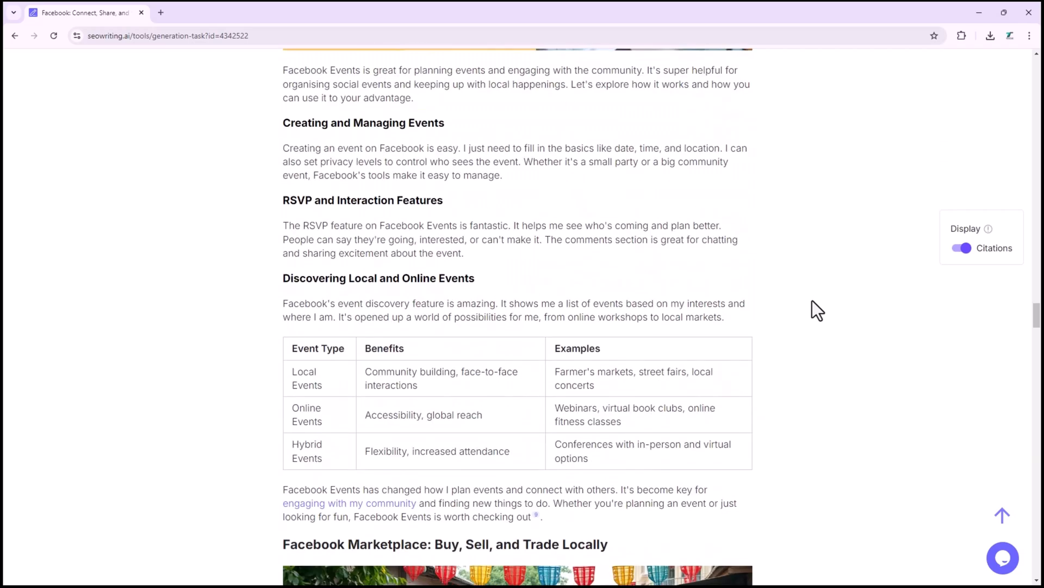
scroll("down", 3)
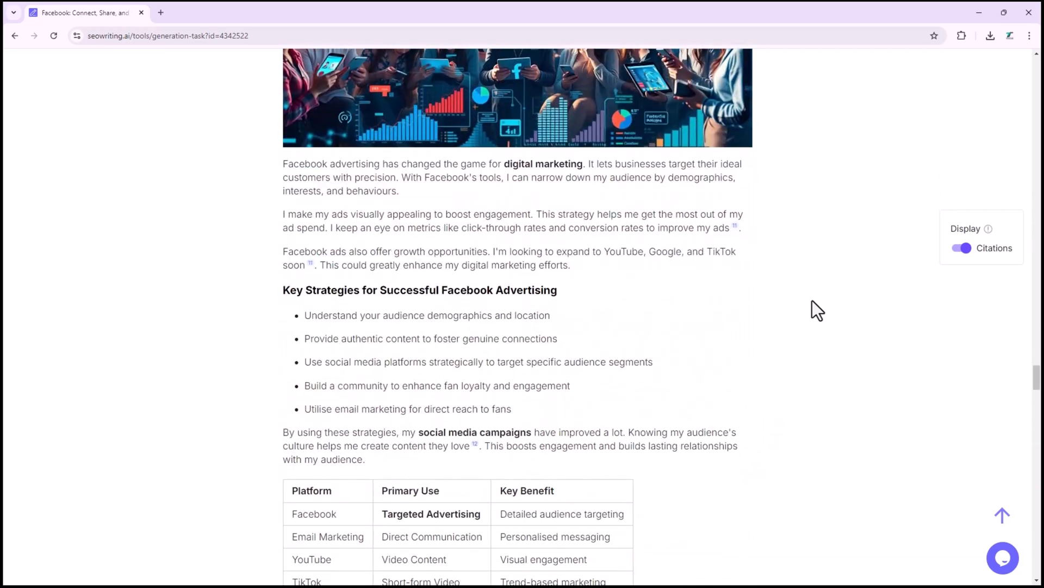
scroll("down", 3)
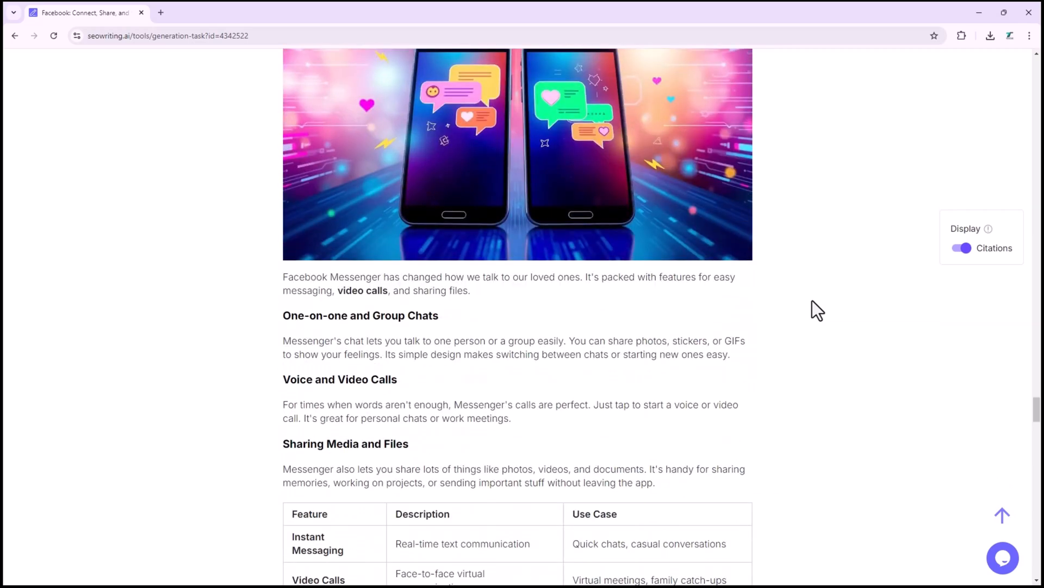
scroll("down", 3)
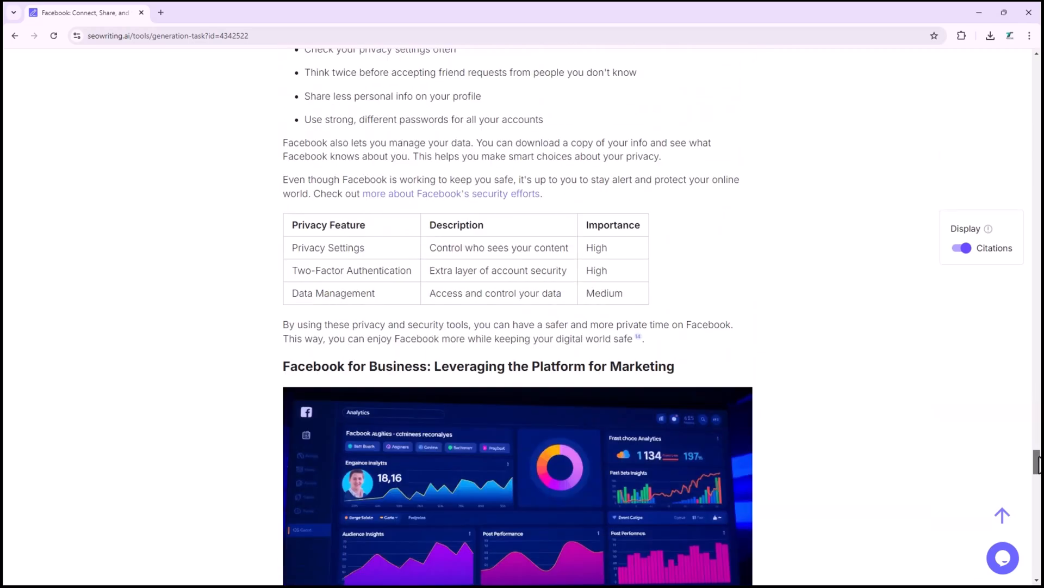
scroll("up", 3)
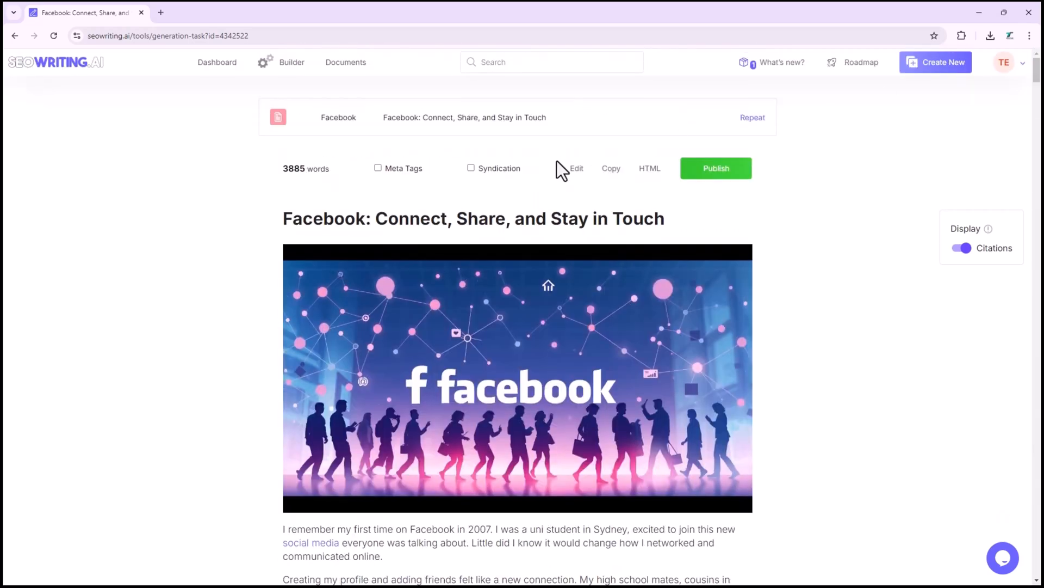
- Open the Facebook article in the document editor, then enter 'sign out'
left_click(576, 168)
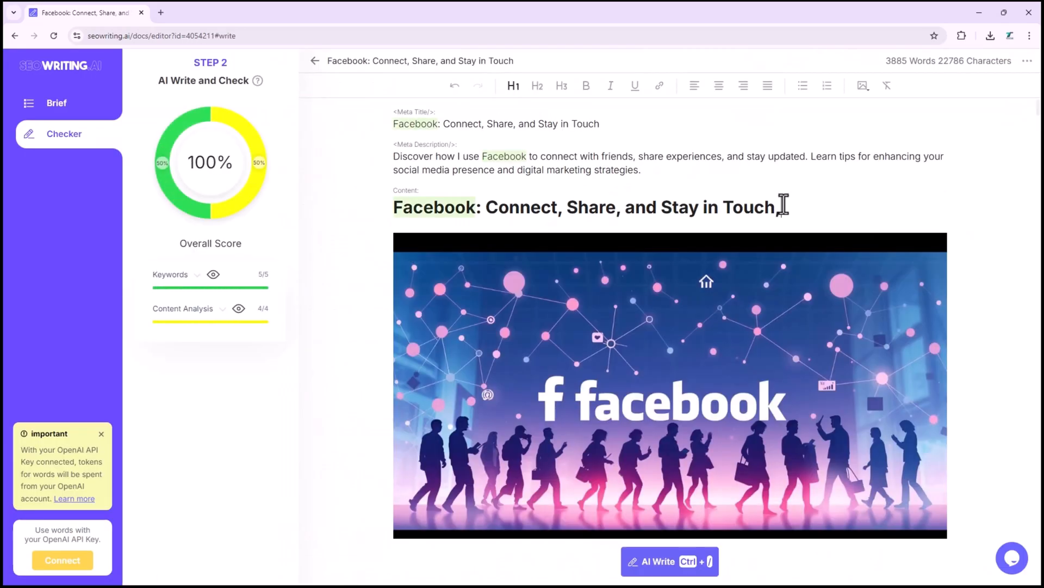
type("sign")
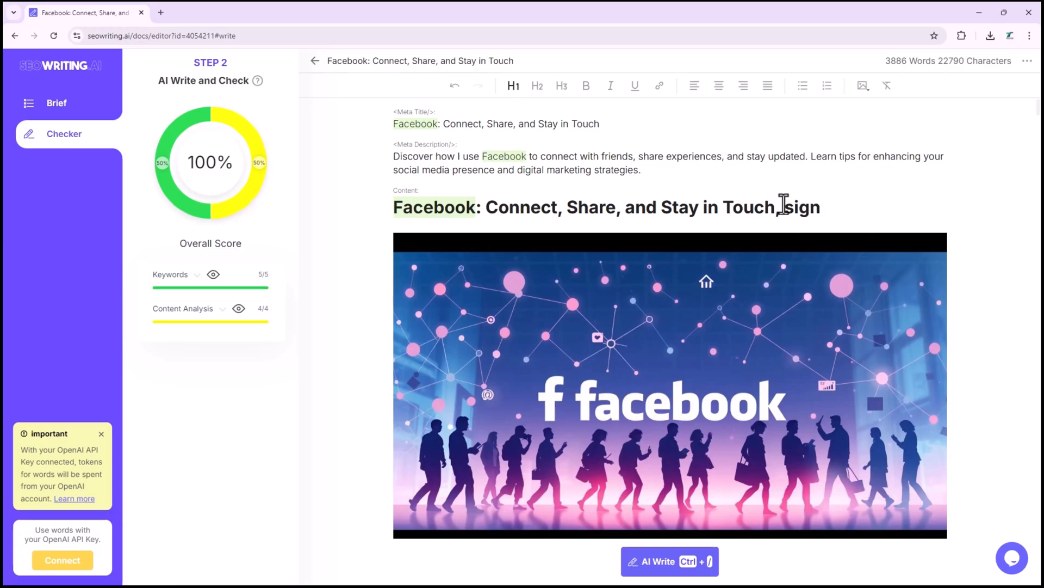
type("out")
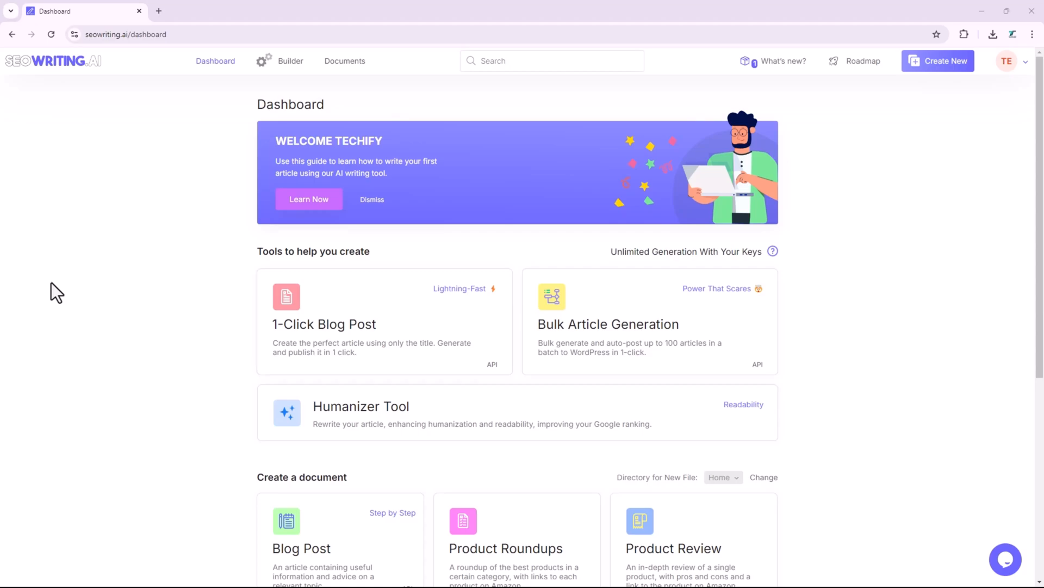
mouse_move(44, 295)
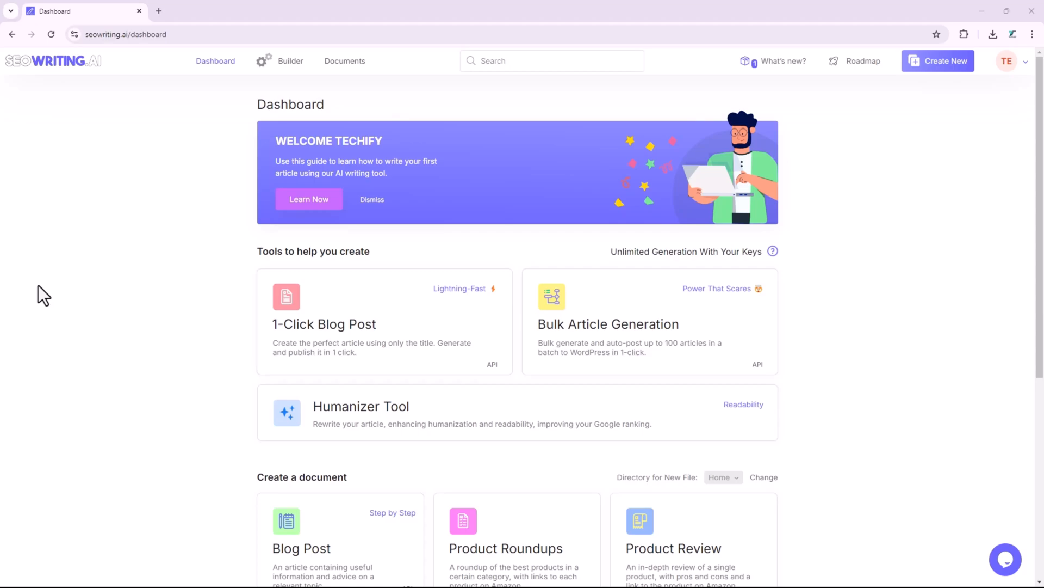
mouse_move(749, 299)
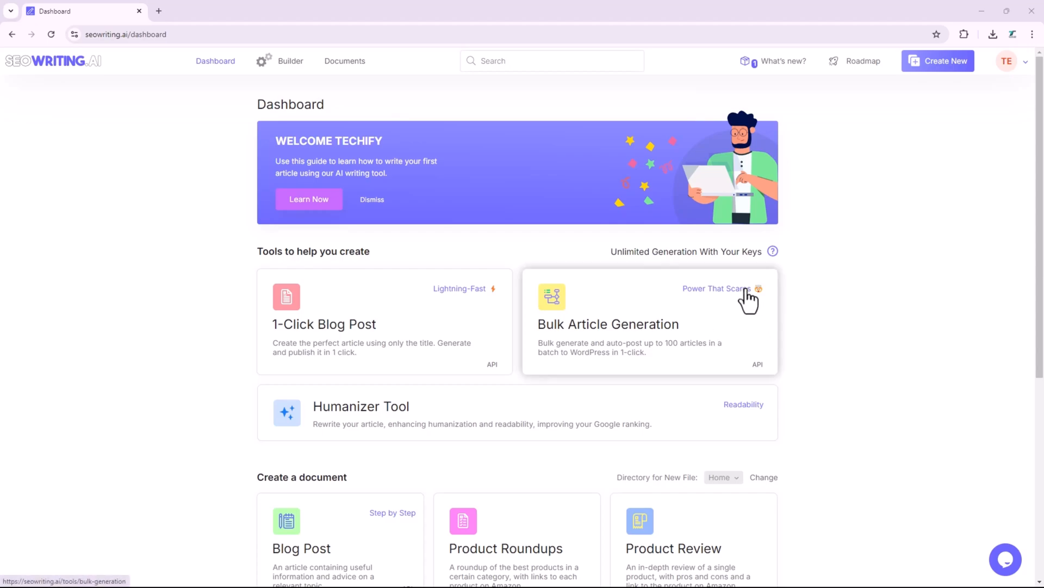
mouse_move(816, 295)
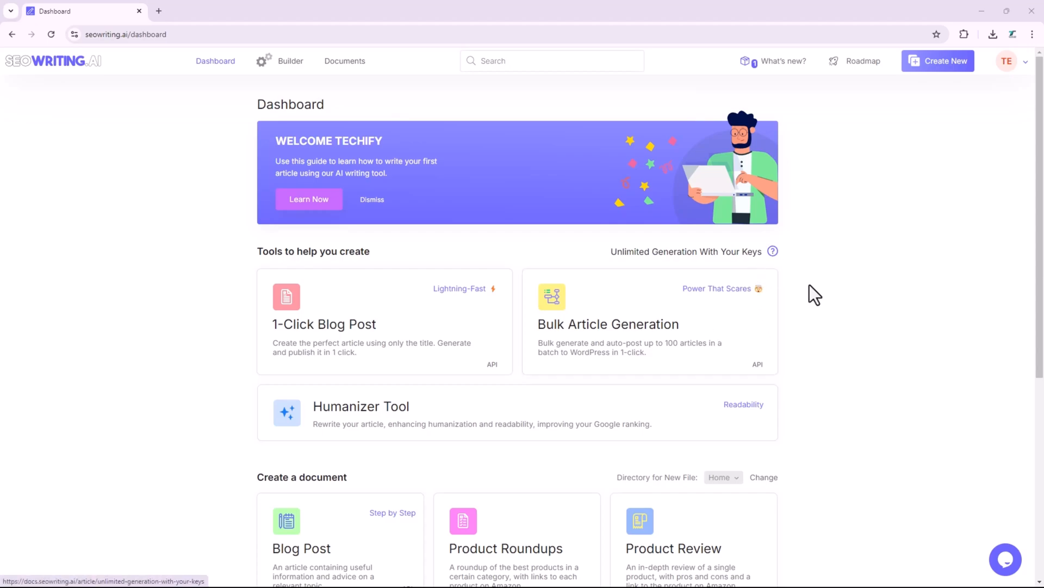
mouse_move(670, 336)
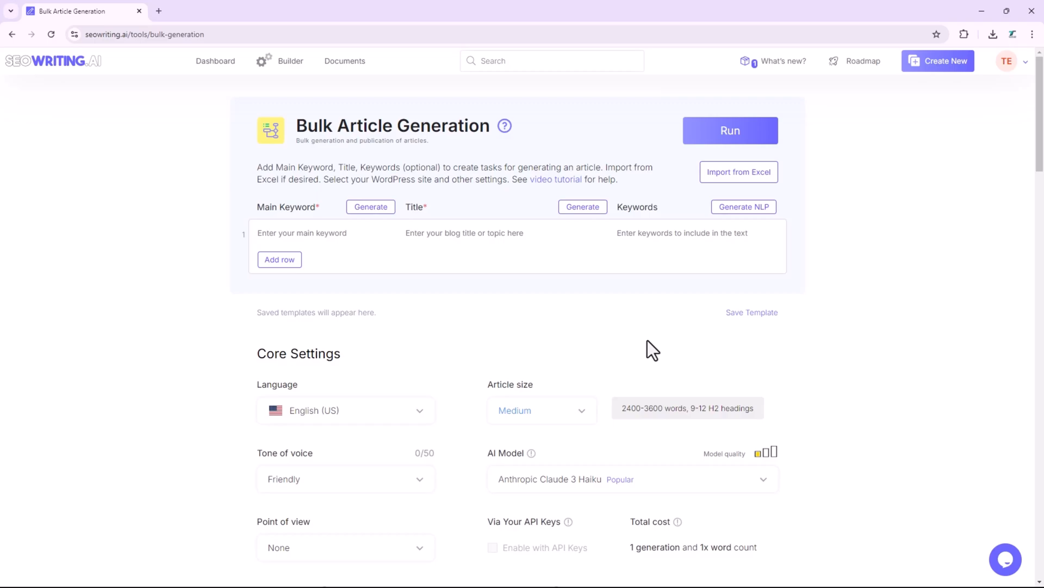
mouse_move(738, 172)
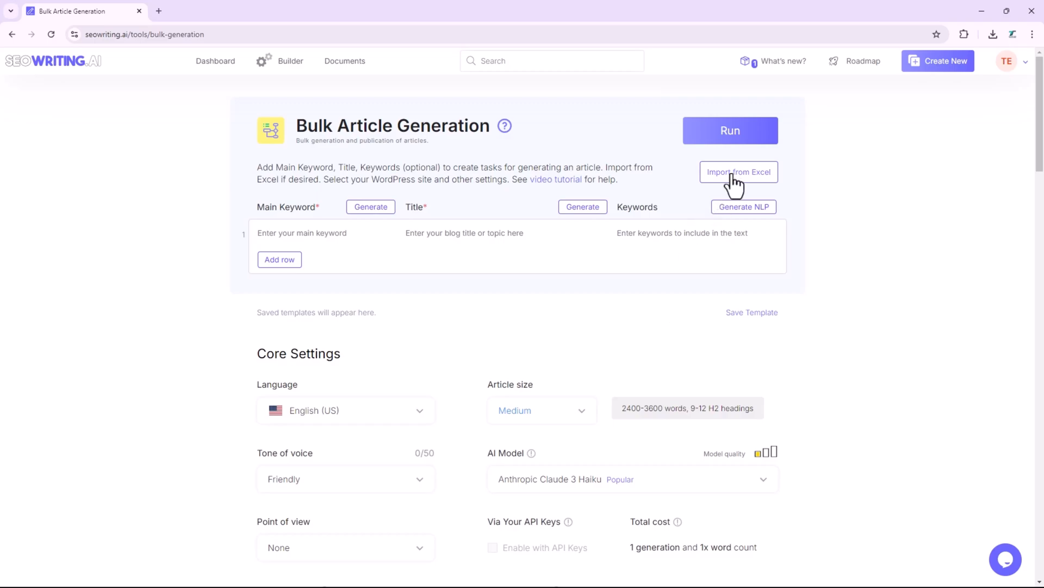
- Enter SnapChat as the first main keyword and generate ten related main keywords
type("Sn")
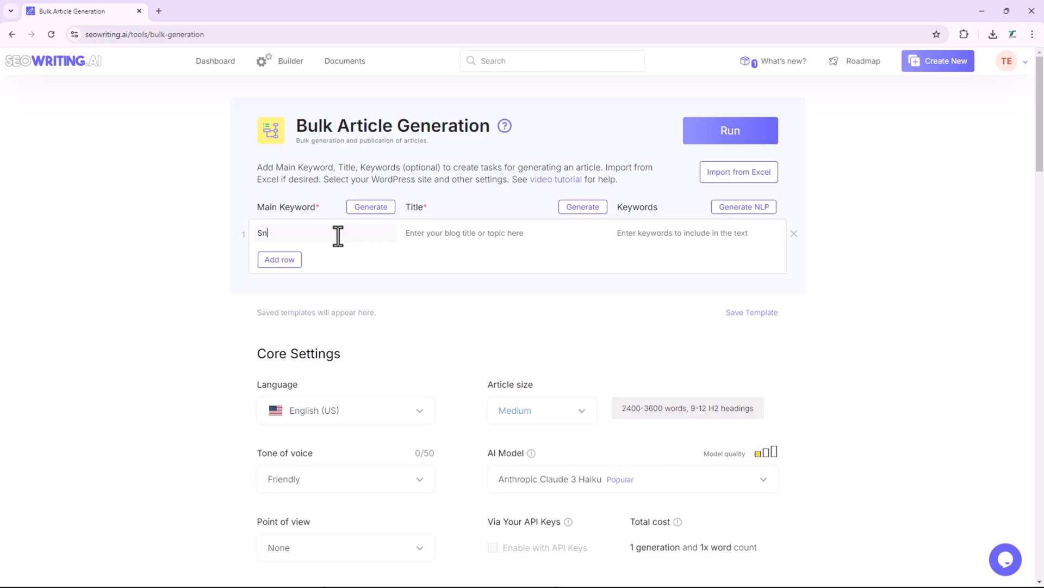
type("apC")
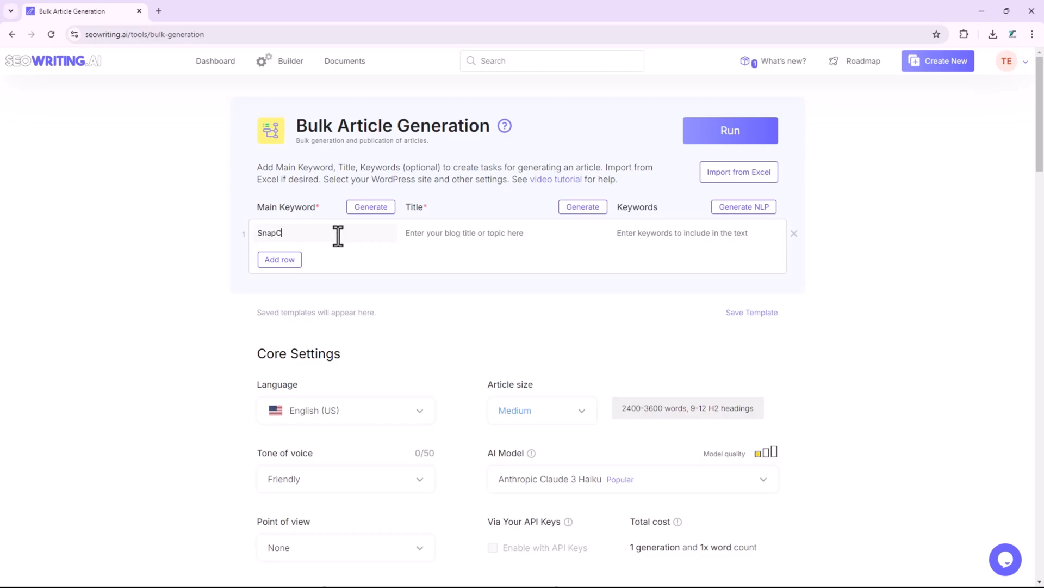
type("hat")
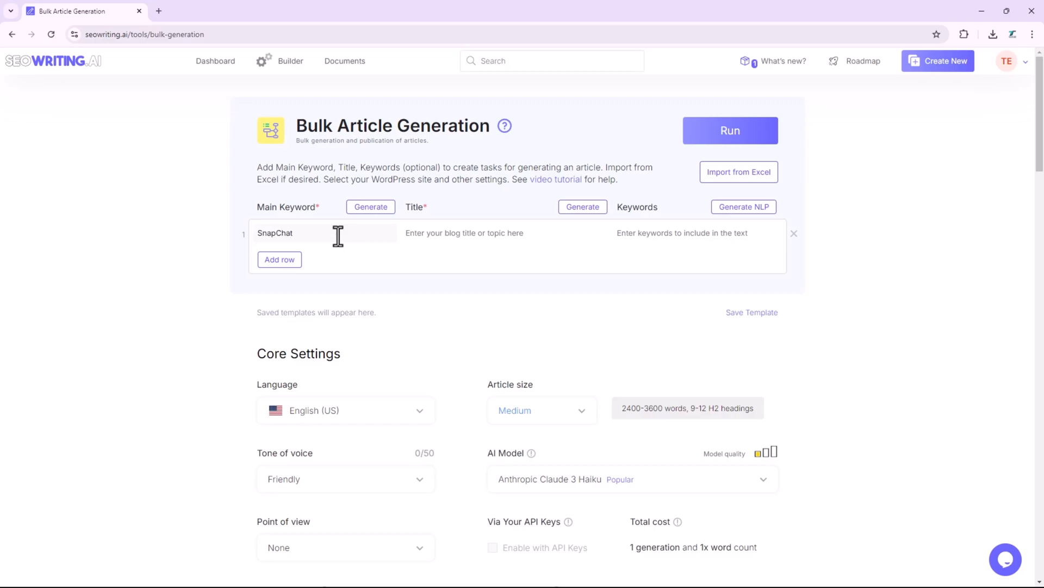
mouse_move(371, 215)
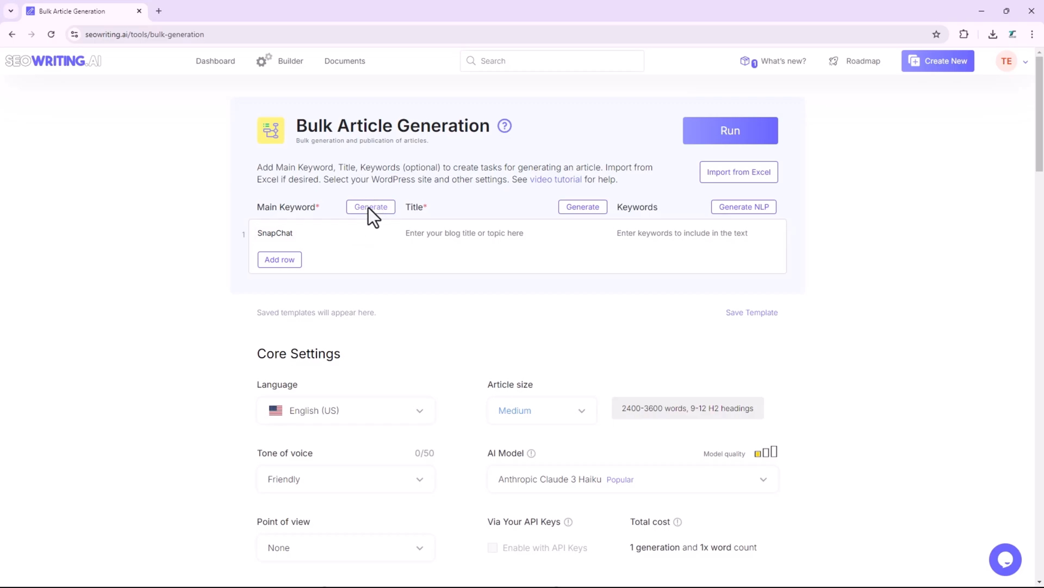
left_click(371, 207)
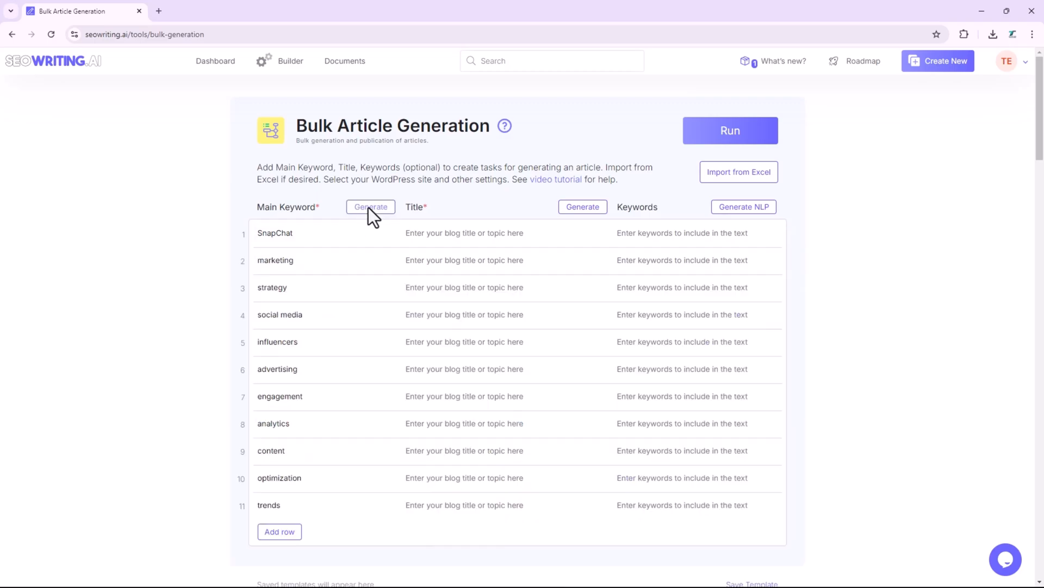
mouse_move(556, 214)
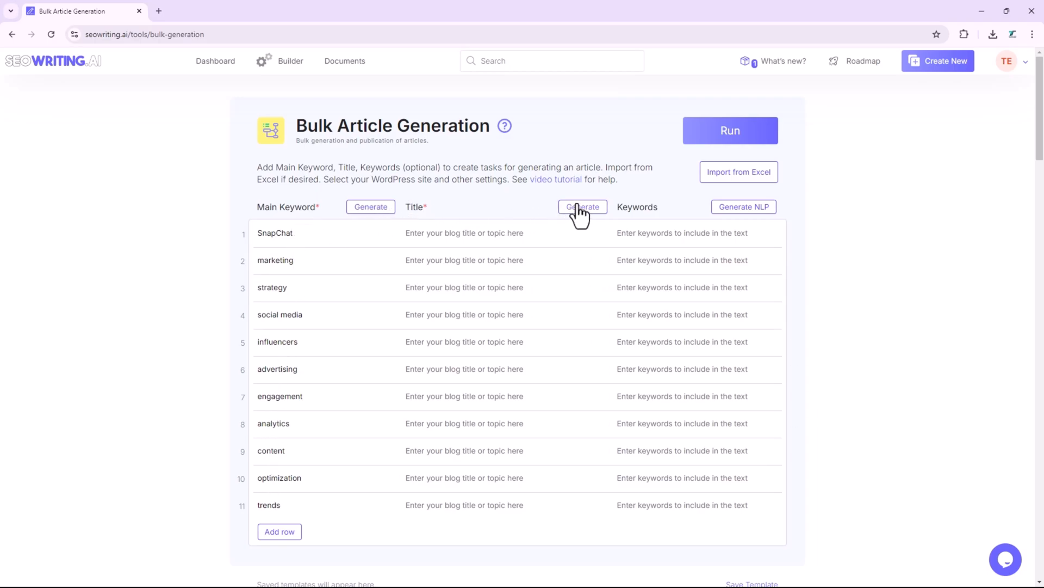
- Generate titles and supporting keywords for all eleven main keywords and review the rows
left_click(582, 207)
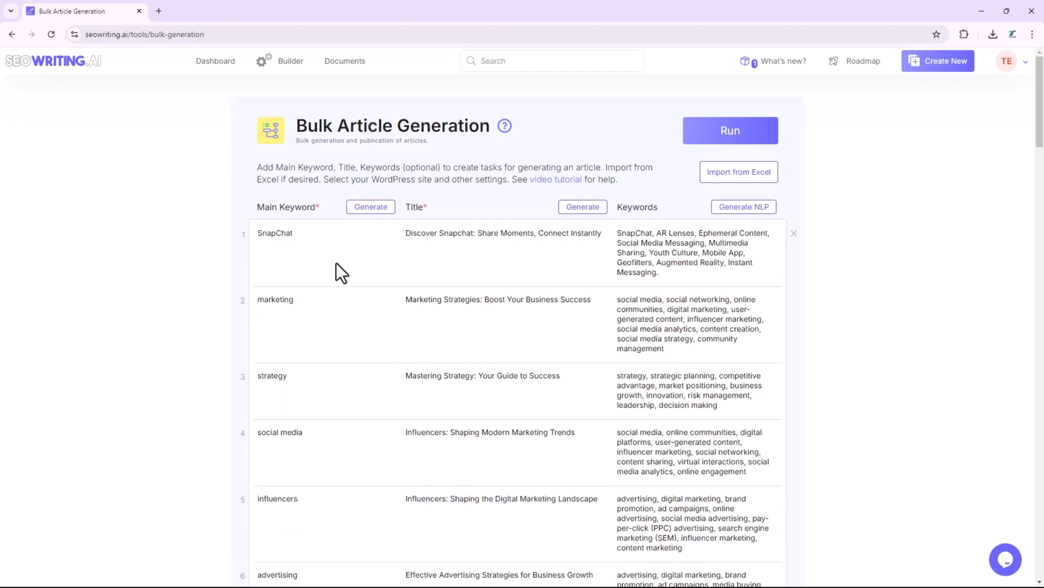
scroll("down", 3)
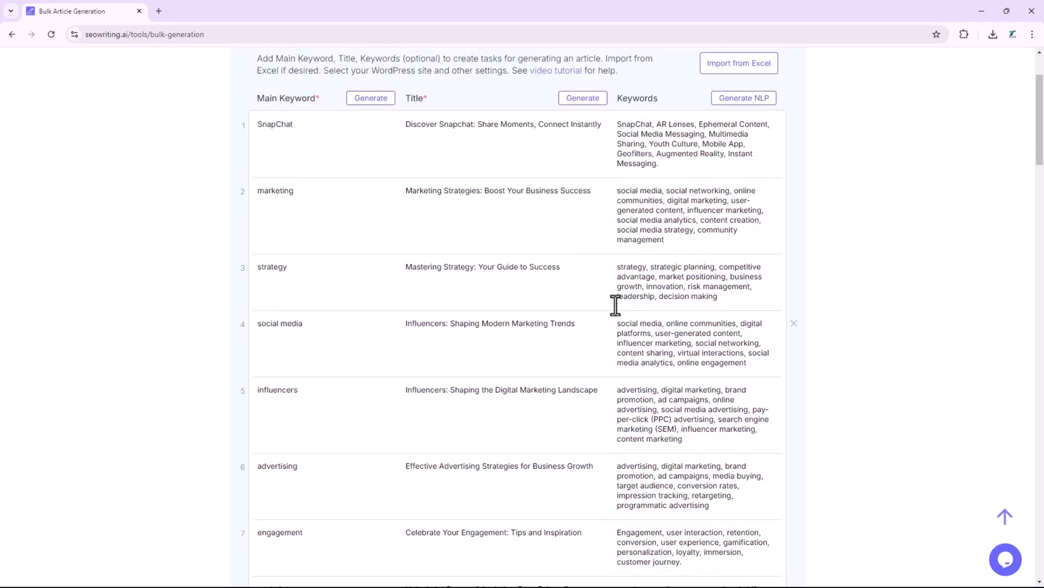
scroll("up", 3)
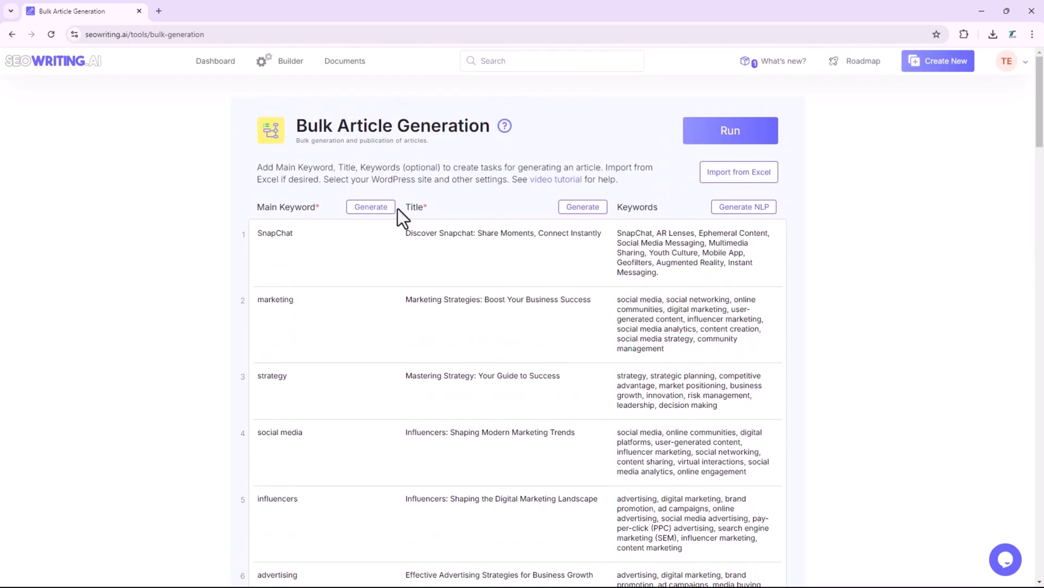
scroll("down", 3)
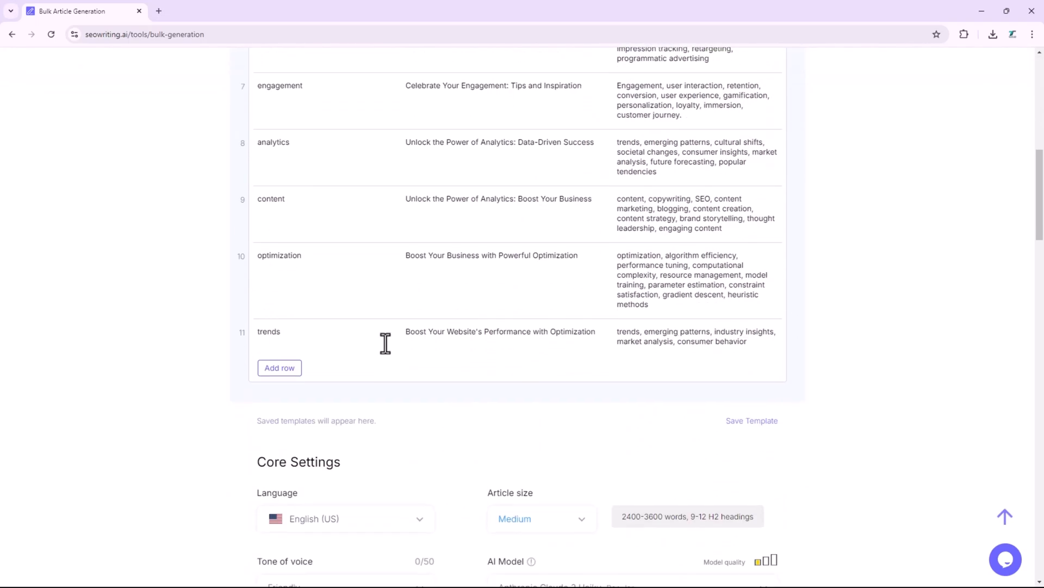
- Add another main keyword row below the eleven-keyword list
left_click(279, 367)
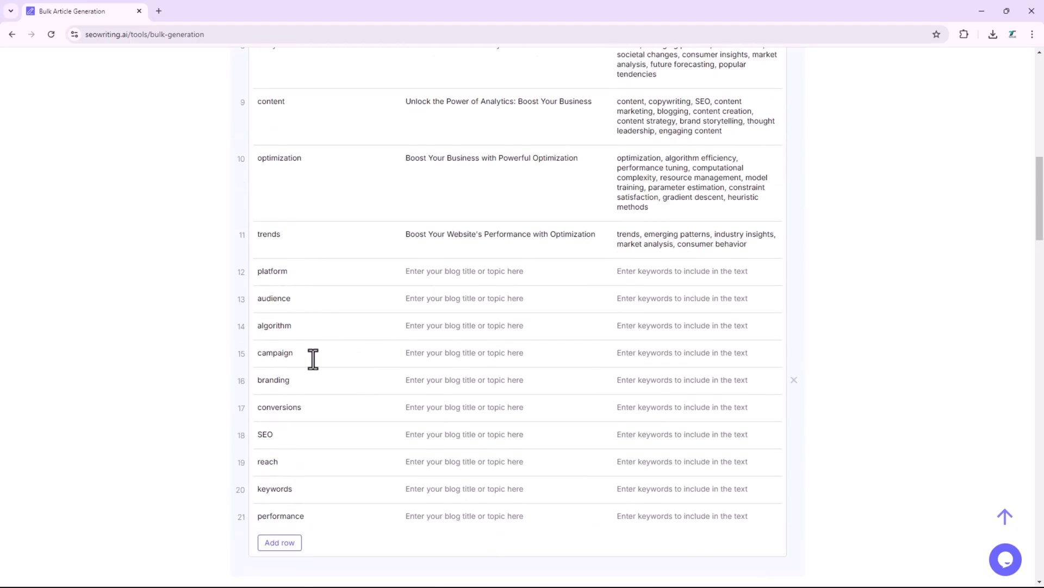
scroll("up", 3)
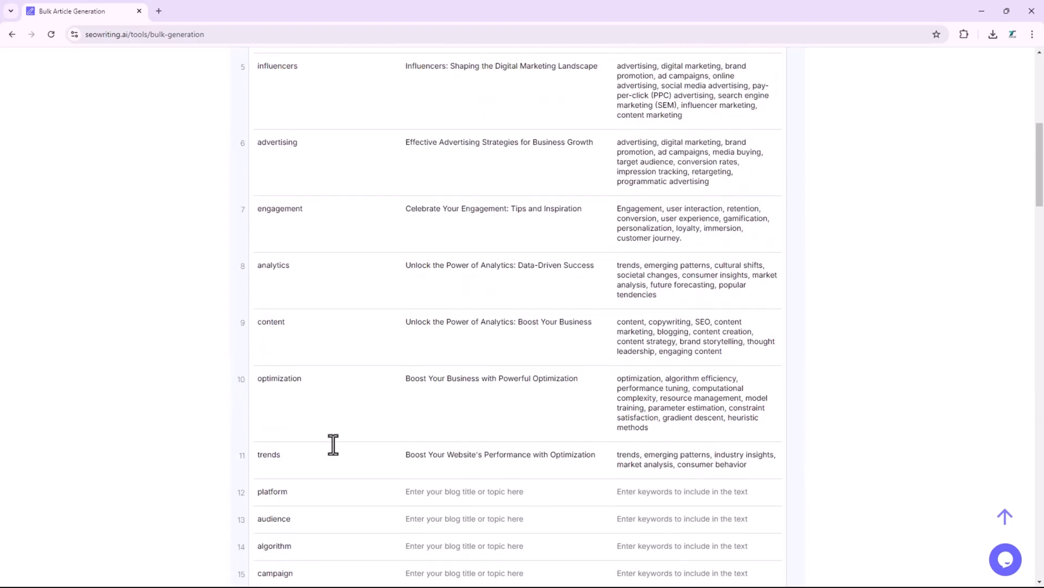
scroll("up", 3)
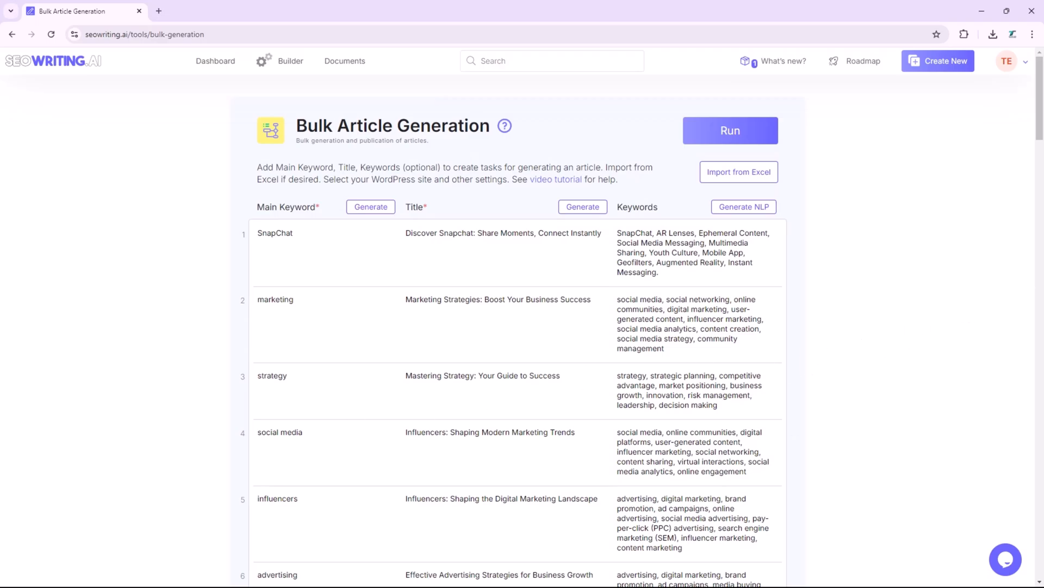
scroll("down", 3)
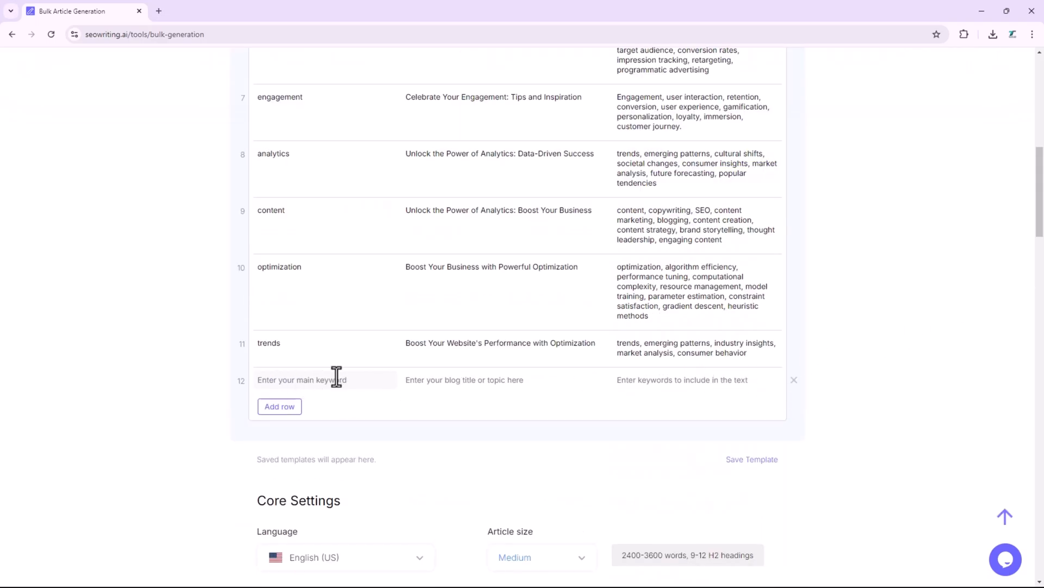
- Enter the keyword 'San', set the language to English (UK) and the tone to Informational
type("San")
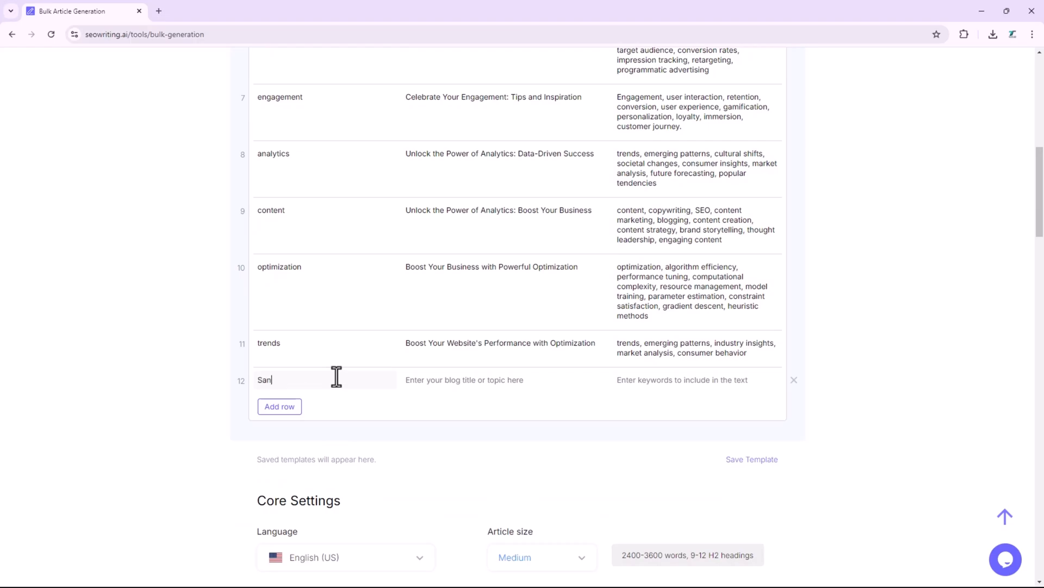
scroll("down", 3)
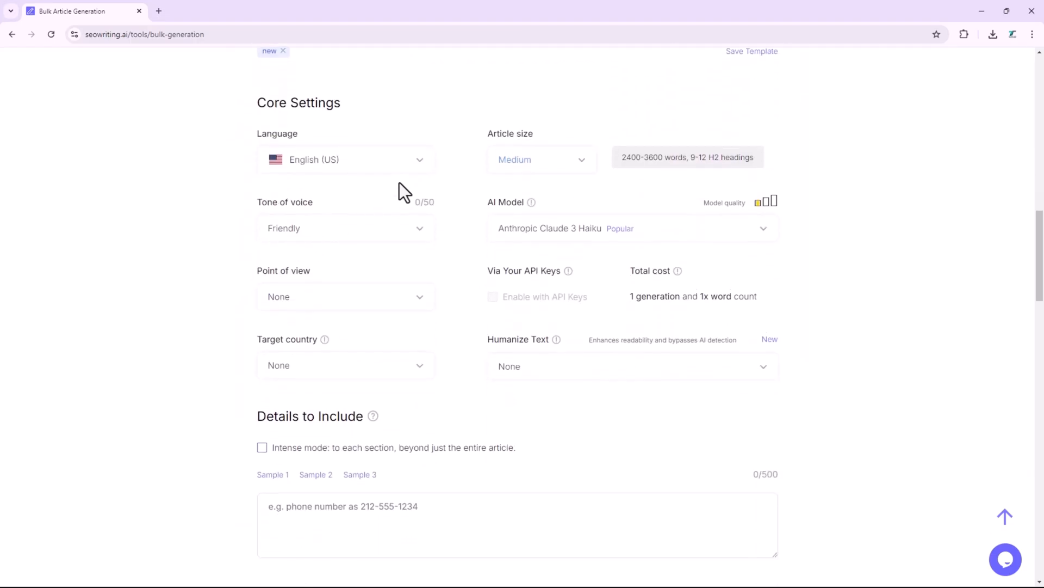
left_click(345, 159)
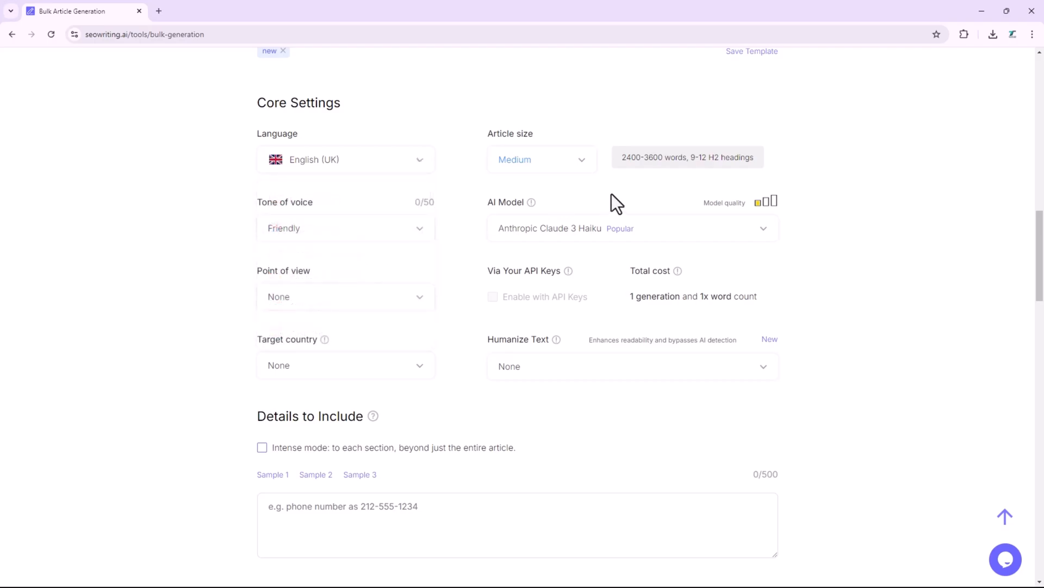
left_click(344, 228)
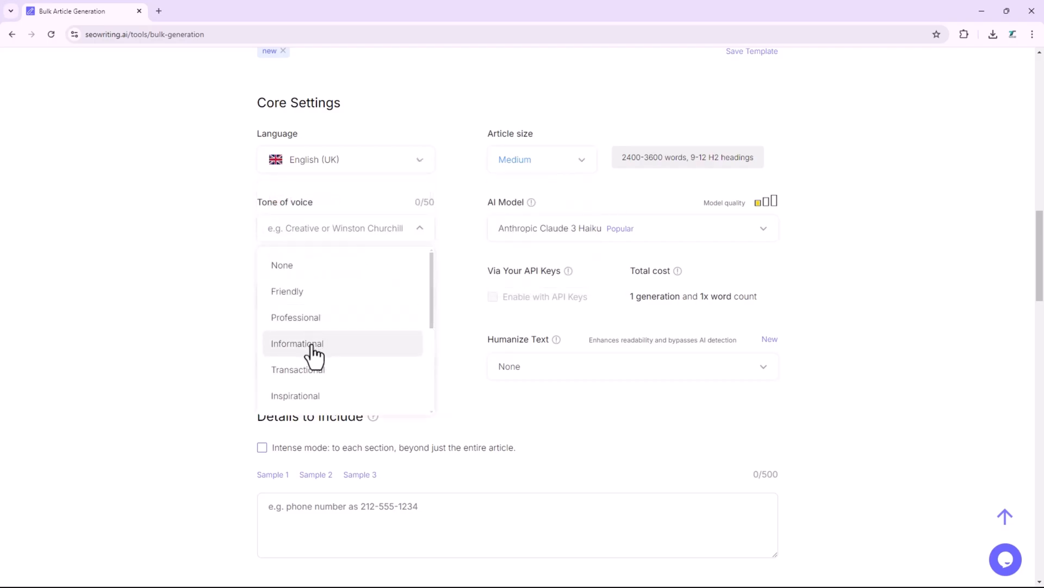
left_click(297, 344)
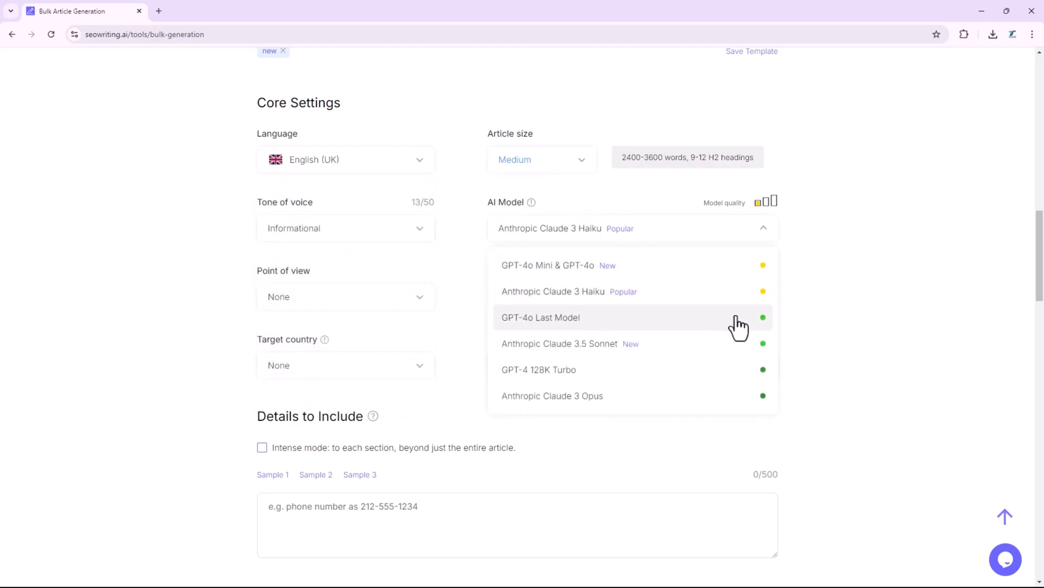
- Select GPT-4o Last Model, target Australia, and enable Intense mode
left_click(540, 317)
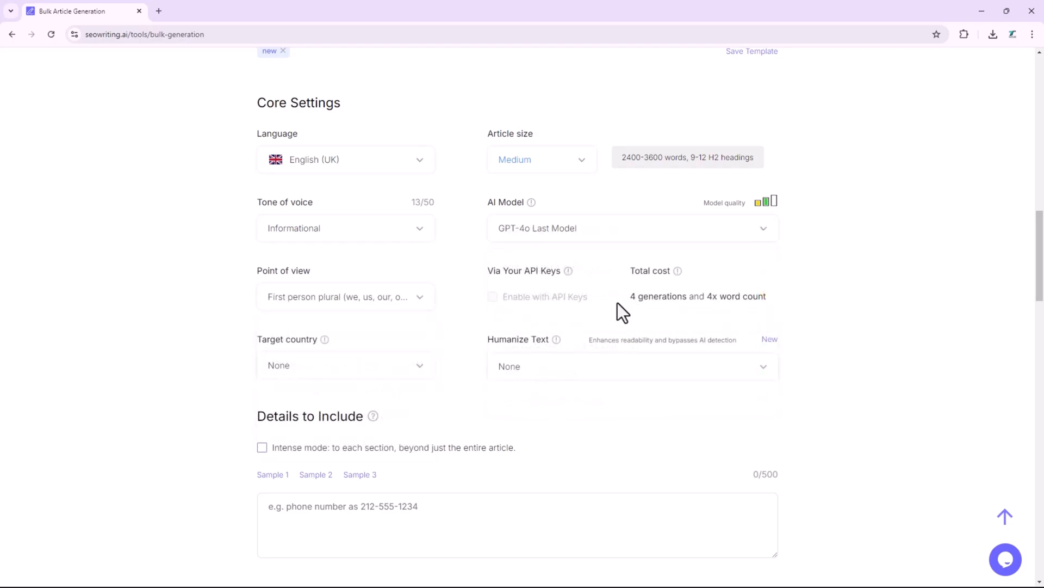
left_click(344, 364)
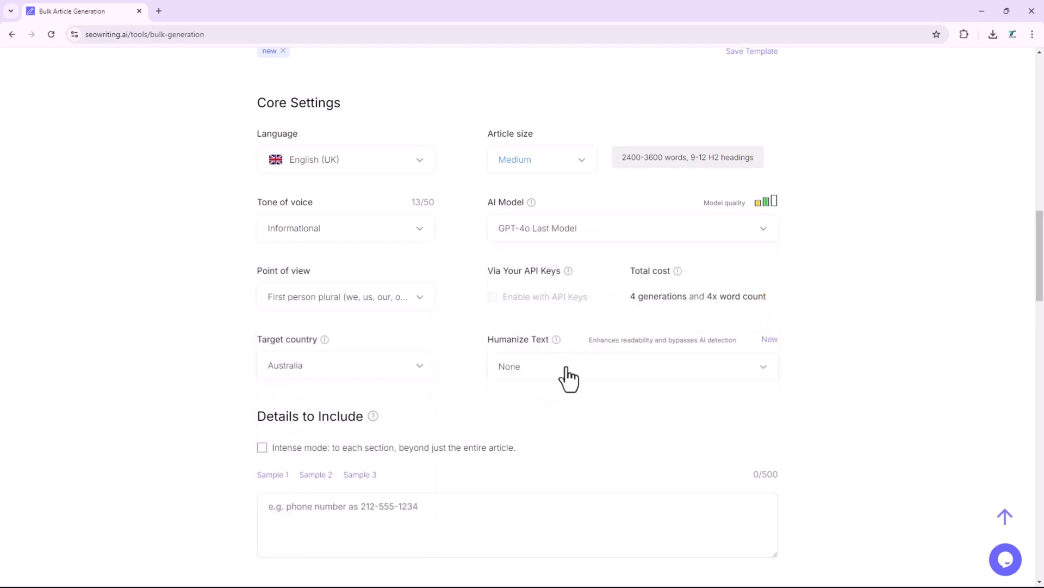
scroll("down", 3)
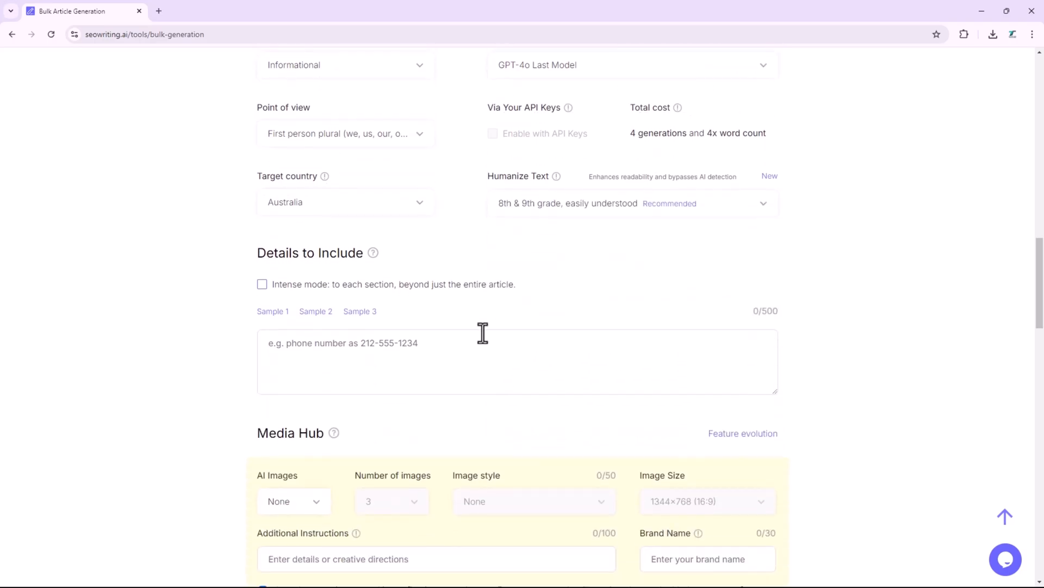
left_click(262, 284)
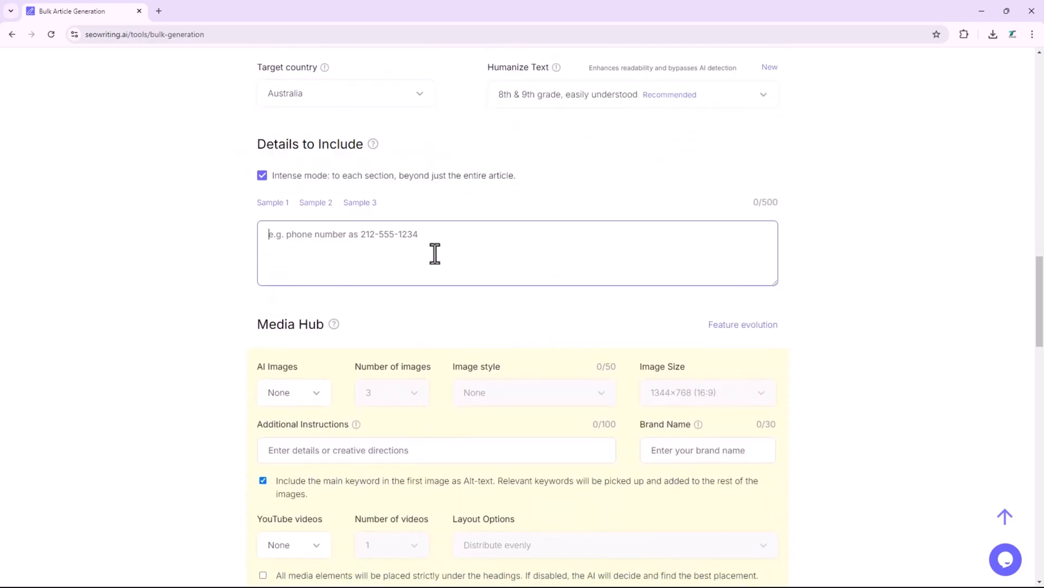
mouse_move(584, 249)
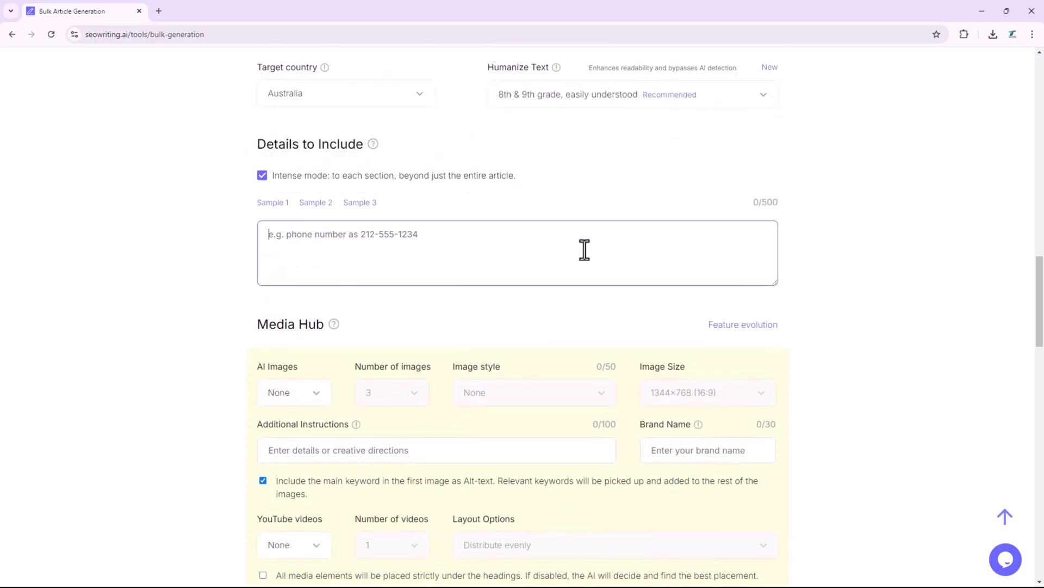
- Enable AI images with six Expressionism-style images per article
scroll("down", 3)
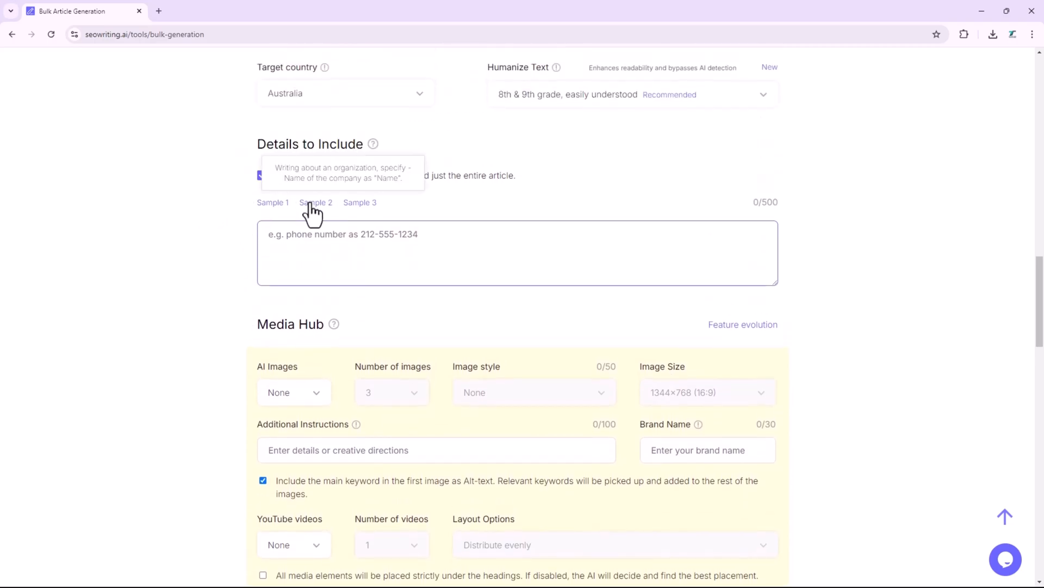
scroll("down", 3)
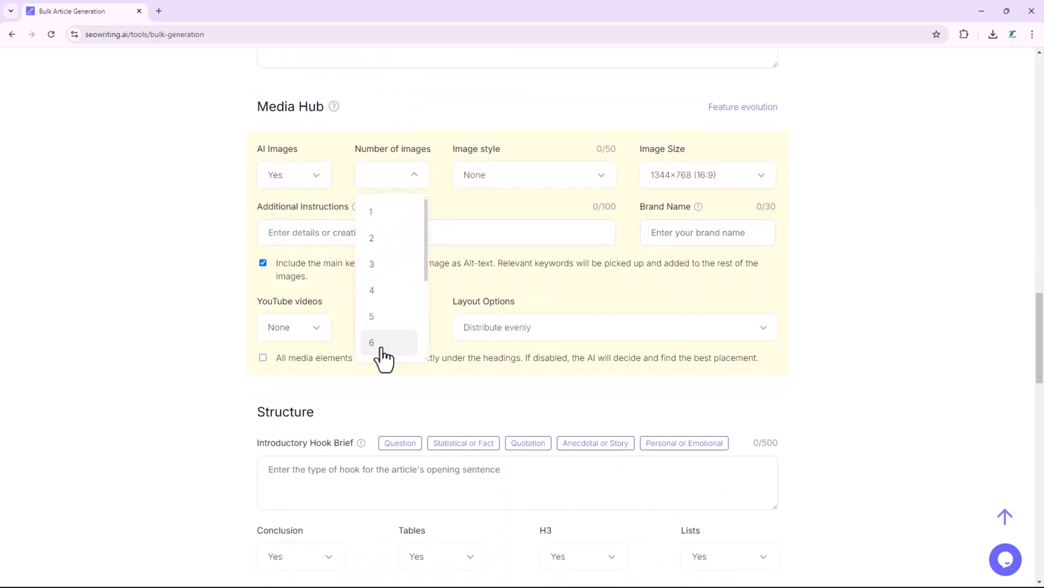
left_click(371, 341)
type("Expressionism")
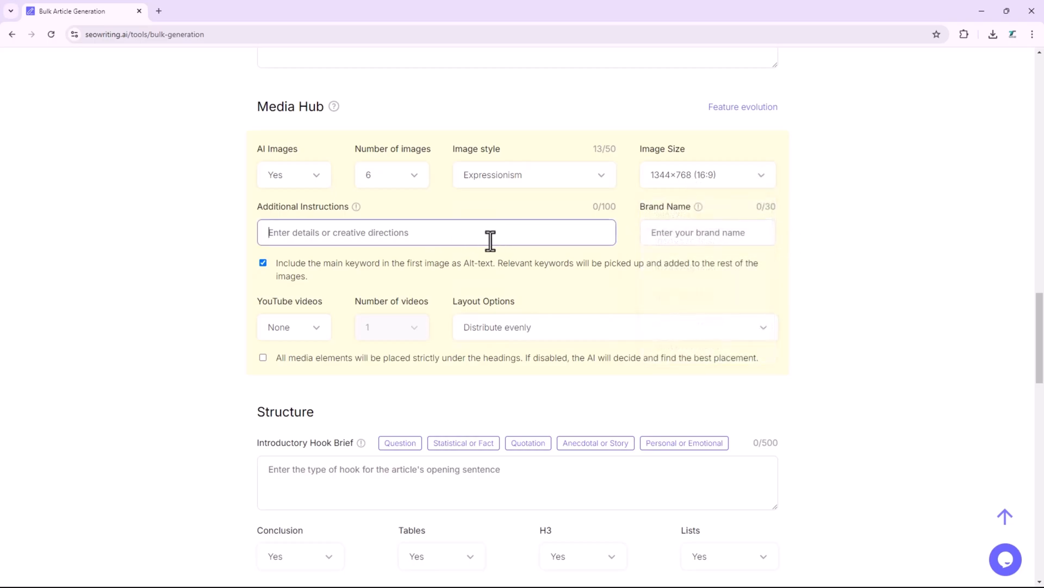
left_click(707, 231)
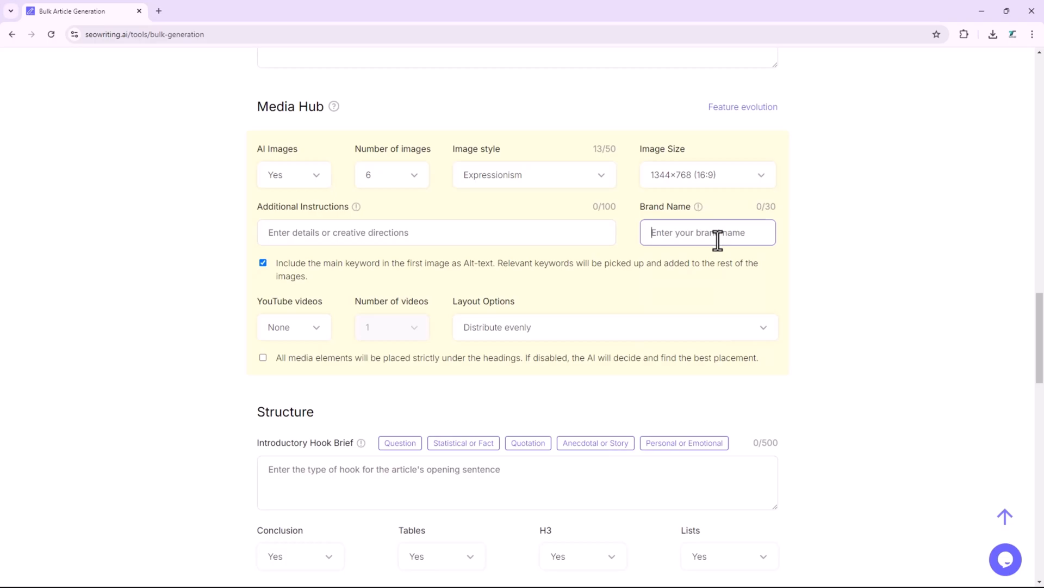
- Add six YouTube videos and set the layout to alternate video and image
scroll("down", 3)
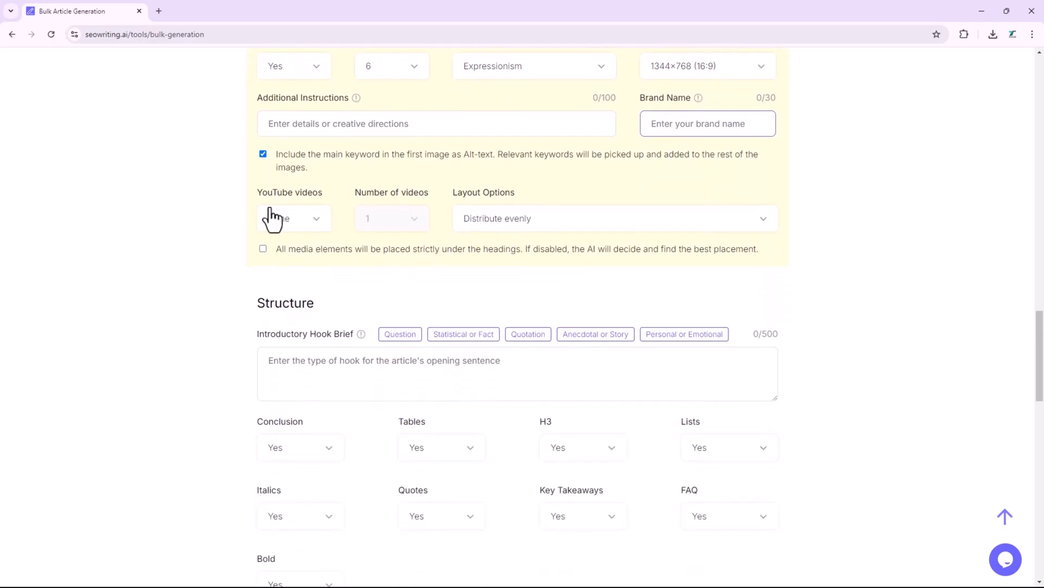
left_click(293, 218)
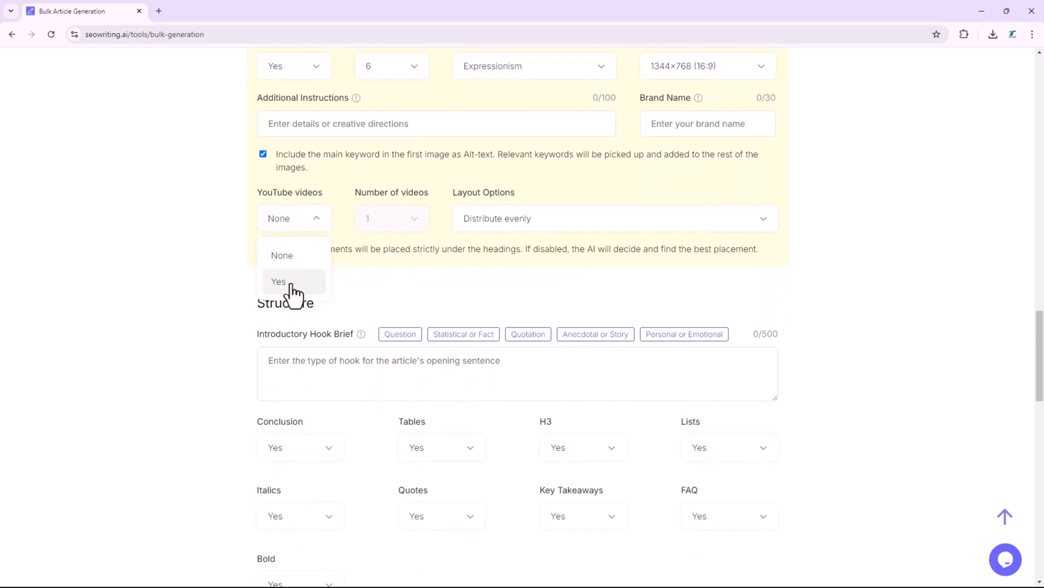
left_click(278, 281)
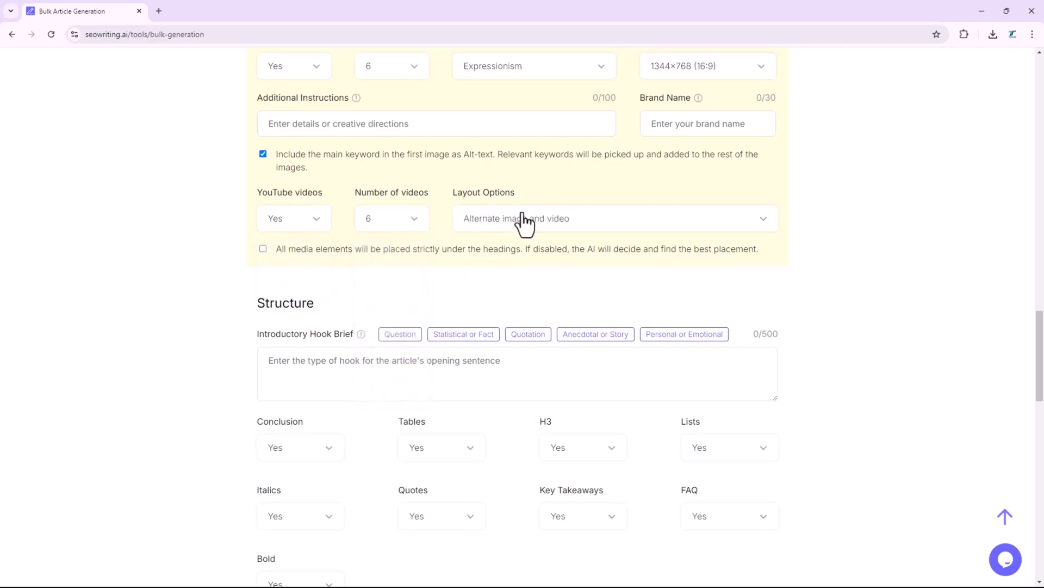
left_click(613, 218)
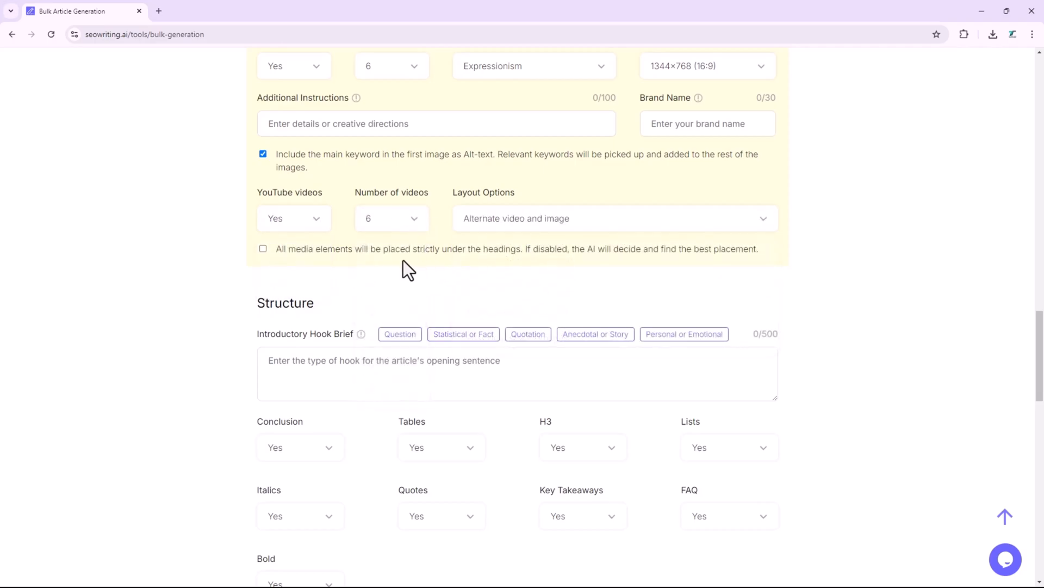
scroll("down", 3)
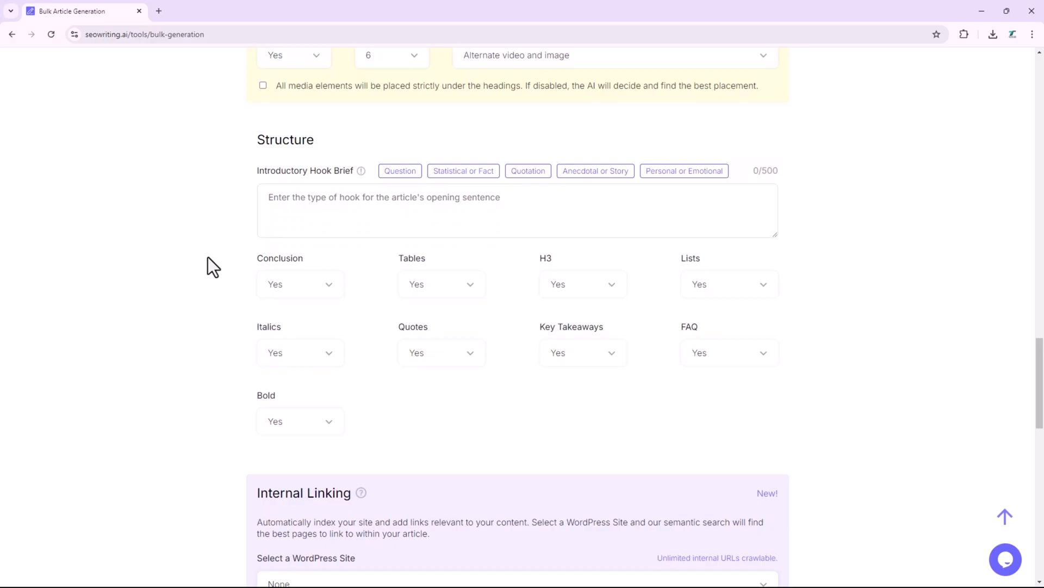
scroll("up", 3)
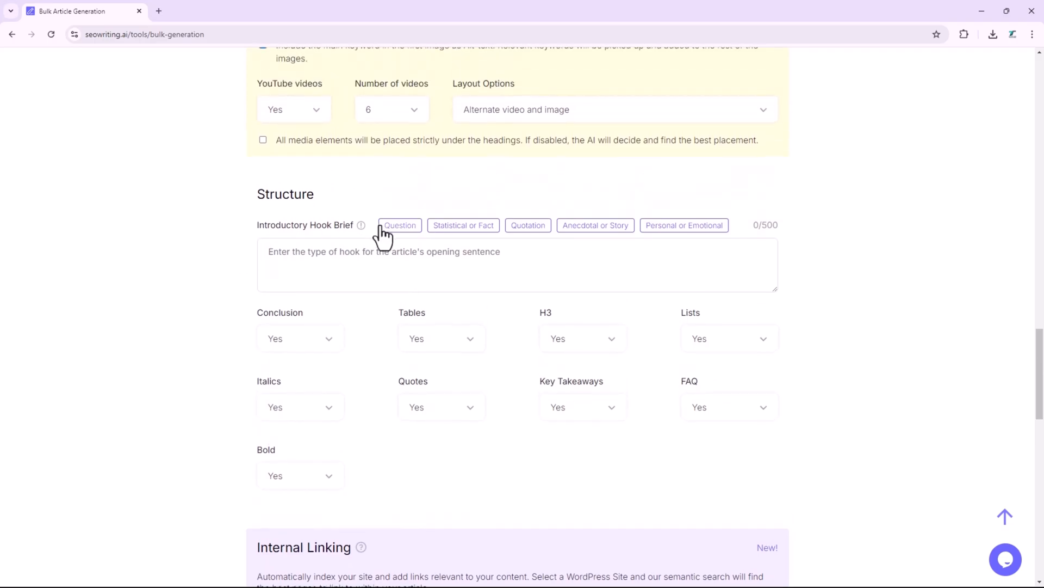
mouse_move(582, 229)
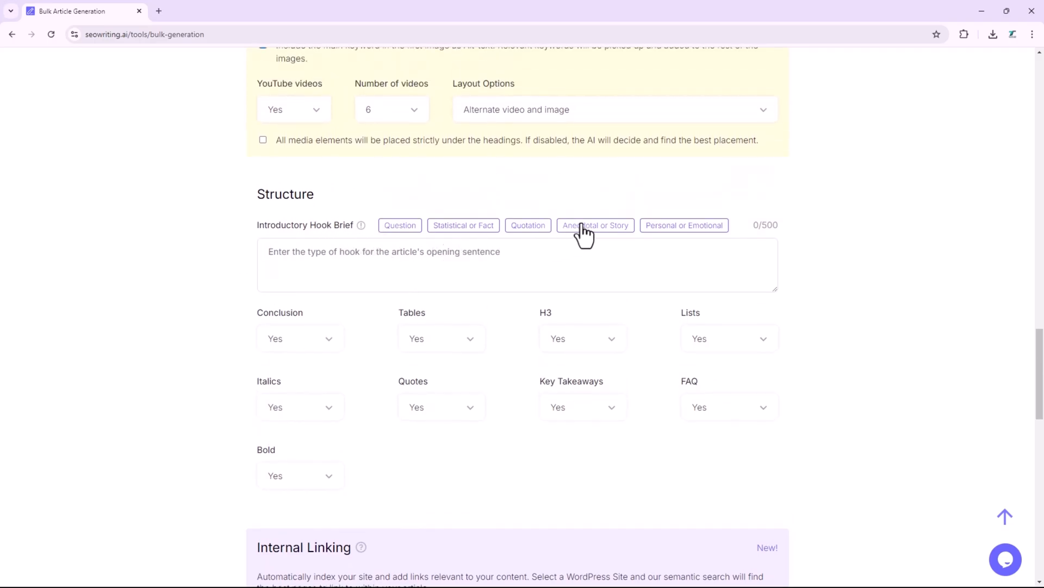
mouse_move(279, 160)
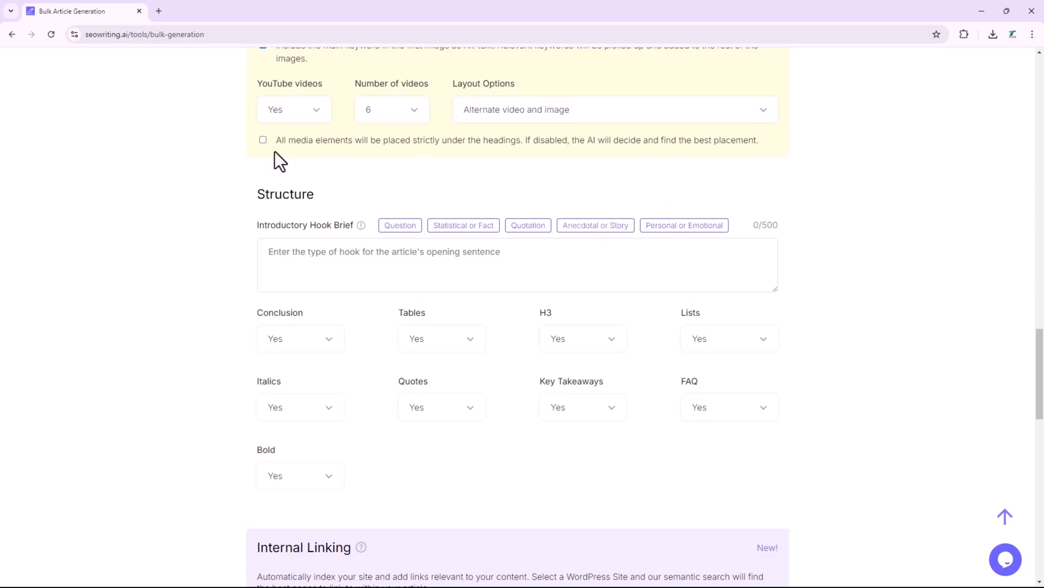
- Place all media strictly under headings and use a surprising-statistic introductory hook
left_click(262, 140)
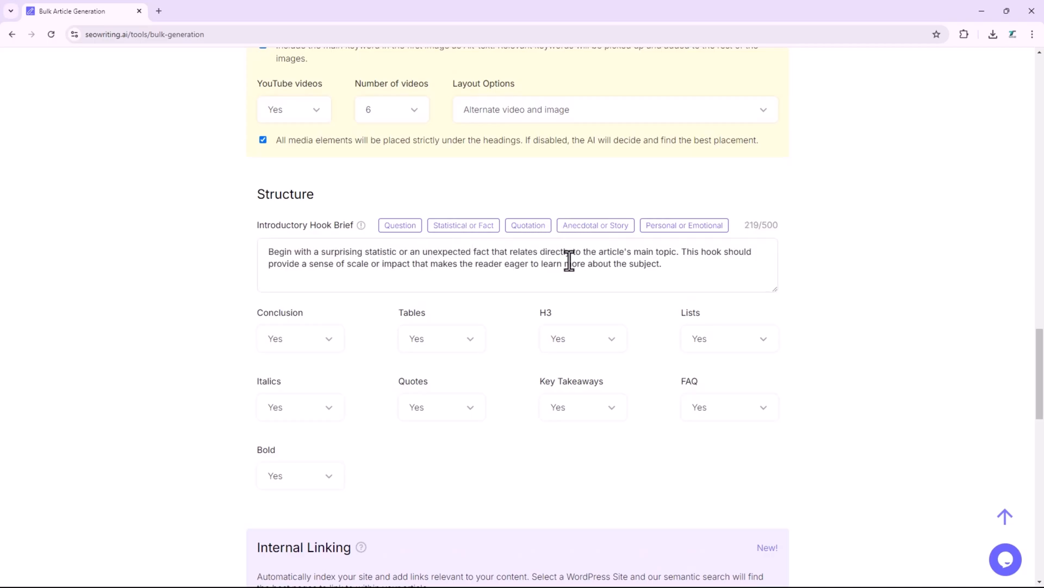
scroll("down", 3)
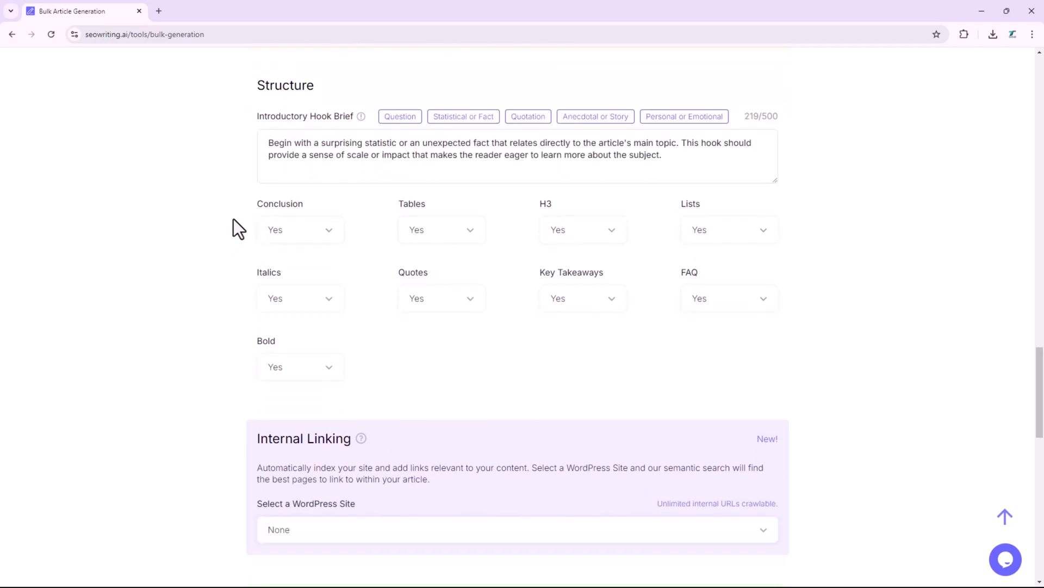
left_click(299, 229)
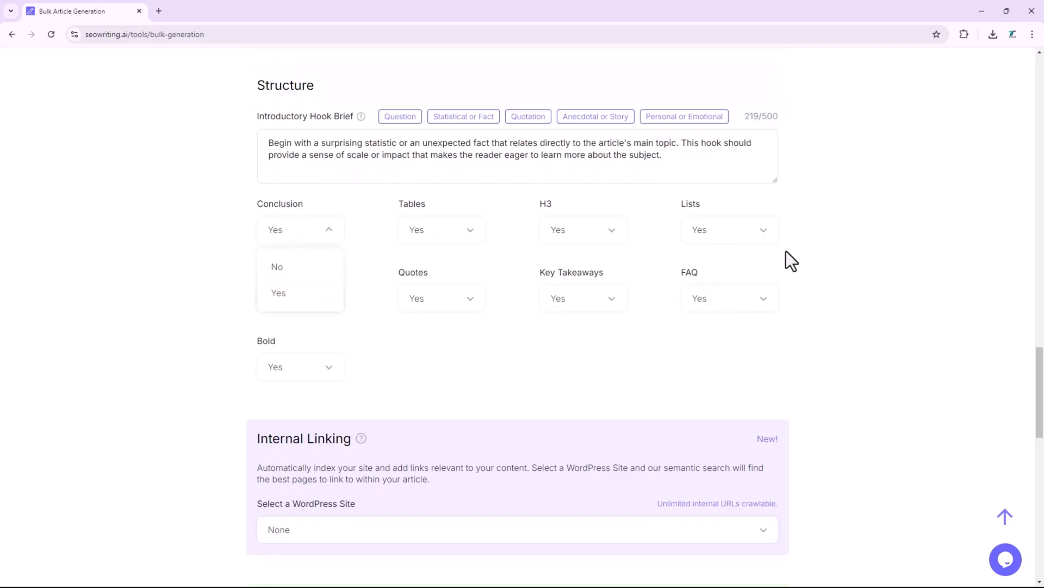
scroll("down", 3)
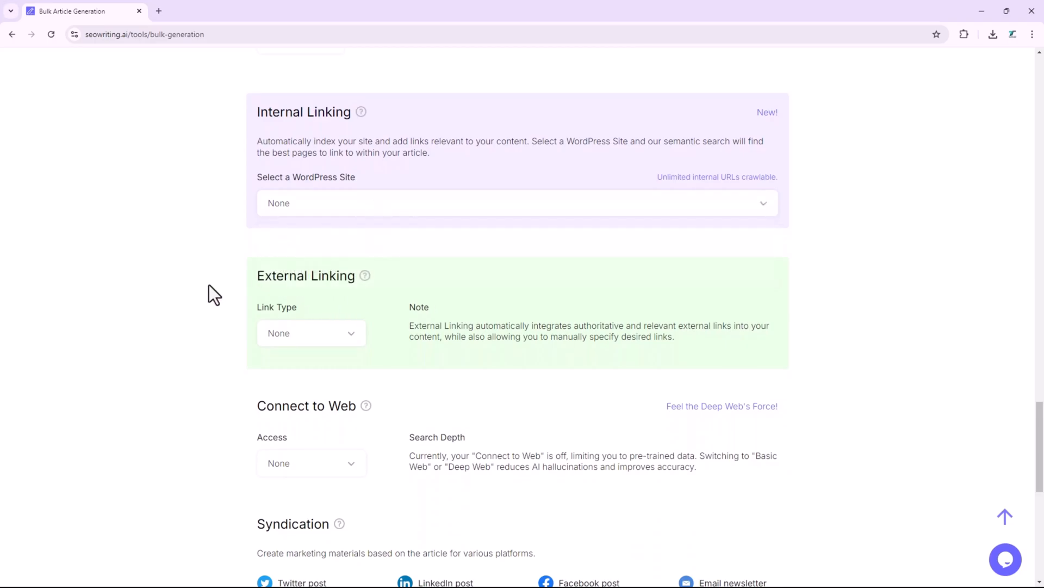
- Set the External Linking link type to Automatic
scroll("down", 3)
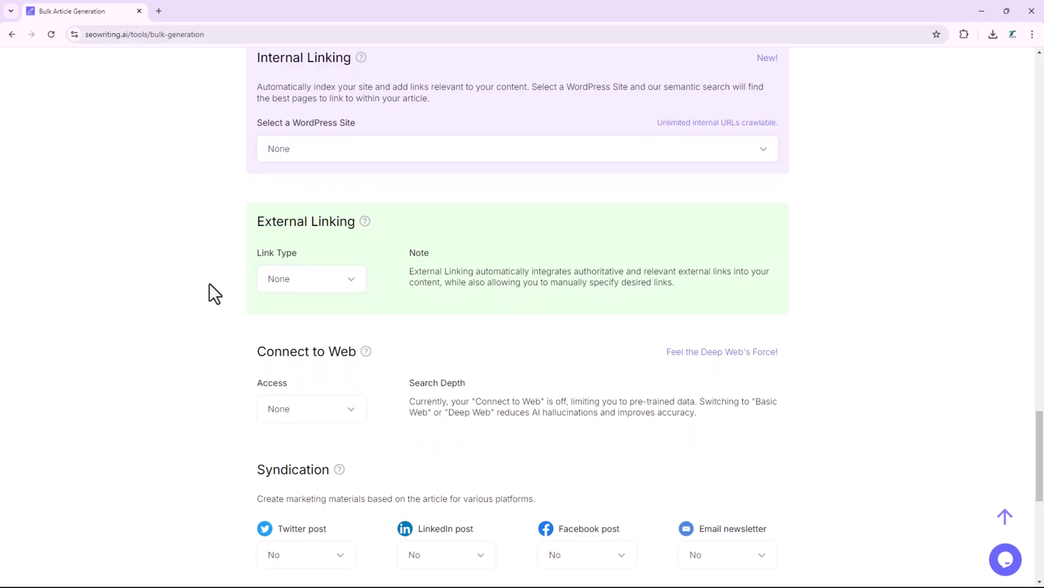
left_click(311, 279)
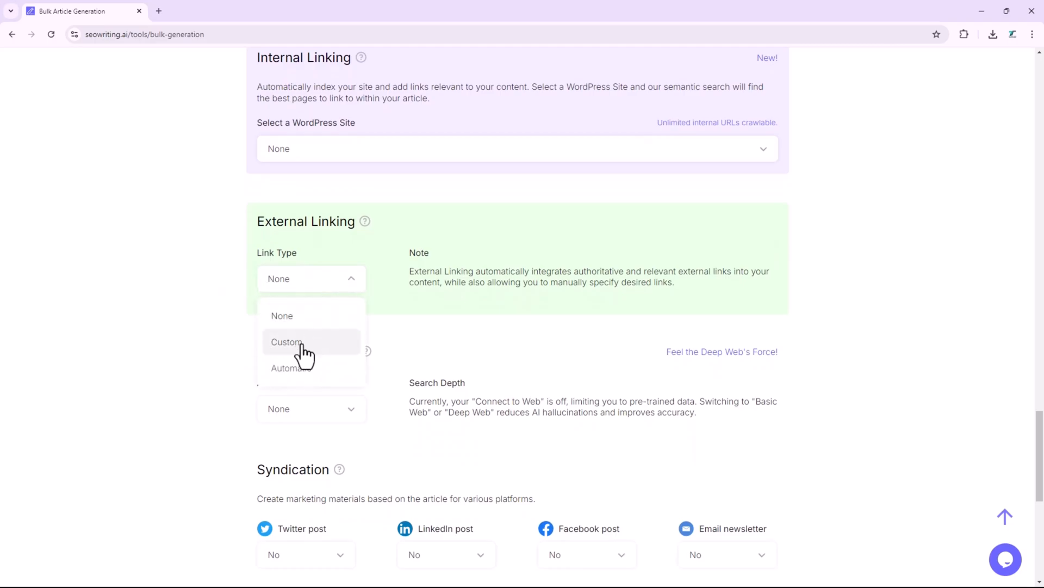
left_click(286, 342)
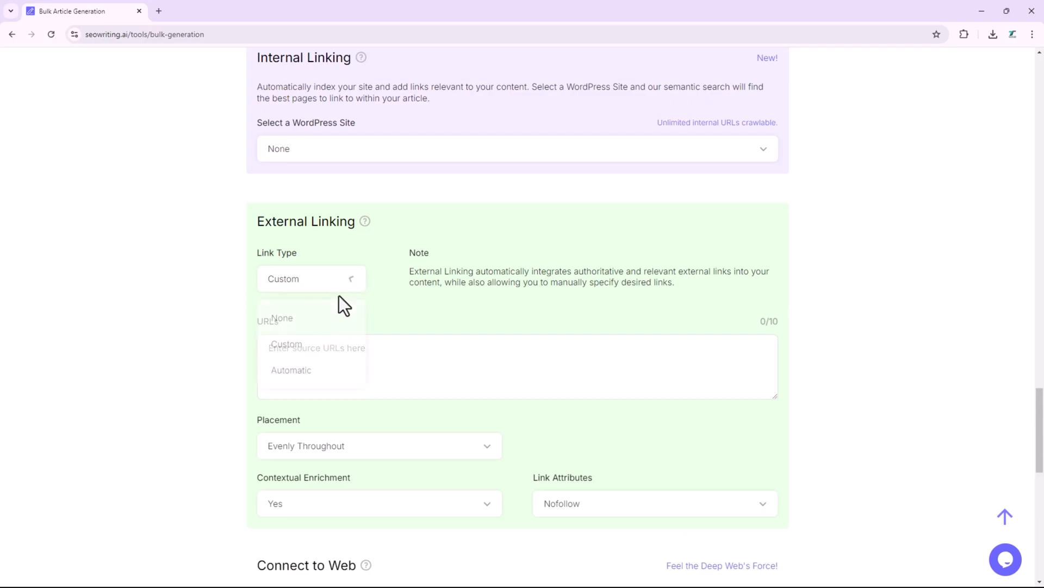
left_click(291, 370)
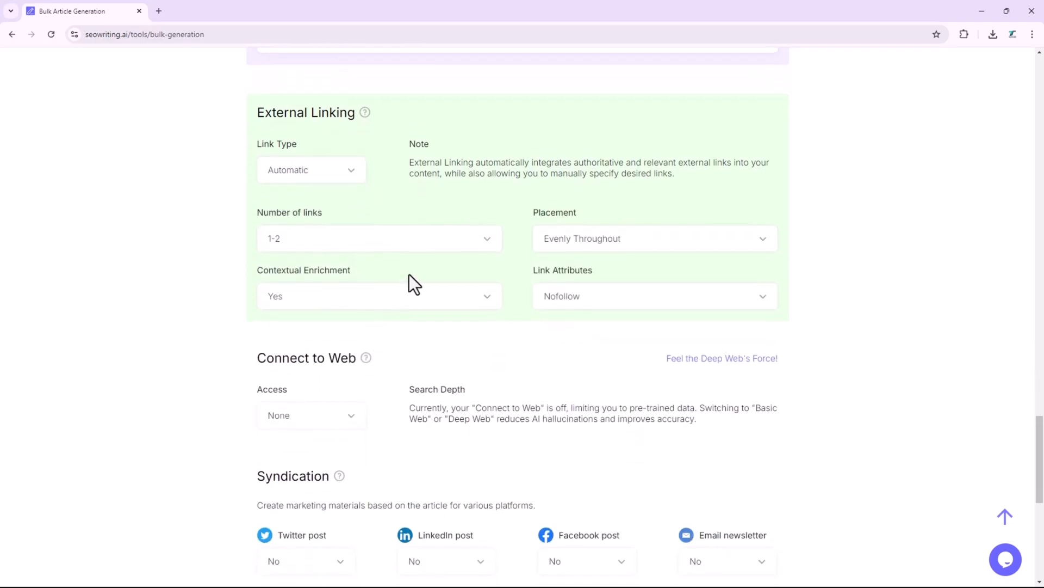
- Run the task and confirm generating the 11 bulk articles
scroll("up", 3)
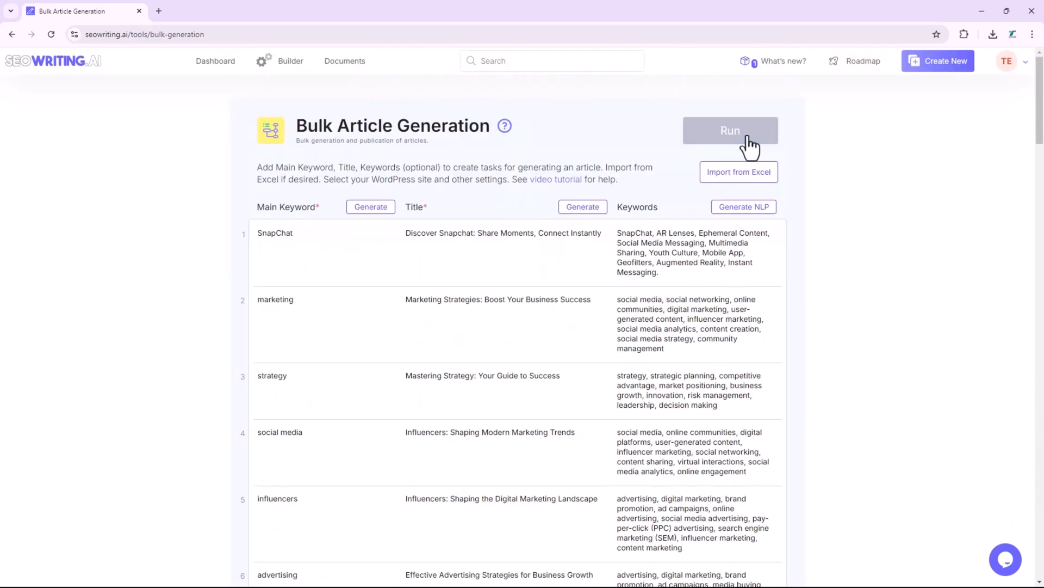
left_click(730, 130)
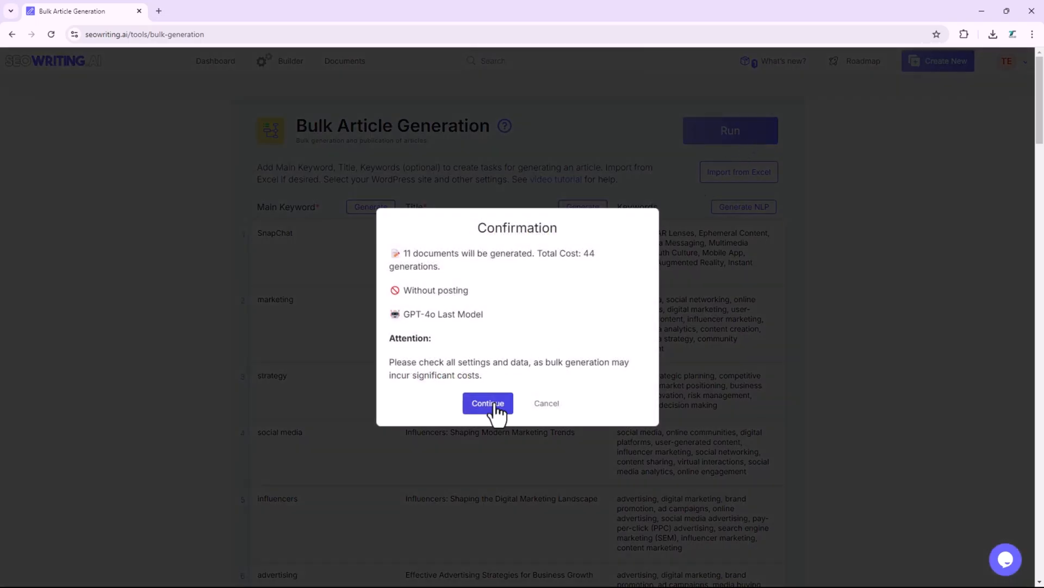
left_click(487, 403)
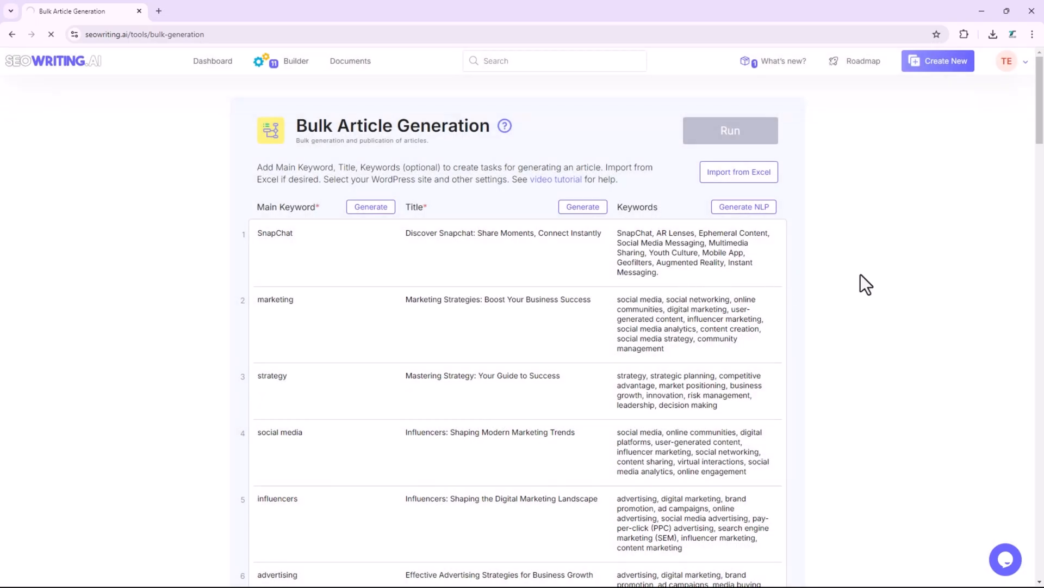
left_click(295, 60)
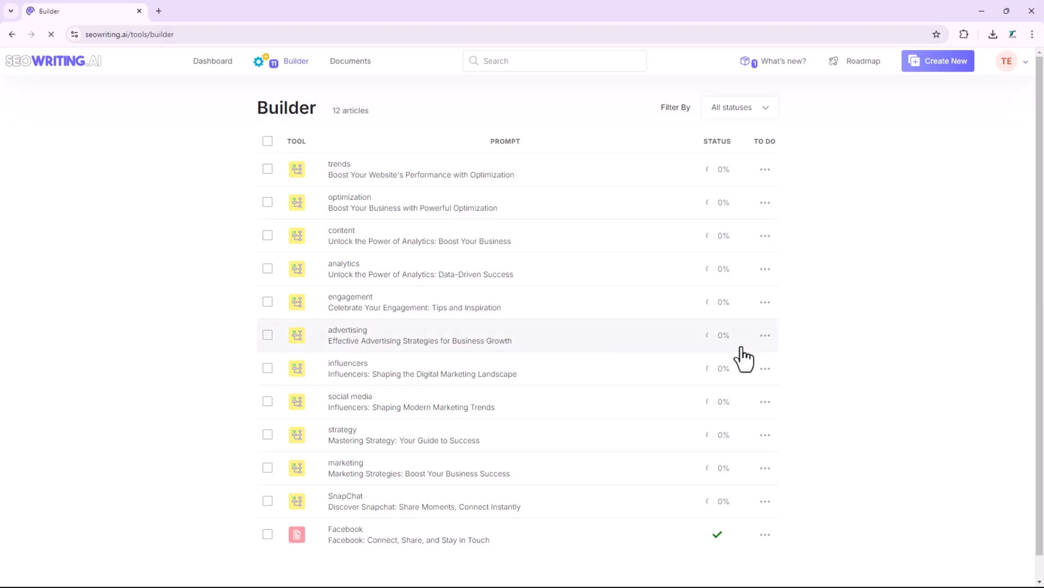
- Go to the Dashboard from the top navigation bar
left_click(213, 61)
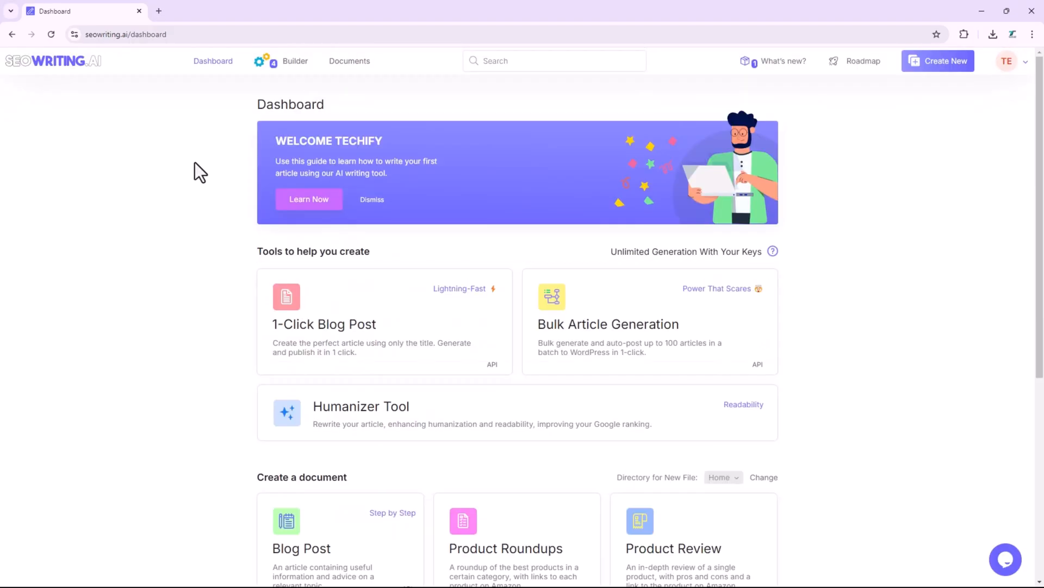
mouse_move(196, 147)
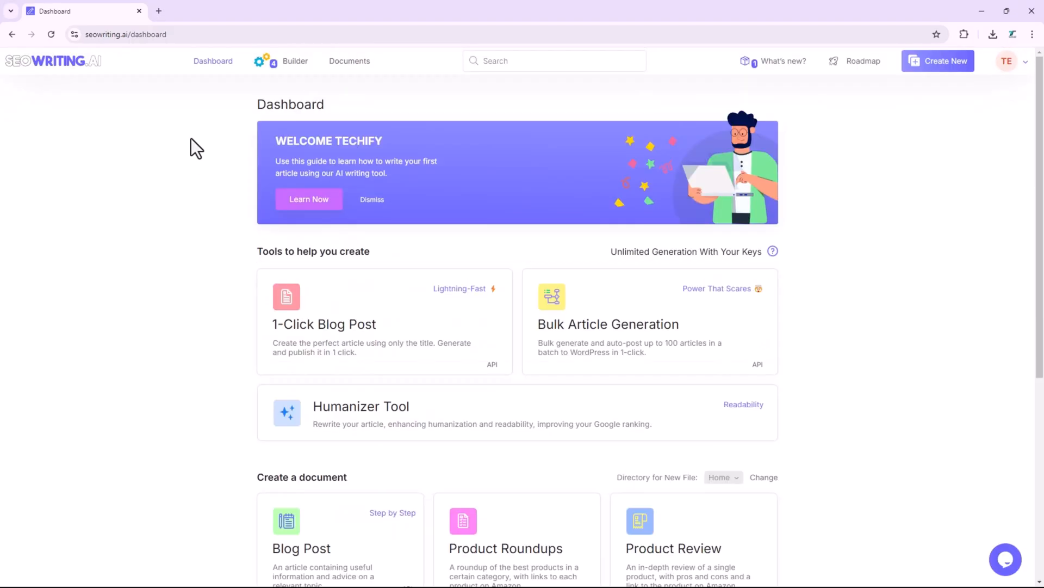
mouse_move(153, 232)
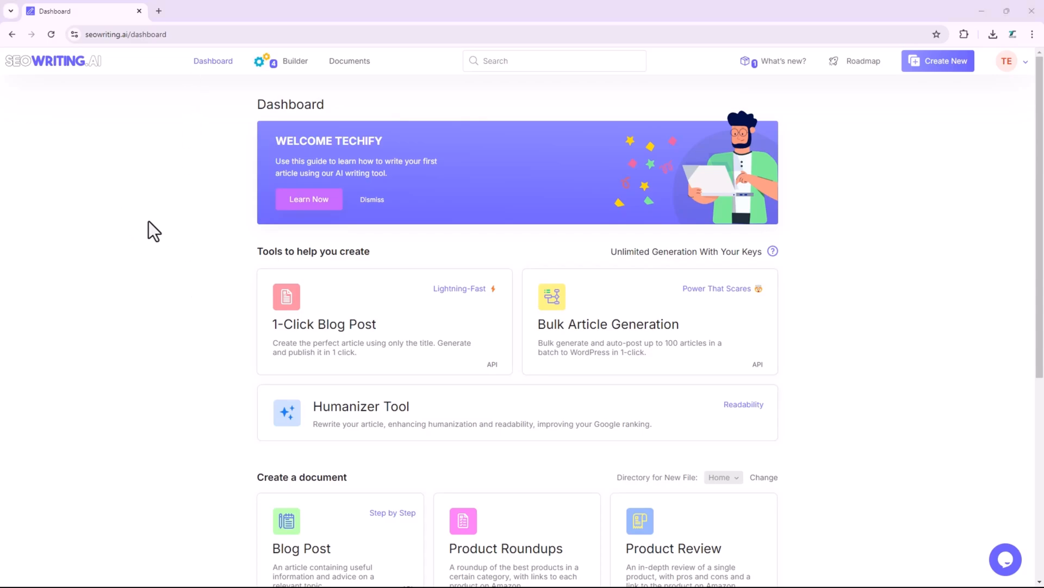
mouse_move(148, 362)
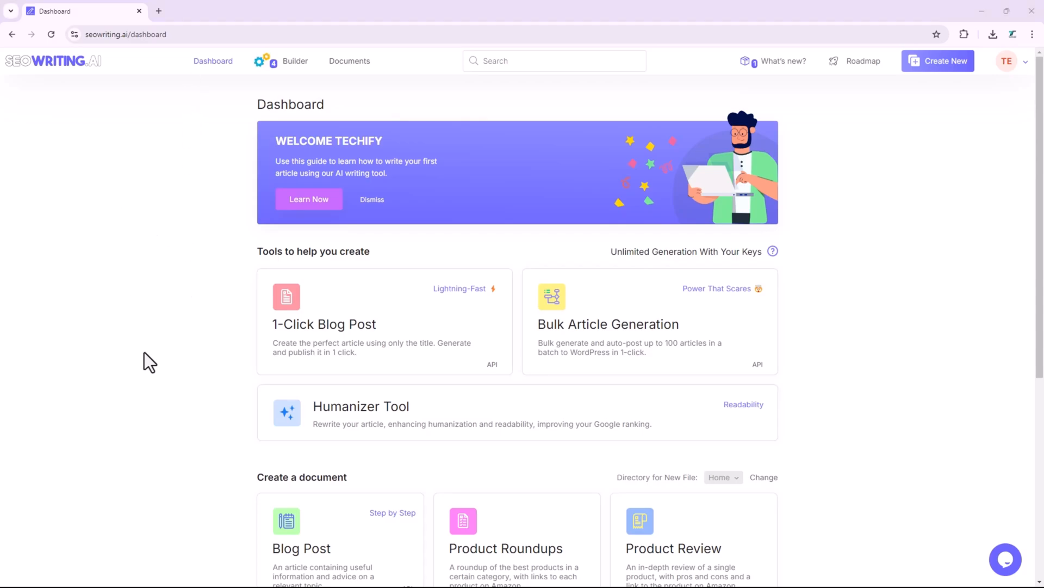
mouse_move(483, 425)
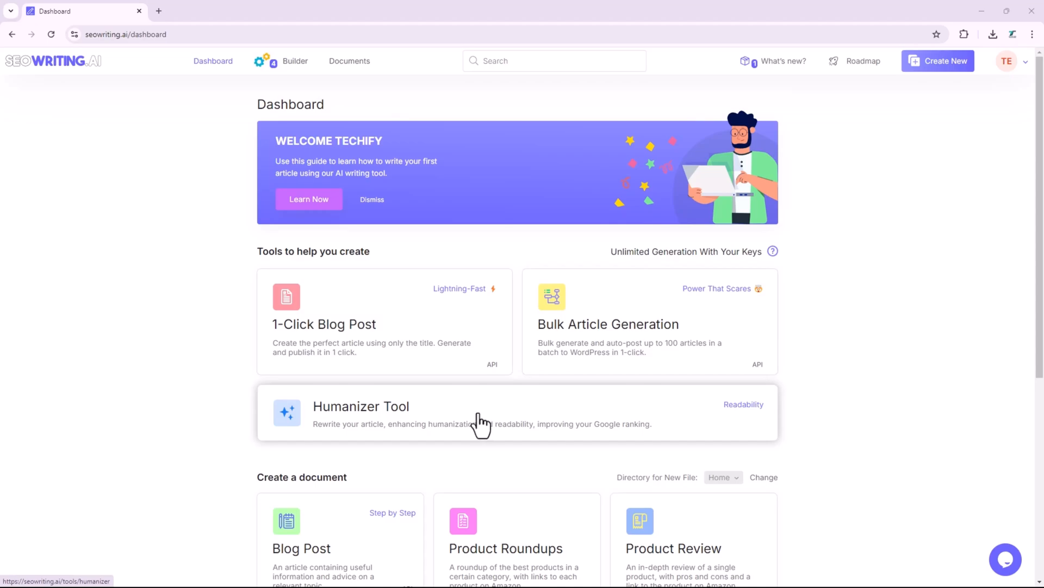
mouse_move(424, 424)
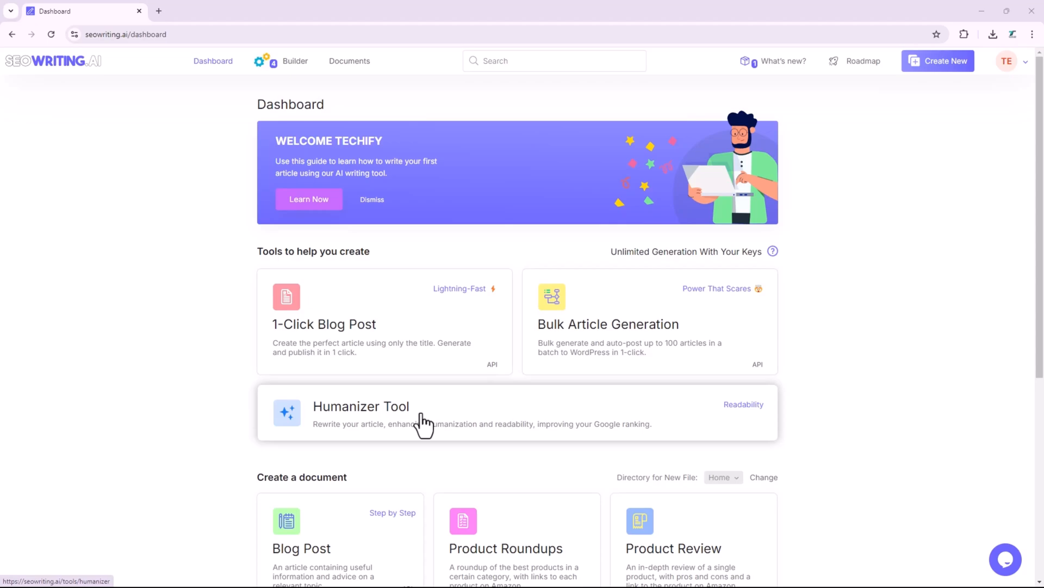
mouse_move(740, 412)
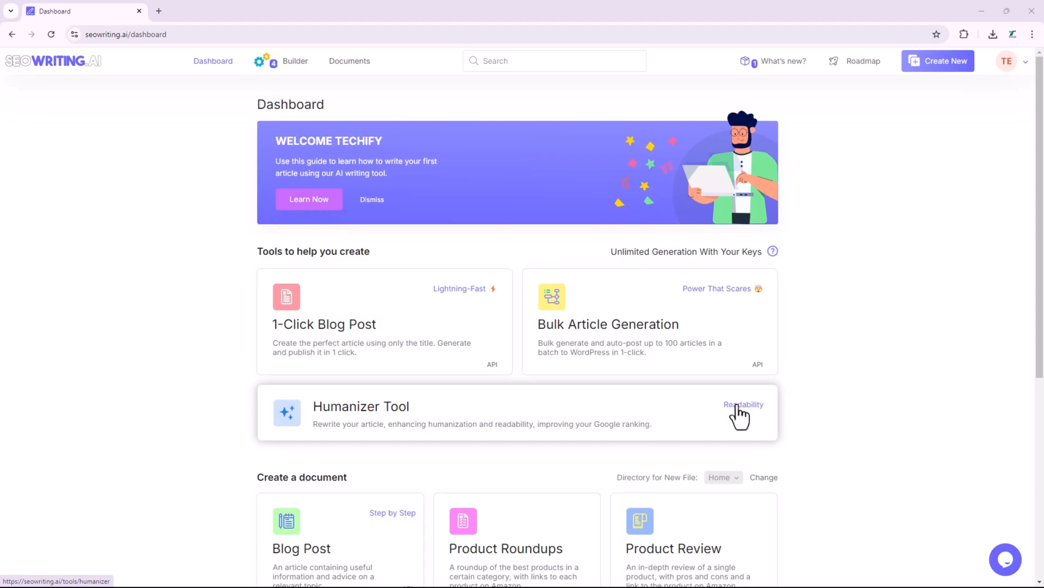
mouse_move(685, 421)
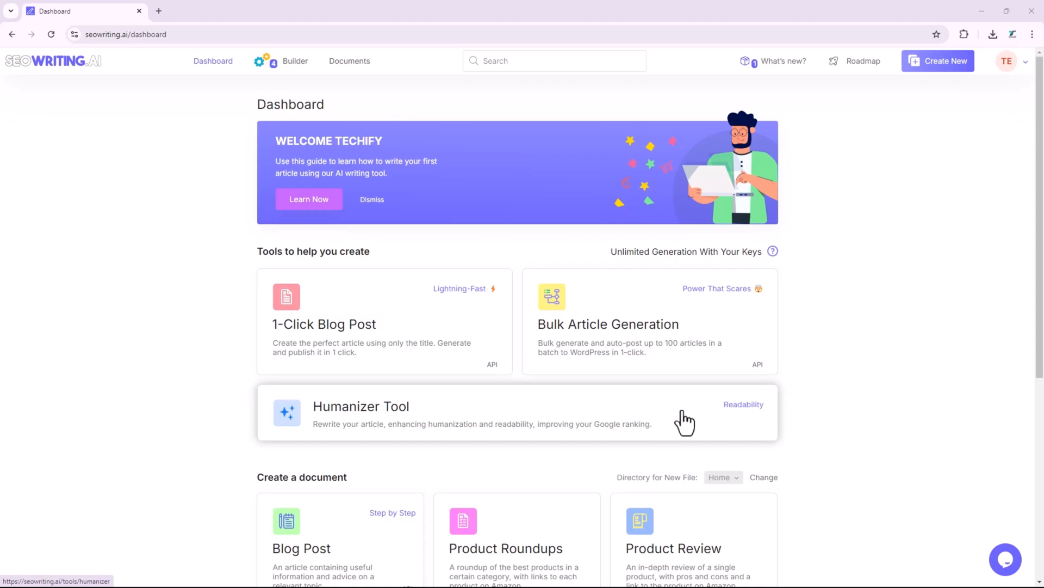
mouse_move(499, 422)
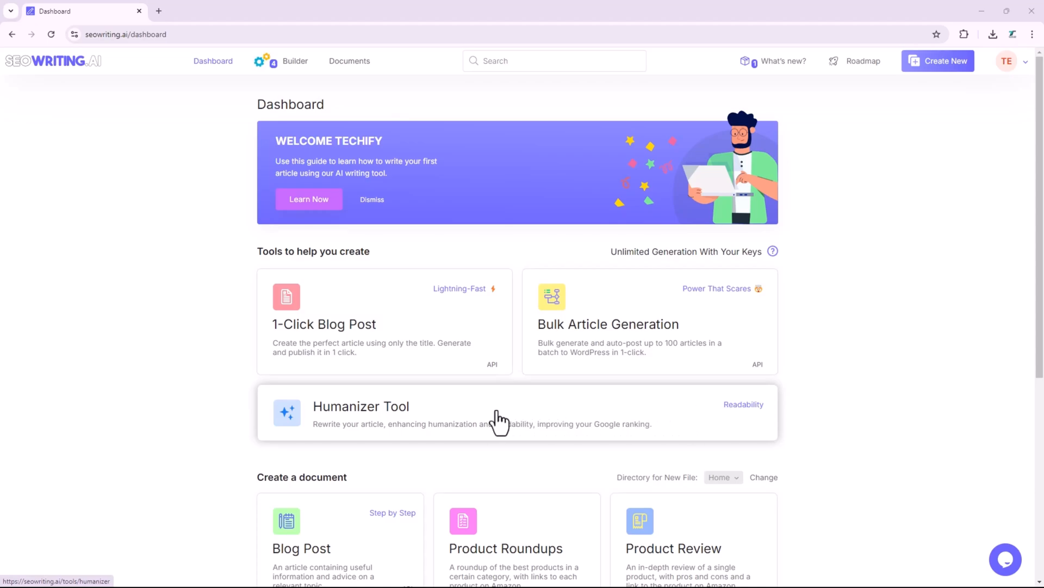
- Open the Humanizer Tool from its Dashboard card
left_click(360, 407)
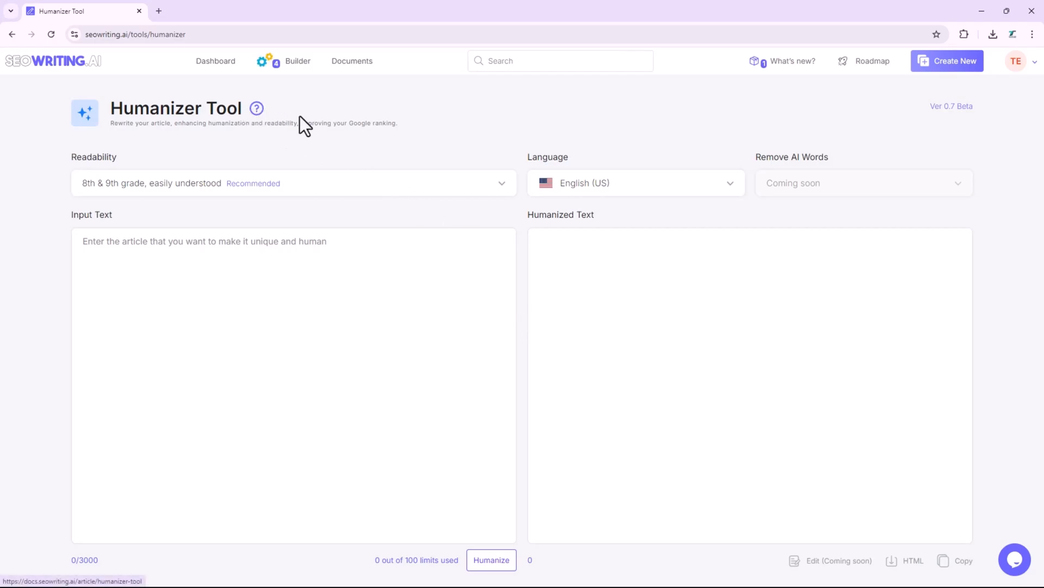
mouse_move(348, 128)
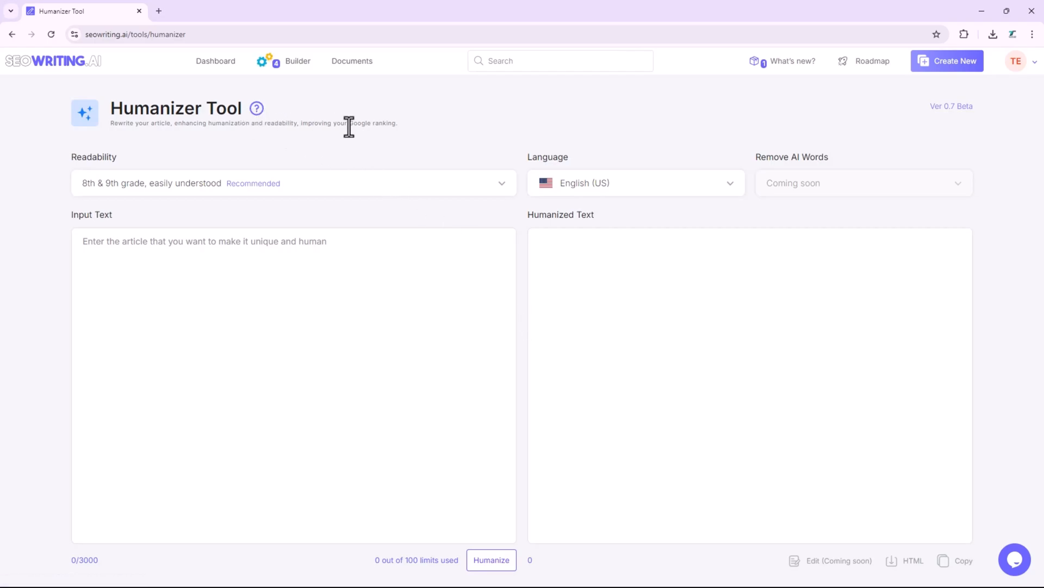
mouse_move(533, 226)
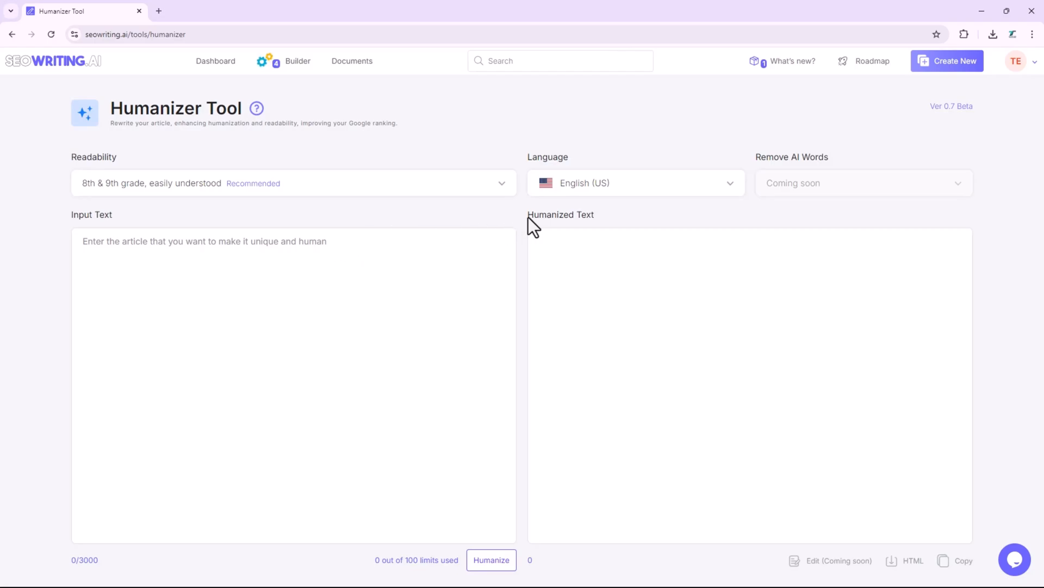
mouse_move(533, 223)
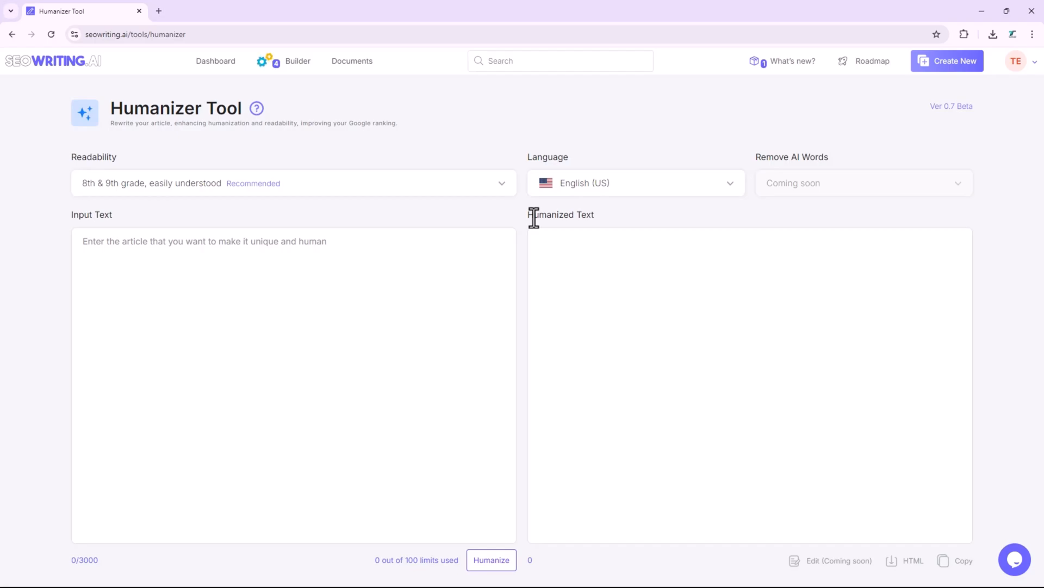
mouse_move(336, 268)
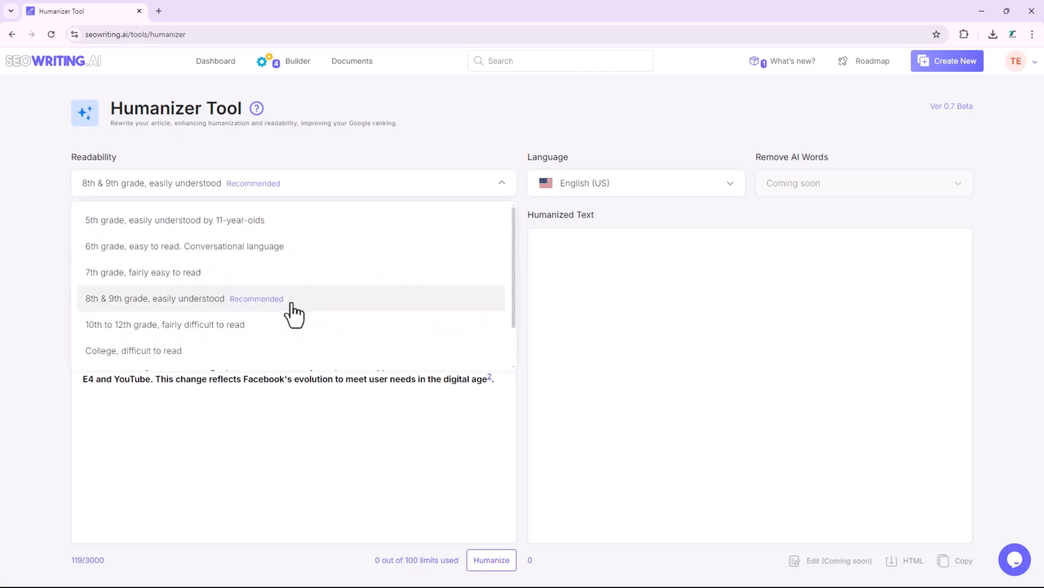
- Humanize the Facebook text at 8th & 9th grade in English (UK), then return to Dashboard
left_click(633, 182)
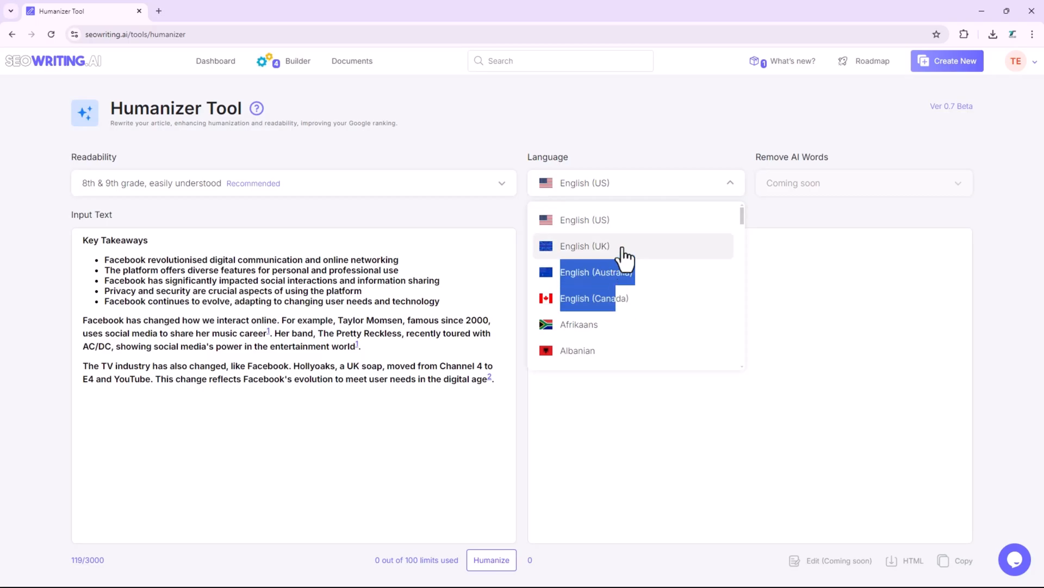
left_click(491, 560)
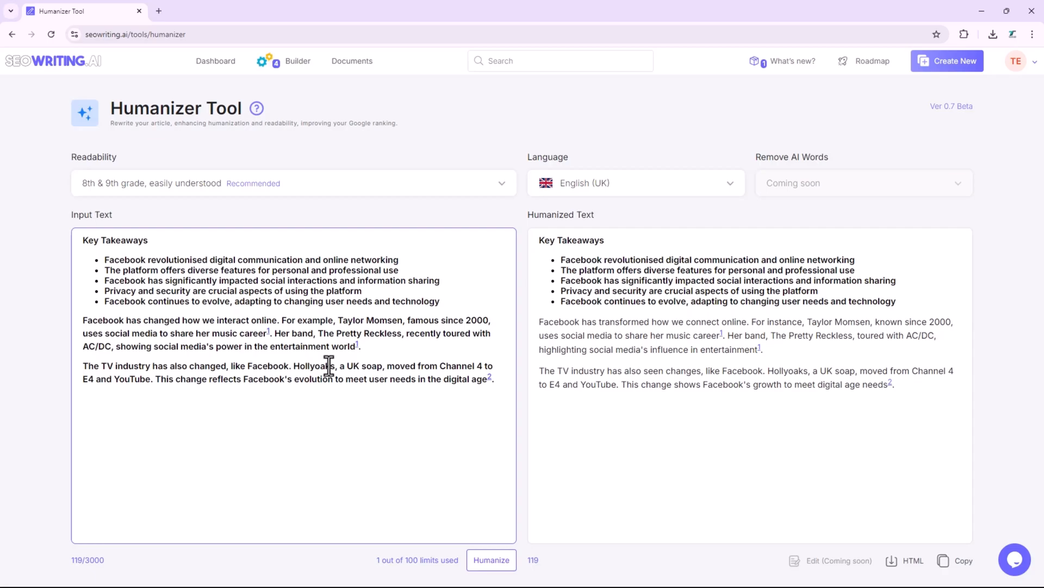
left_click(215, 60)
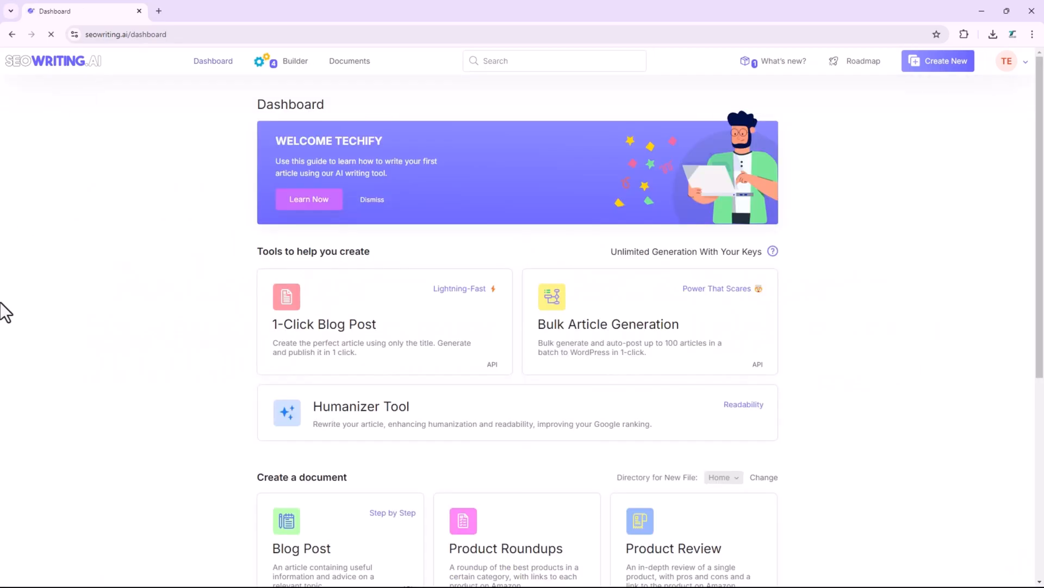
scroll("down", 3)
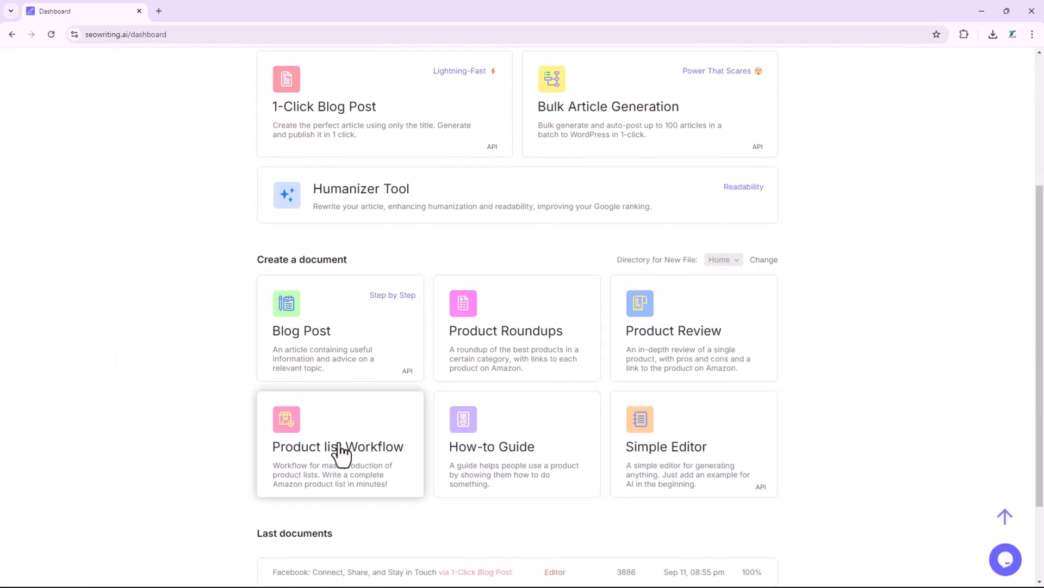
scroll("down", 3)
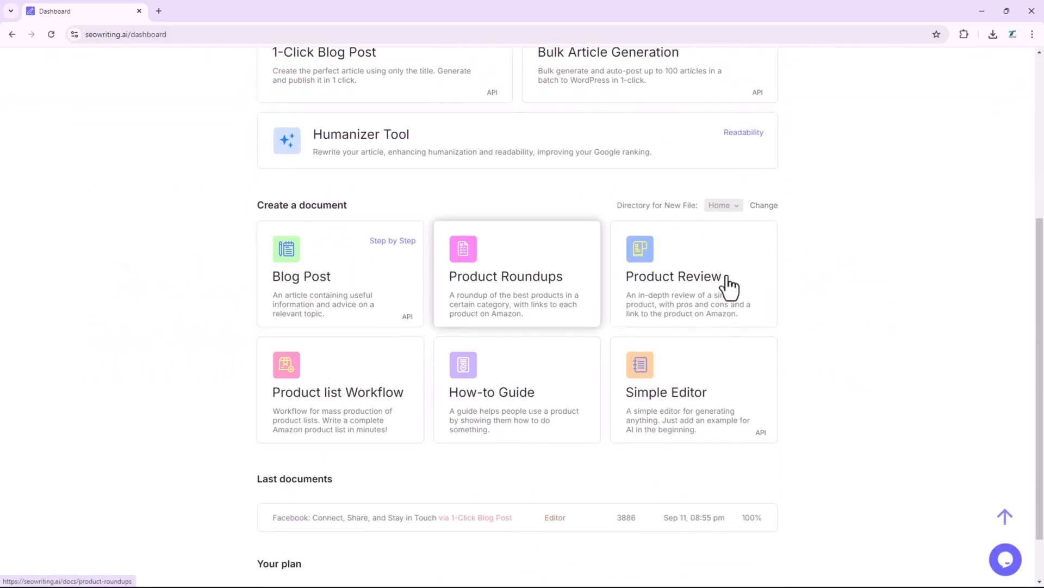
mouse_move(596, 487)
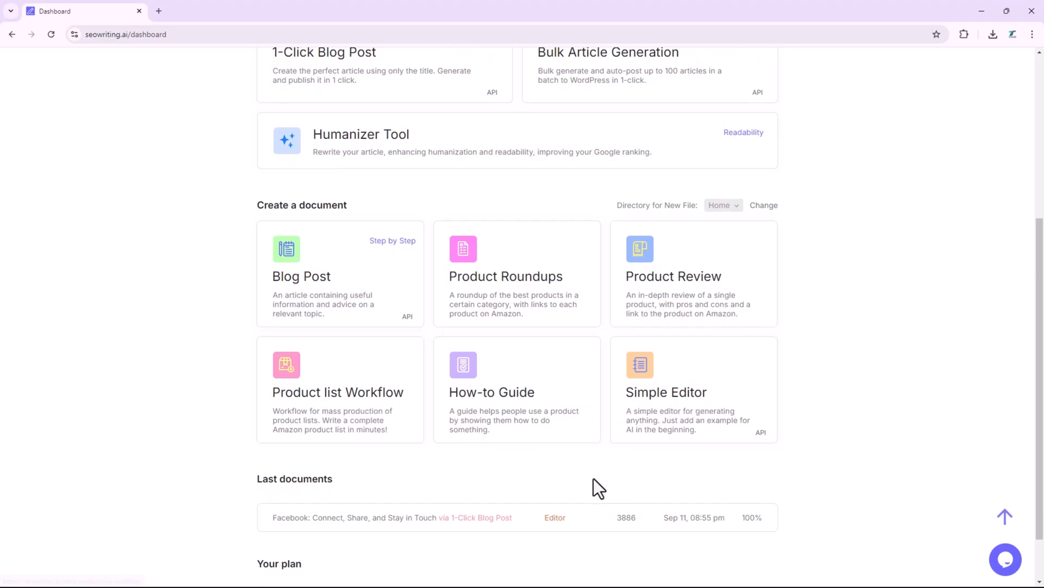
scroll("down", 3)
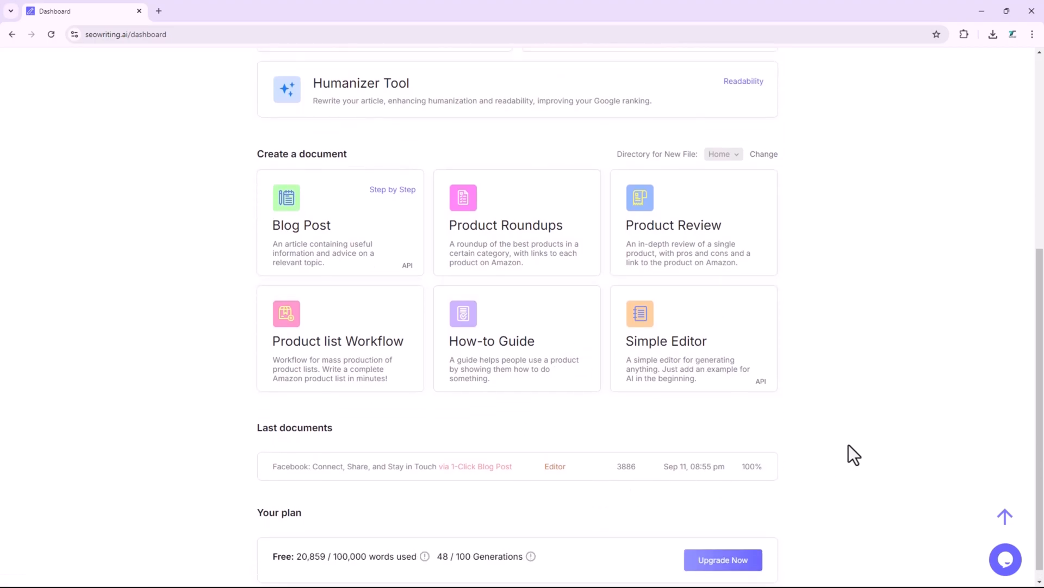
scroll("up", 3)
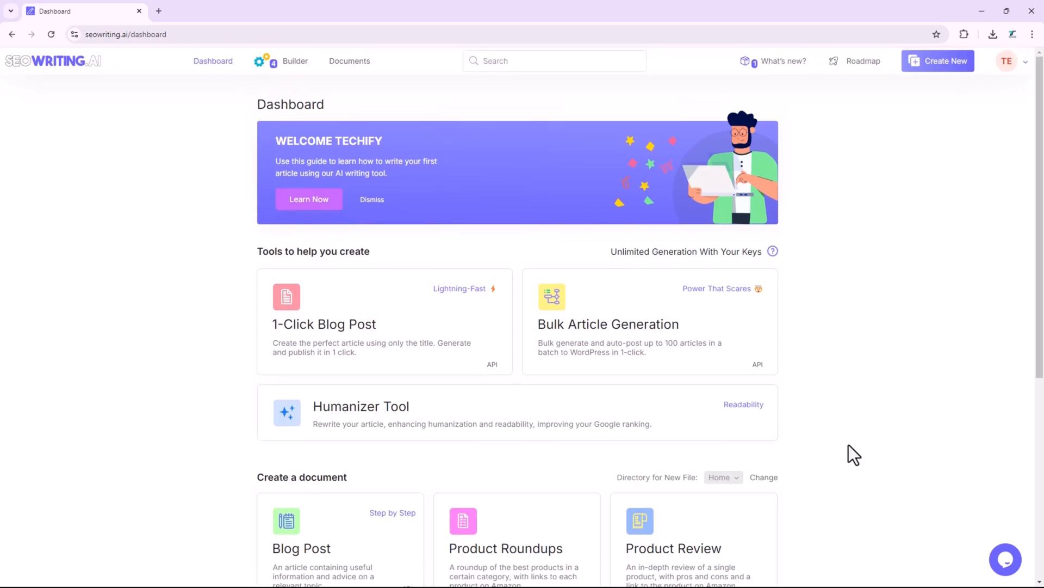
mouse_move(846, 458)
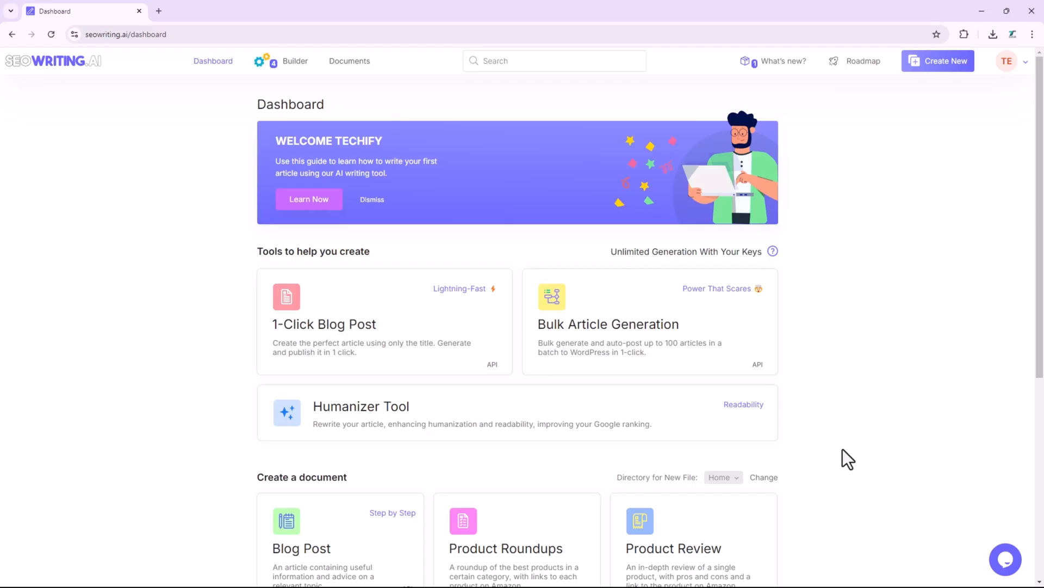
- Open the What's new update log, then close it back to the Dashboard
left_click(784, 60)
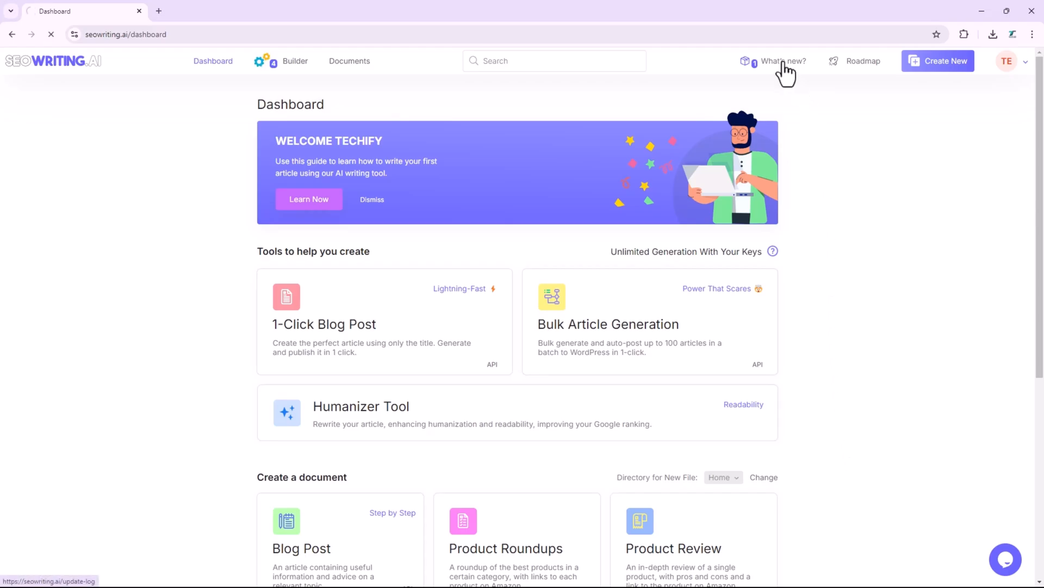
left_click(783, 60)
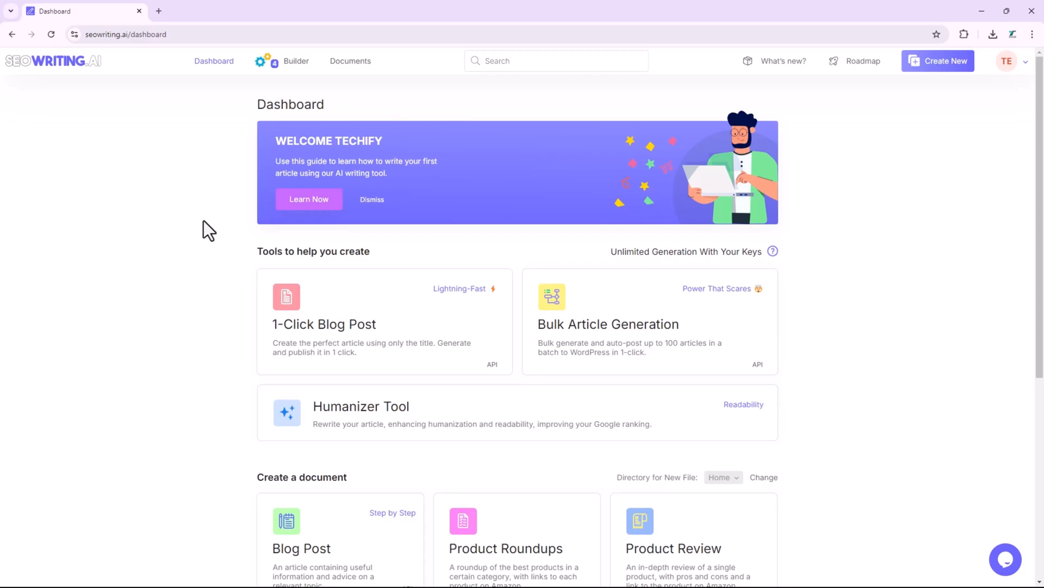
mouse_move(923, 32)
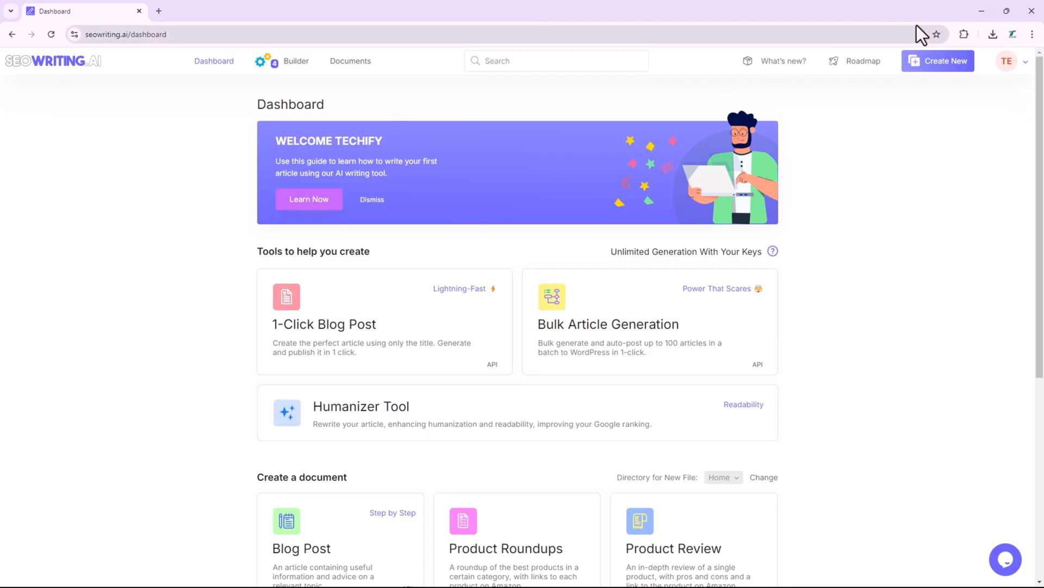